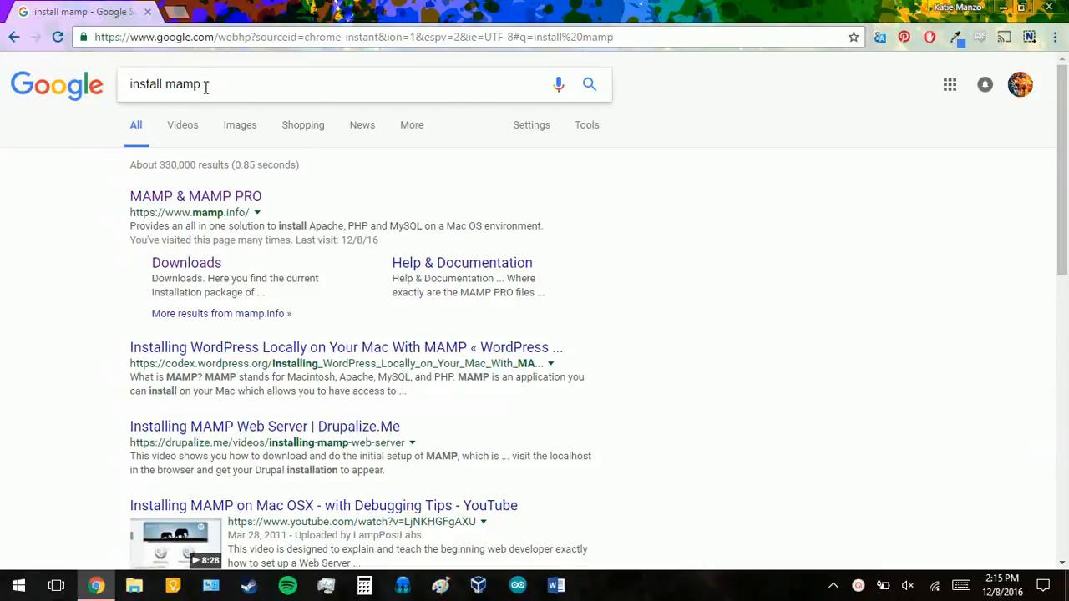
{"action": "mouse_move", "coordinate": [398, 197]}
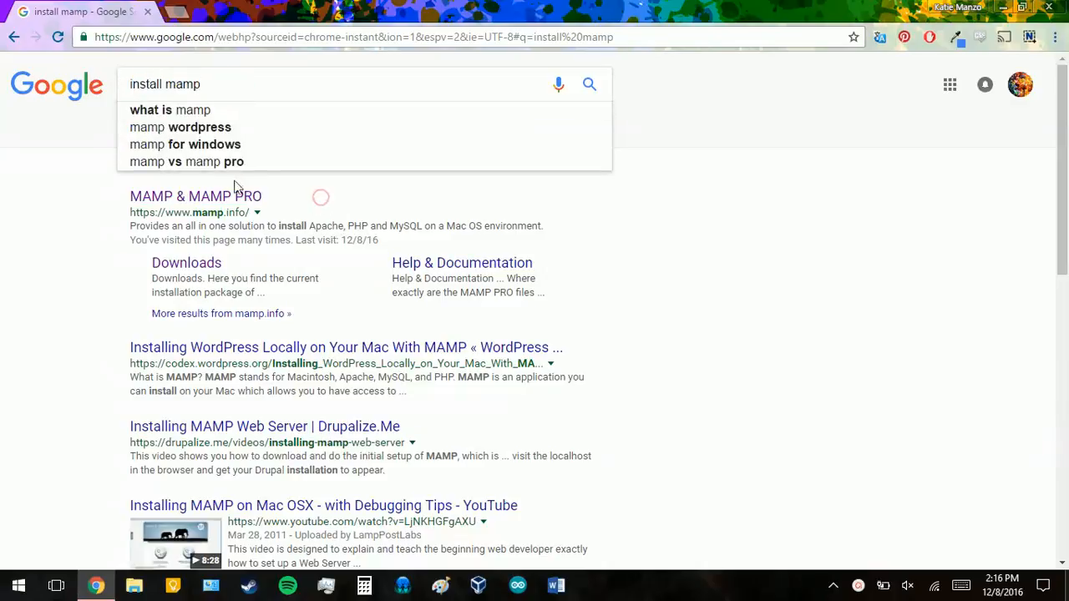
Open the official MAMP site and scroll to the free MAMP / MAMP PRO section
{"action": "left_click", "coordinate": [196, 195]}
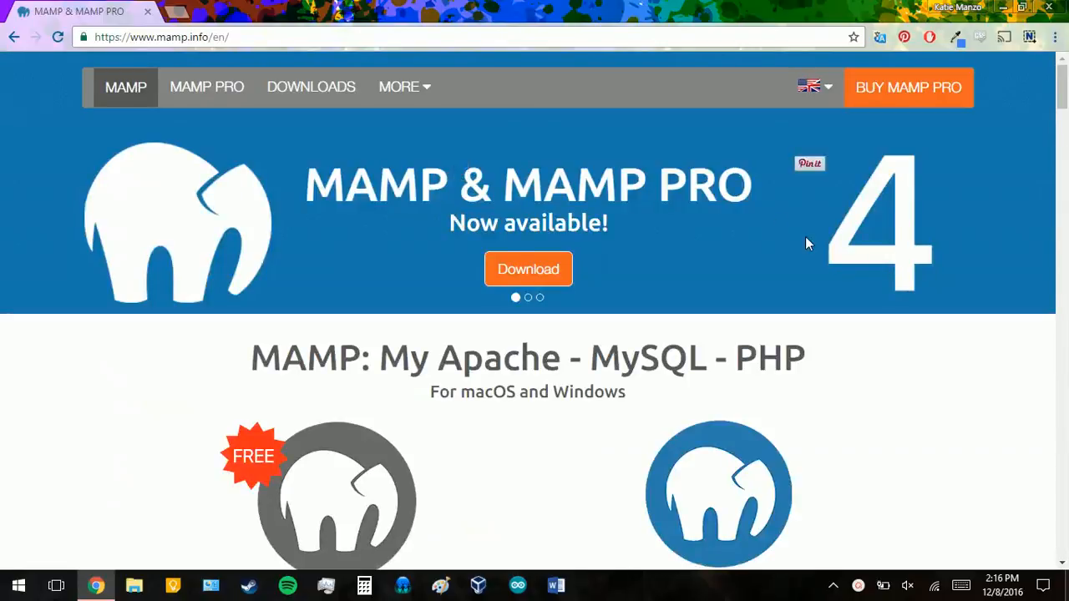
{"action": "scroll", "scroll_direction": "down", "scroll_amount": 3}
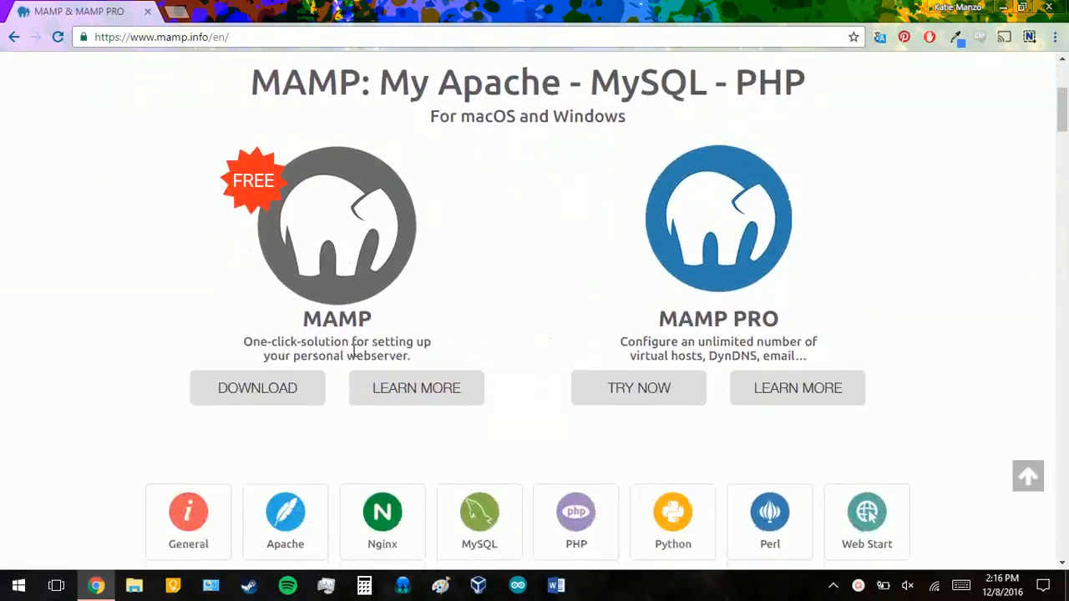
{"action": "mouse_move", "coordinate": [260, 243]}
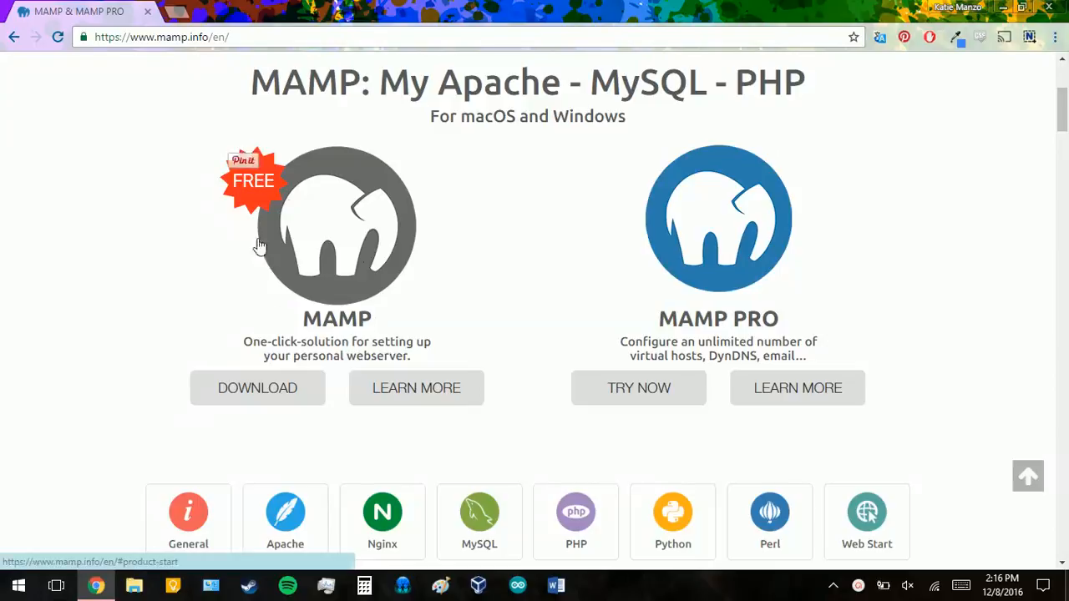
{"action": "mouse_move", "coordinate": [798, 277]}
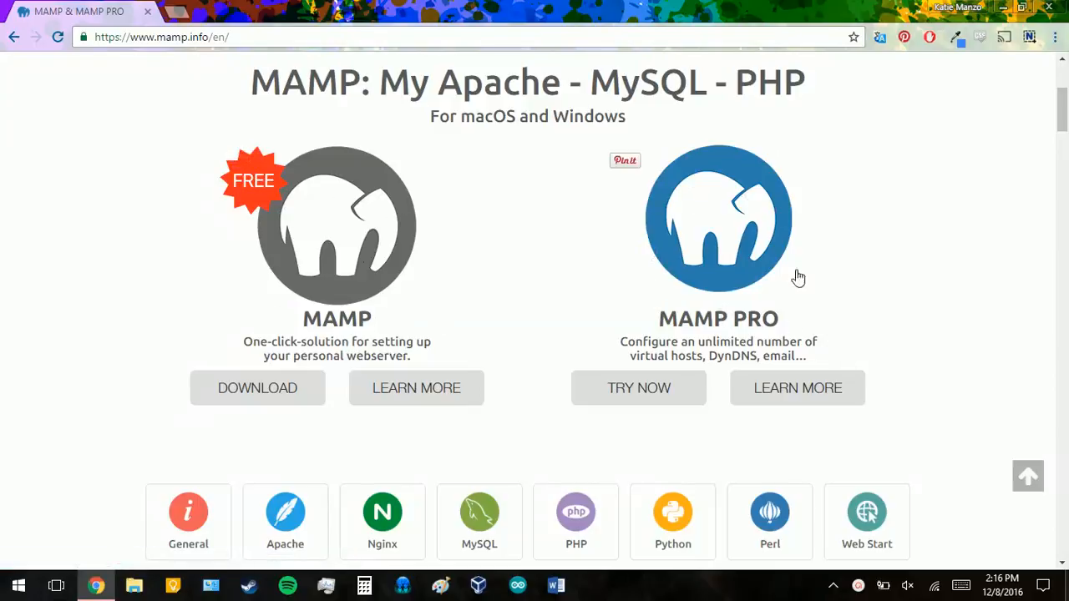
{"action": "mouse_move", "coordinate": [247, 244]}
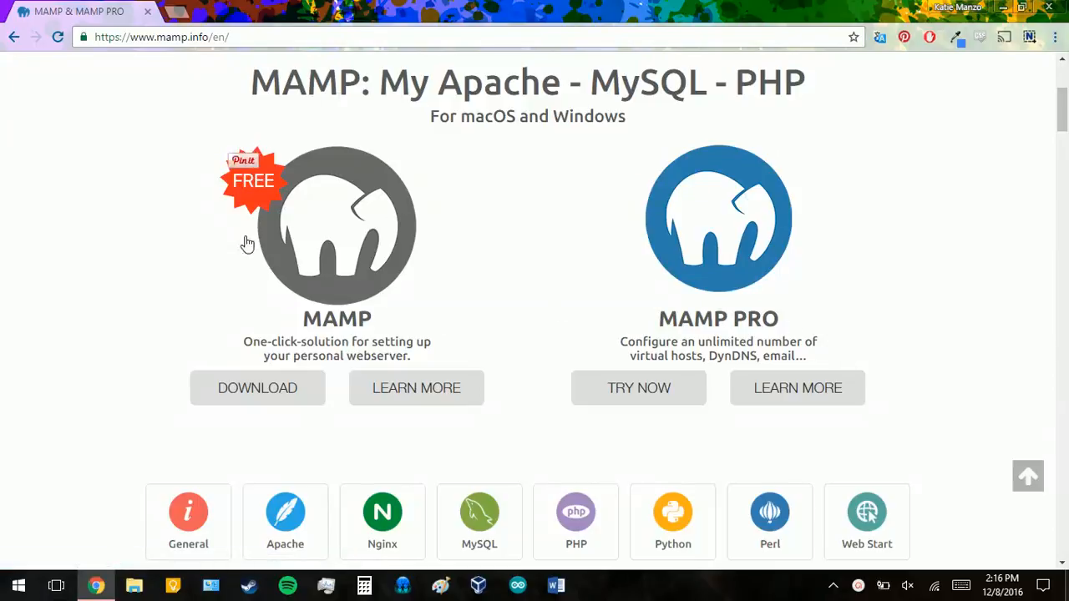
{"action": "mouse_move", "coordinate": [501, 326]}
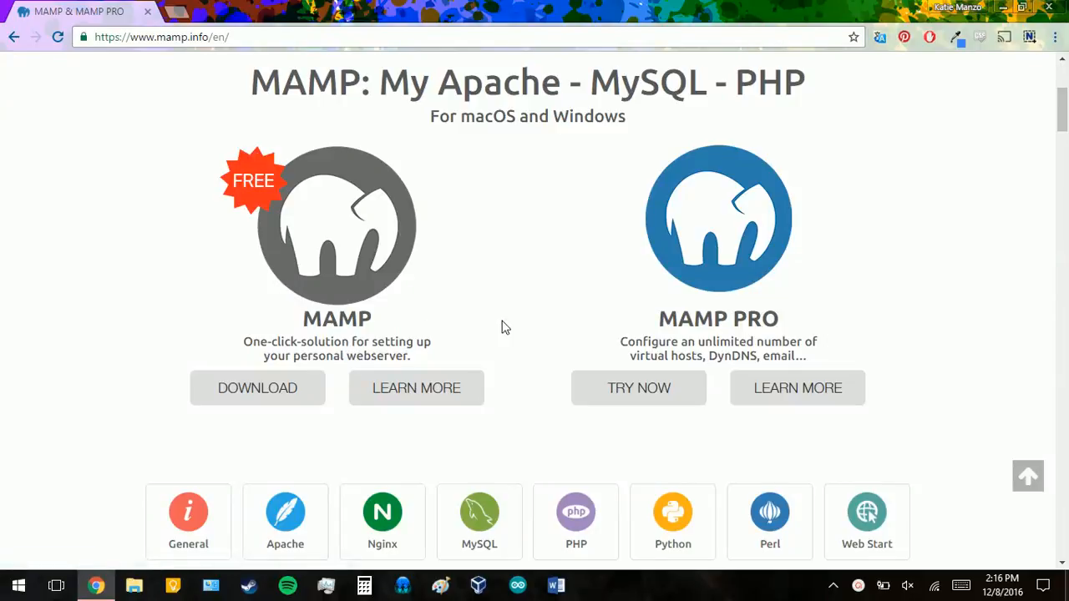
{"action": "mouse_move", "coordinate": [287, 344]}
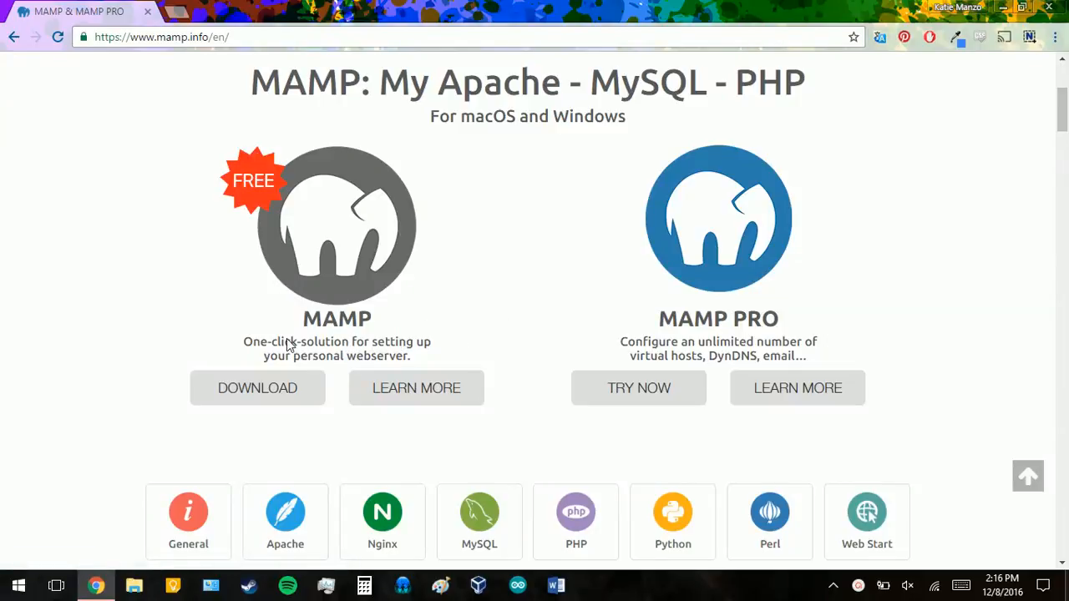
Open the free MAMP downloads page and show the Windows MAMP & MAMP PRO 3.2.2 package
{"action": "left_click", "coordinate": [257, 387]}
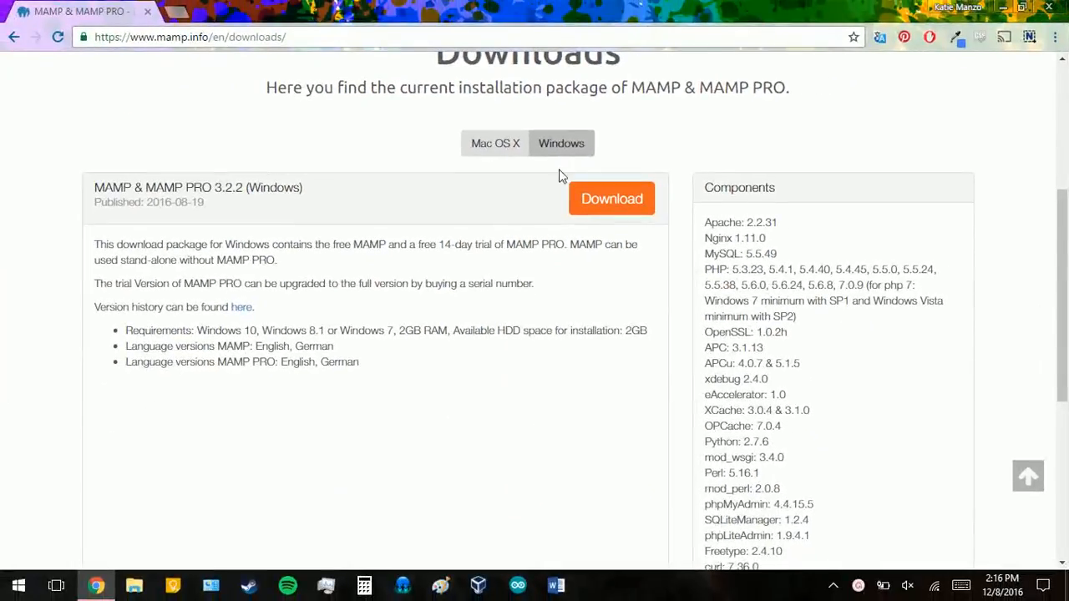
{"action": "scroll", "scroll_direction": "up", "scroll_amount": 3}
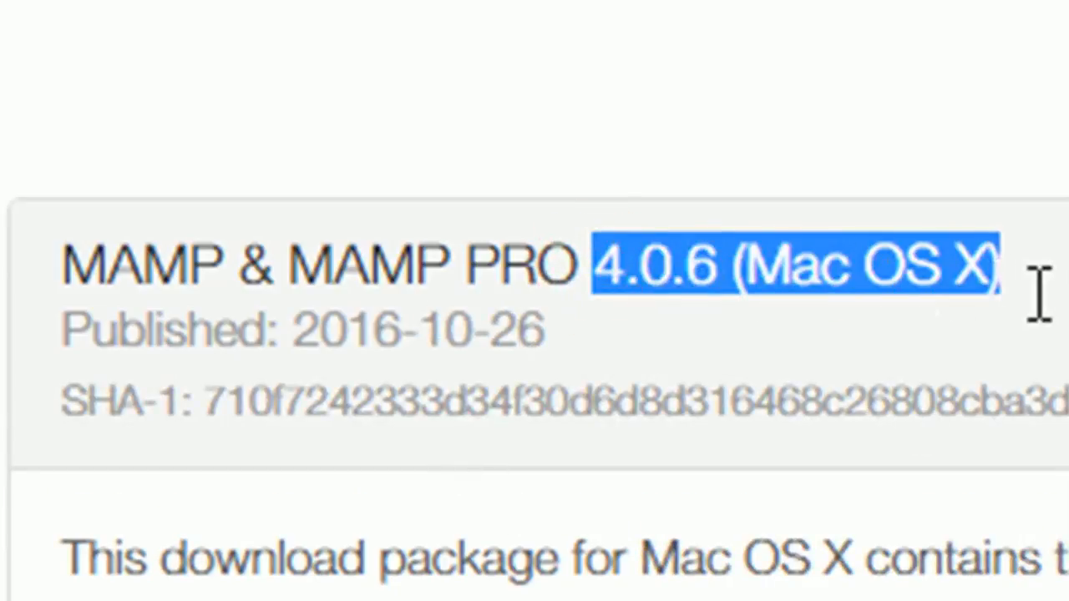
{"action": "left_click", "coordinate": [561, 210]}
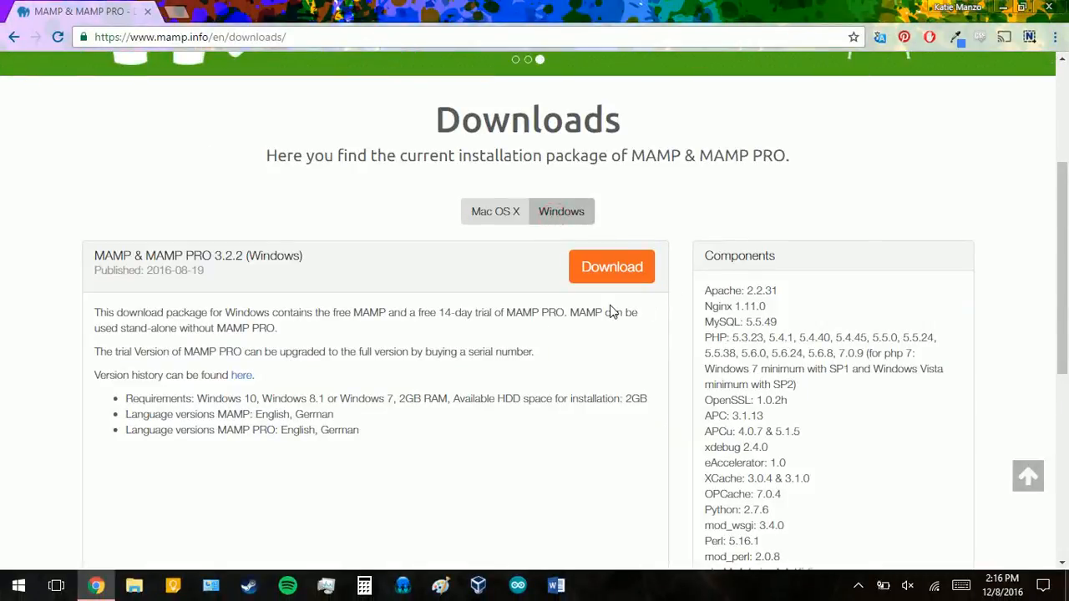
Download the Windows MAMP & MAMP PRO 3.2.2 installer into Downloads
{"action": "left_click", "coordinate": [611, 267]}
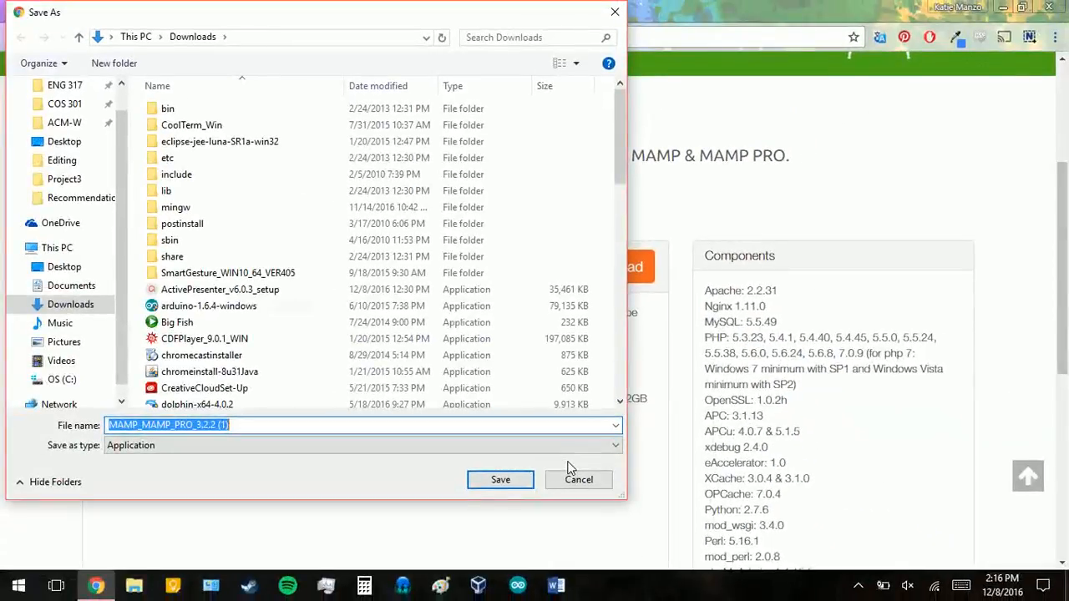
{"action": "mouse_move", "coordinate": [185, 88]}
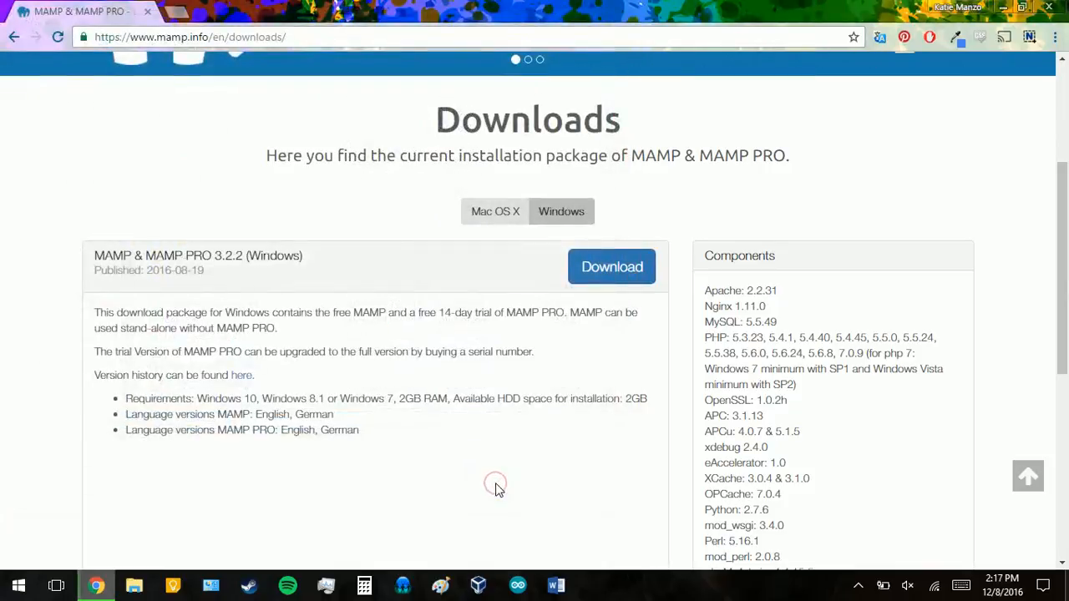
{"action": "left_click", "coordinate": [611, 267]}
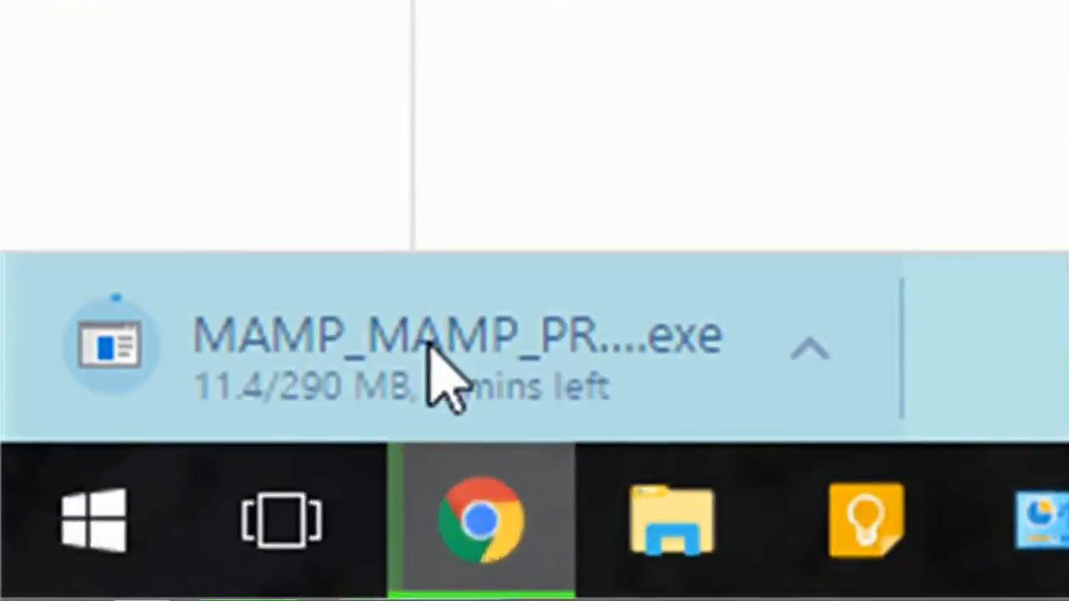
{"action": "mouse_move", "coordinate": [655, 251]}
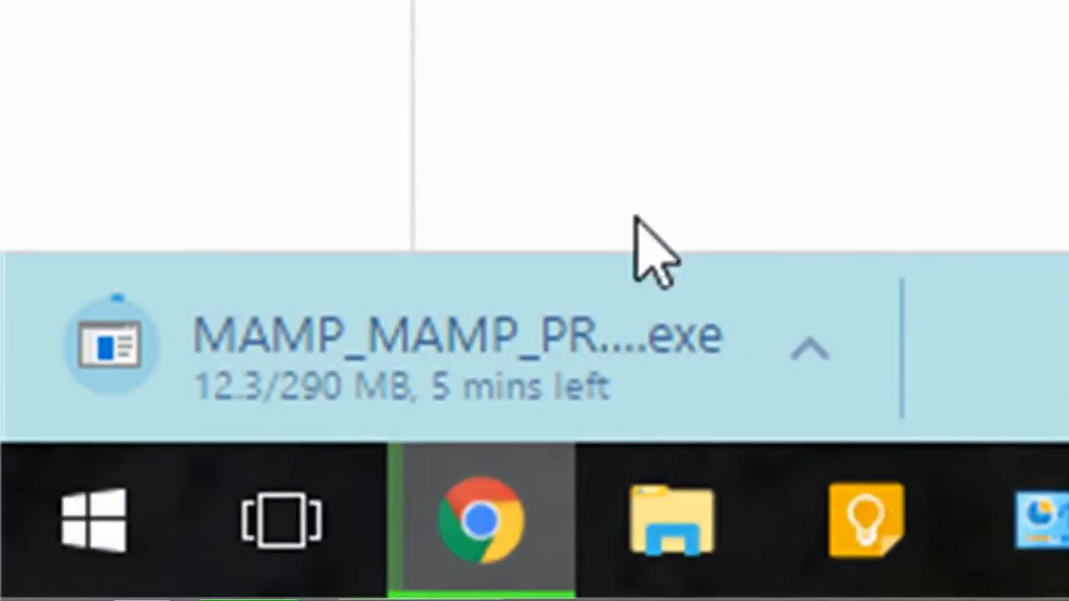
{"action": "mouse_move", "coordinate": [364, 397]}
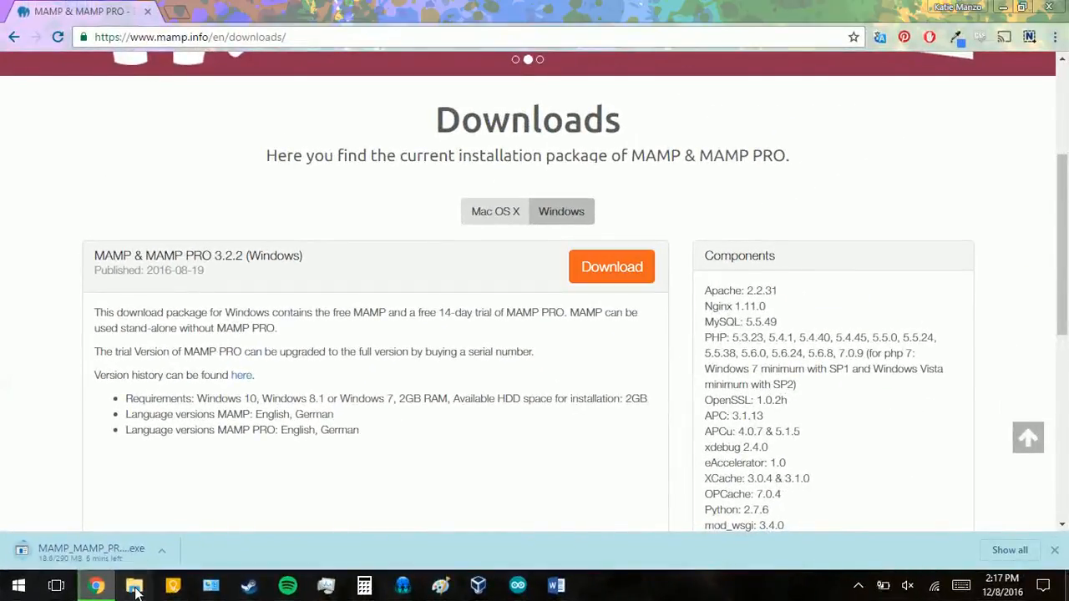
Launch the MAMP_MAMP_PRO_3.2.2 installer from the Downloads folder in File Explorer
{"action": "left_click", "coordinate": [134, 584]}
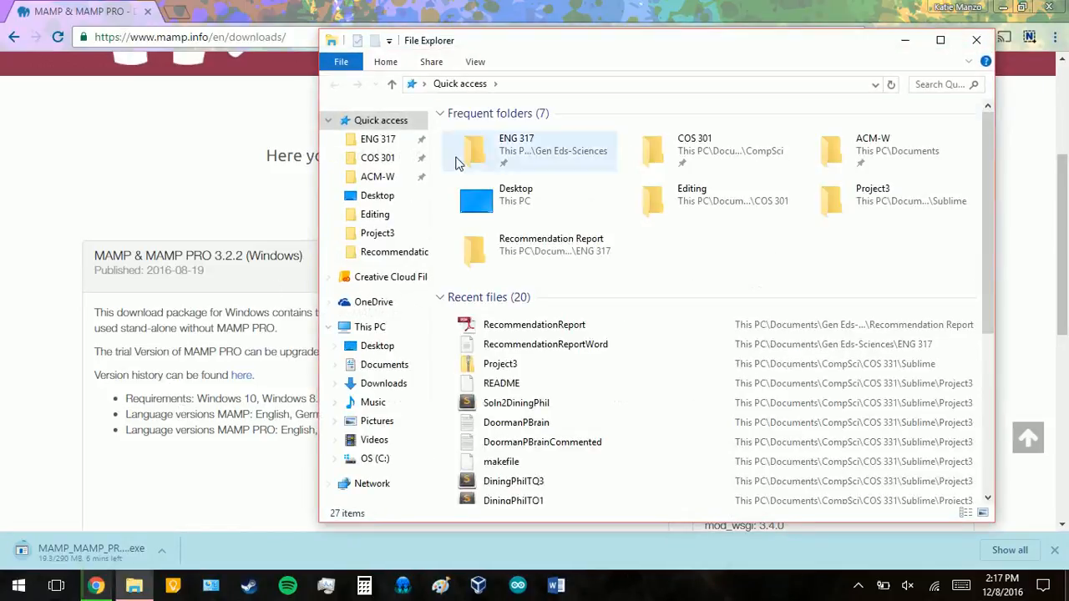
{"action": "mouse_move", "coordinate": [384, 383]}
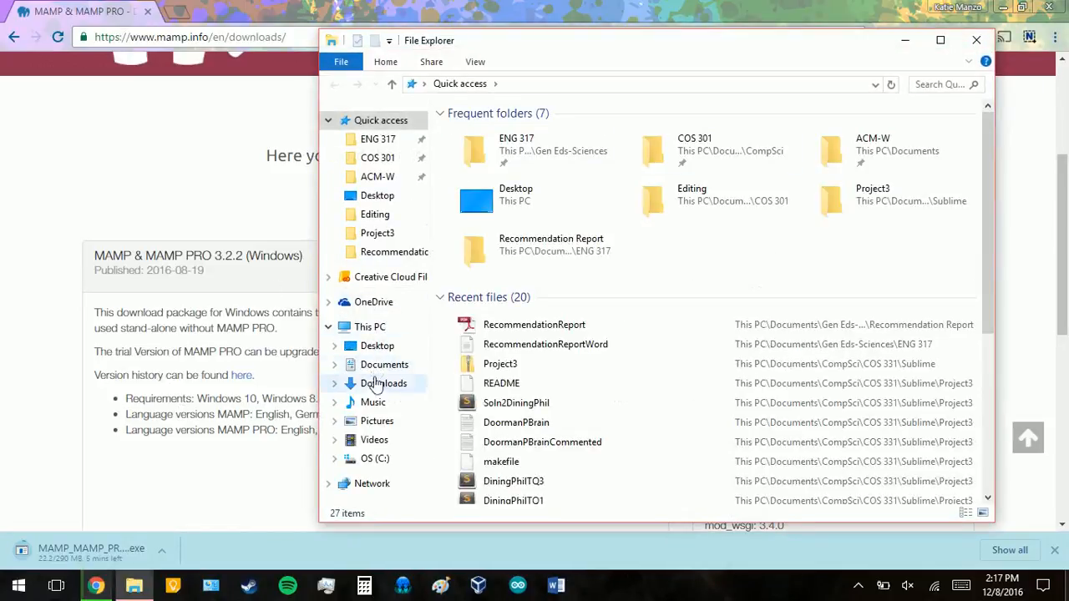
{"action": "left_click", "coordinate": [384, 382]}
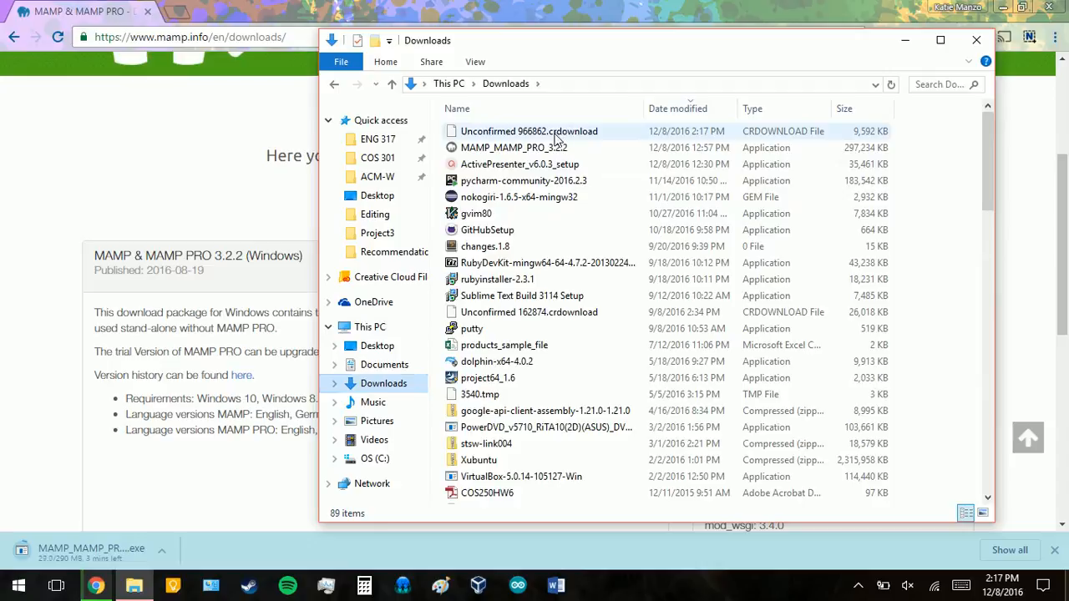
{"action": "left_click", "coordinate": [514, 147]}
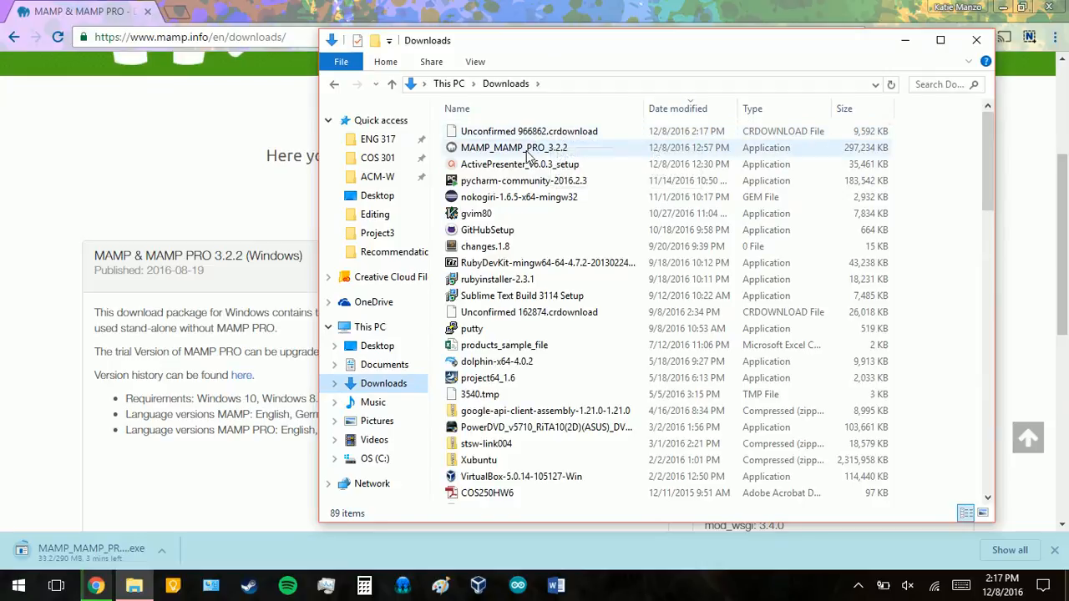
{"action": "left_click", "coordinate": [515, 147]}
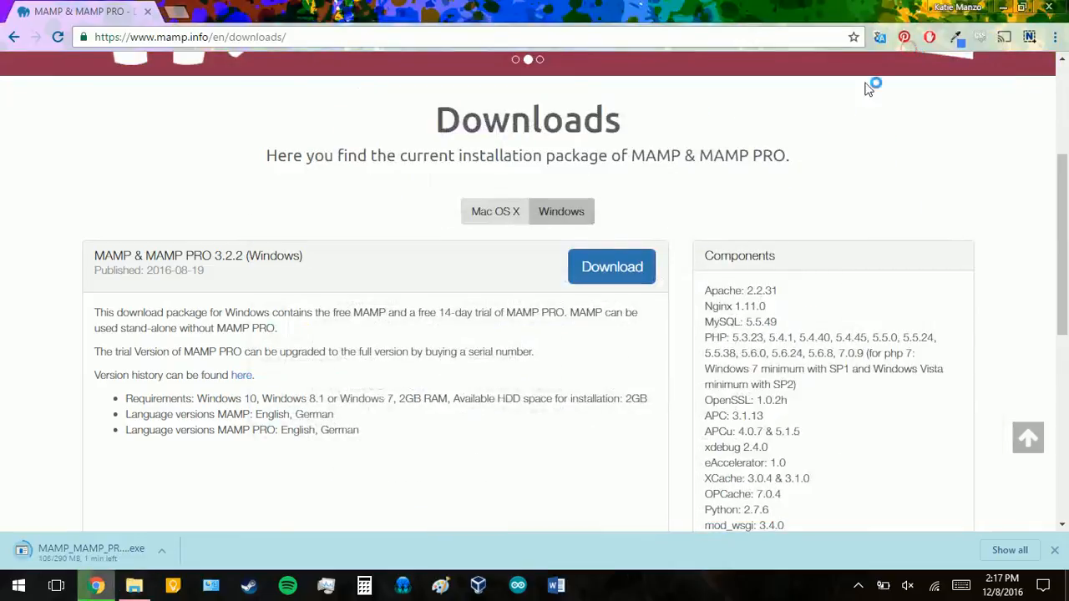
Start MAMP Setup with English as language and reach the existing-installation prompt
{"action": "scroll", "scroll_direction": "up", "scroll_amount": 3}
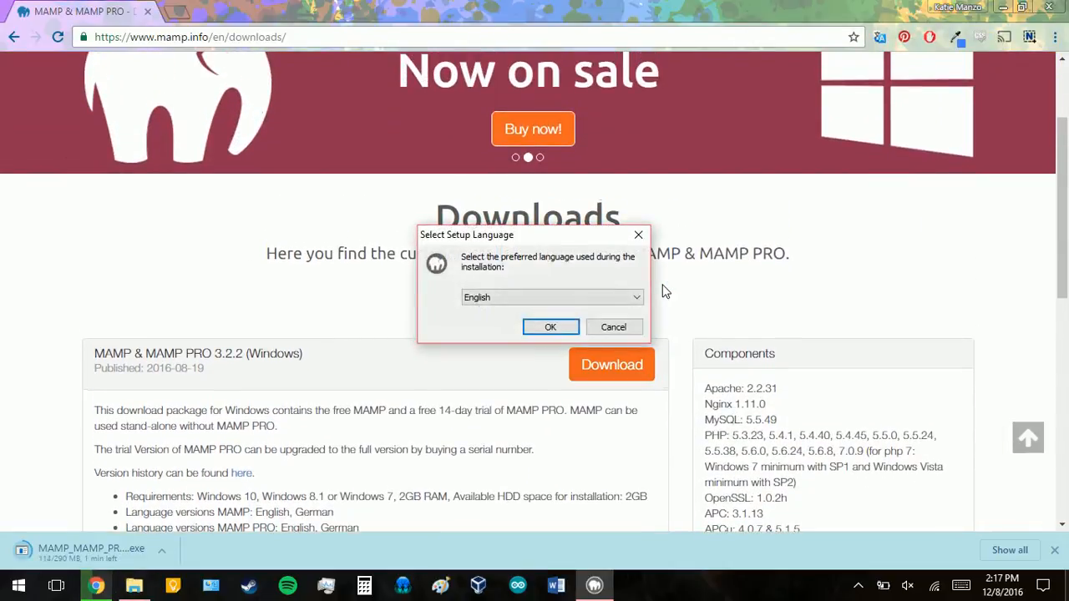
{"action": "left_click", "coordinate": [637, 297]}
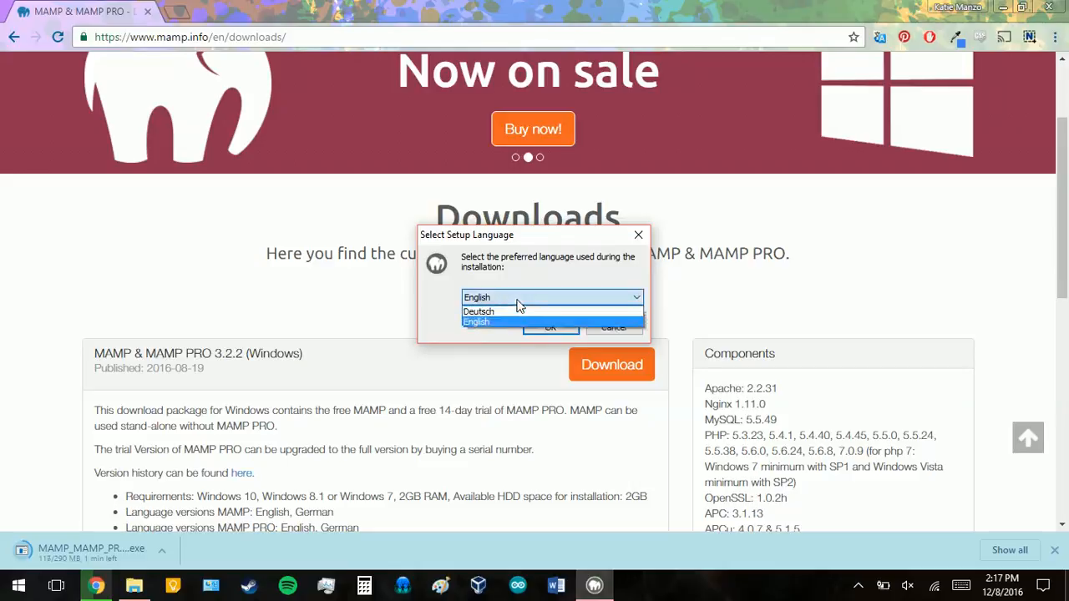
{"action": "left_click", "coordinate": [551, 326]}
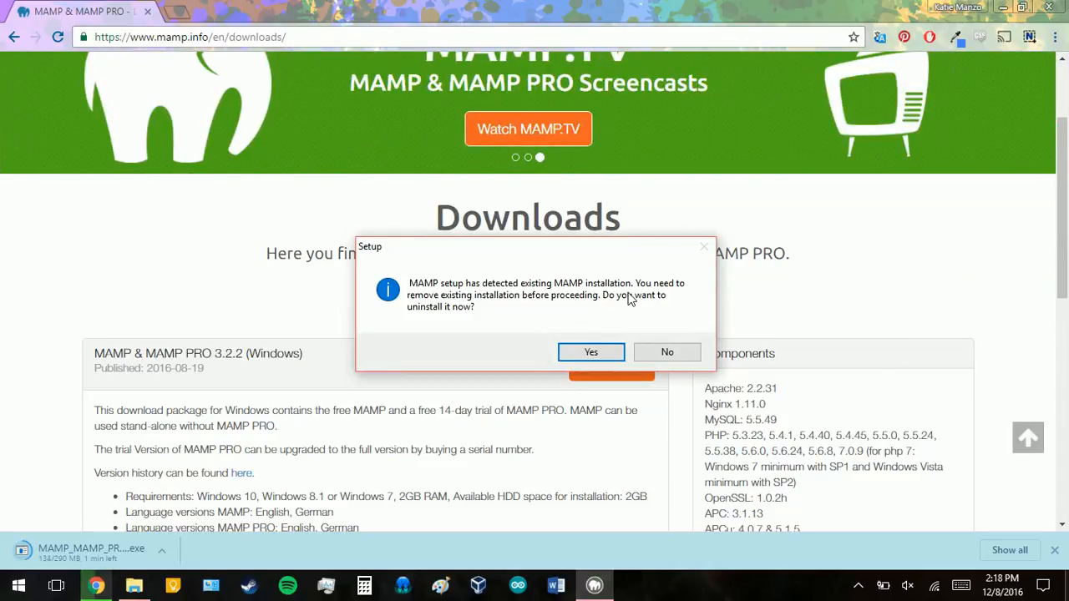
{"action": "mouse_move", "coordinate": [454, 309]}
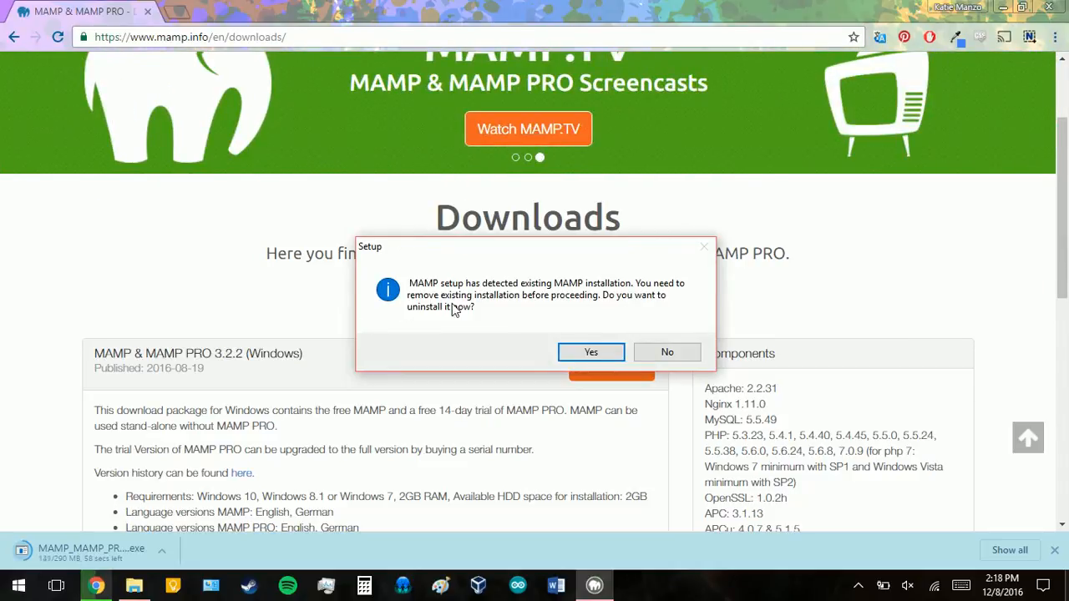
{"action": "mouse_move", "coordinate": [621, 299]}
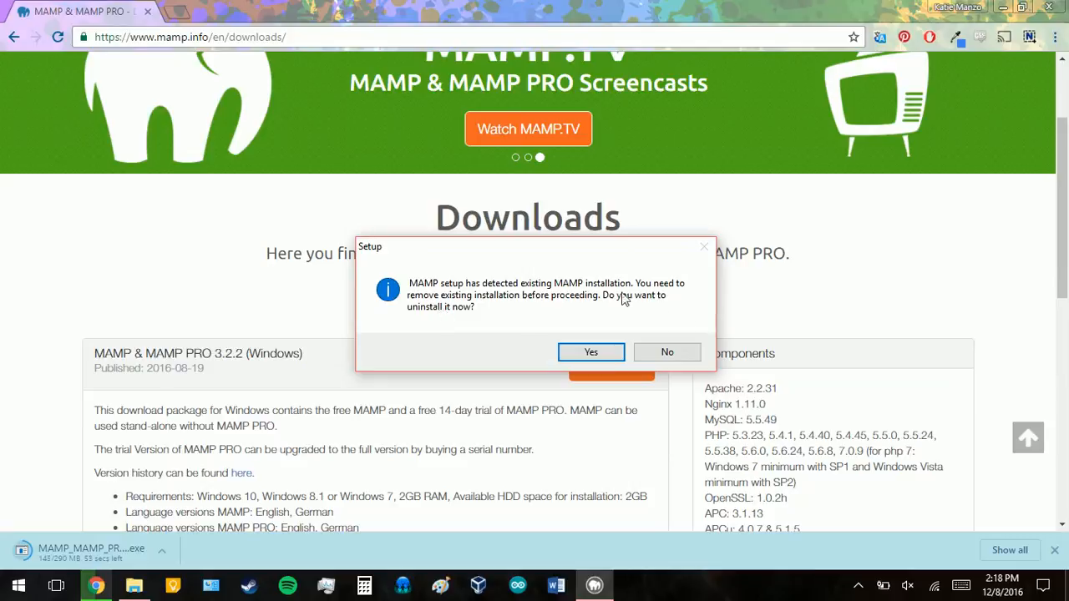
{"action": "left_click", "coordinate": [668, 350]}
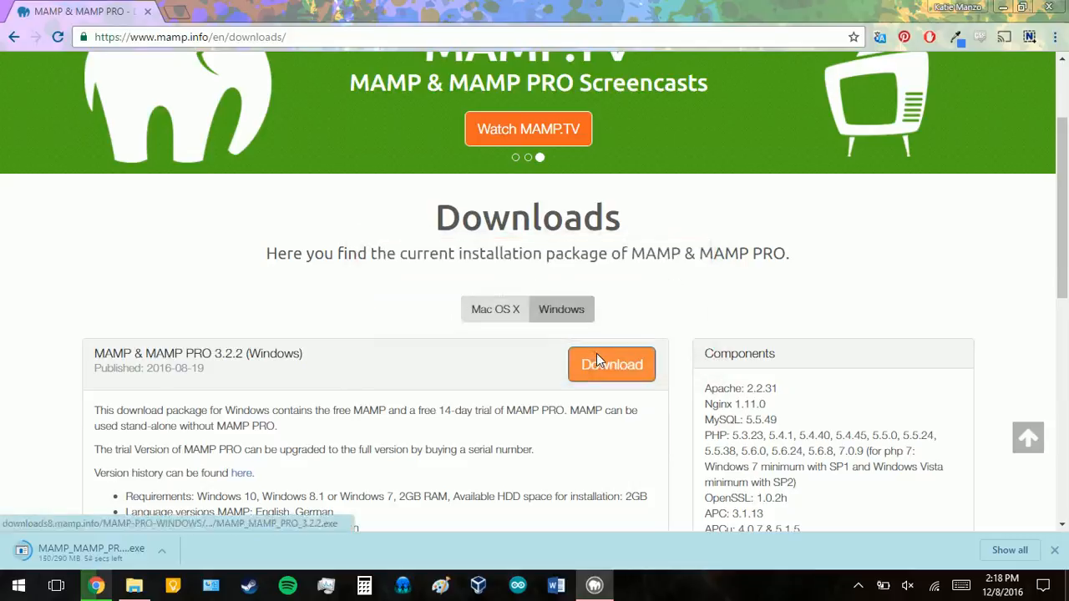
{"action": "mouse_move", "coordinate": [722, 244]}
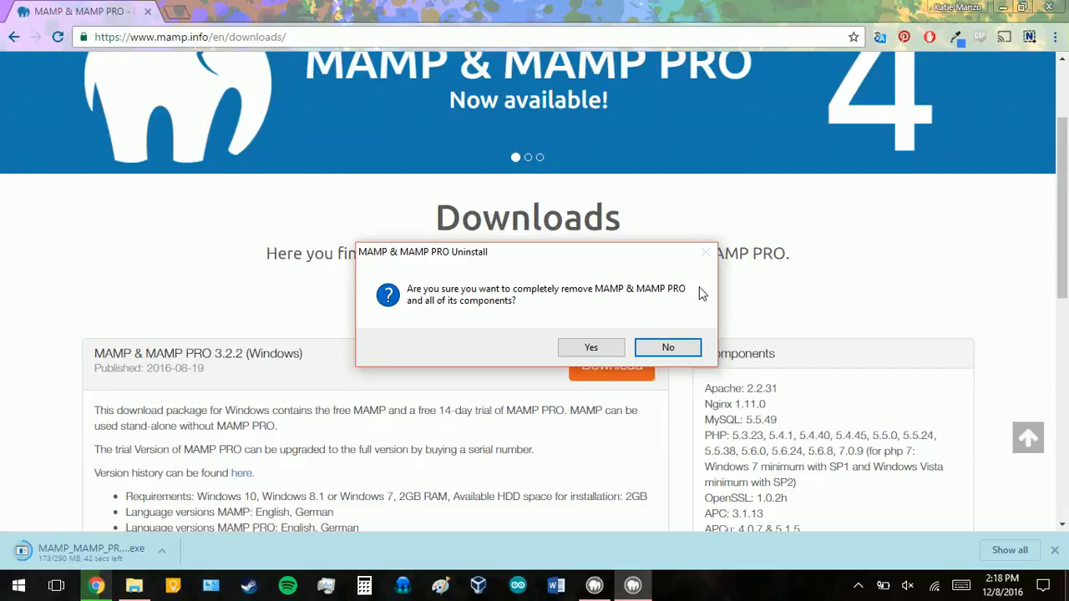
Confirm complete removal of the old MAMP & MAMP PRO installation
{"action": "left_click", "coordinate": [591, 347]}
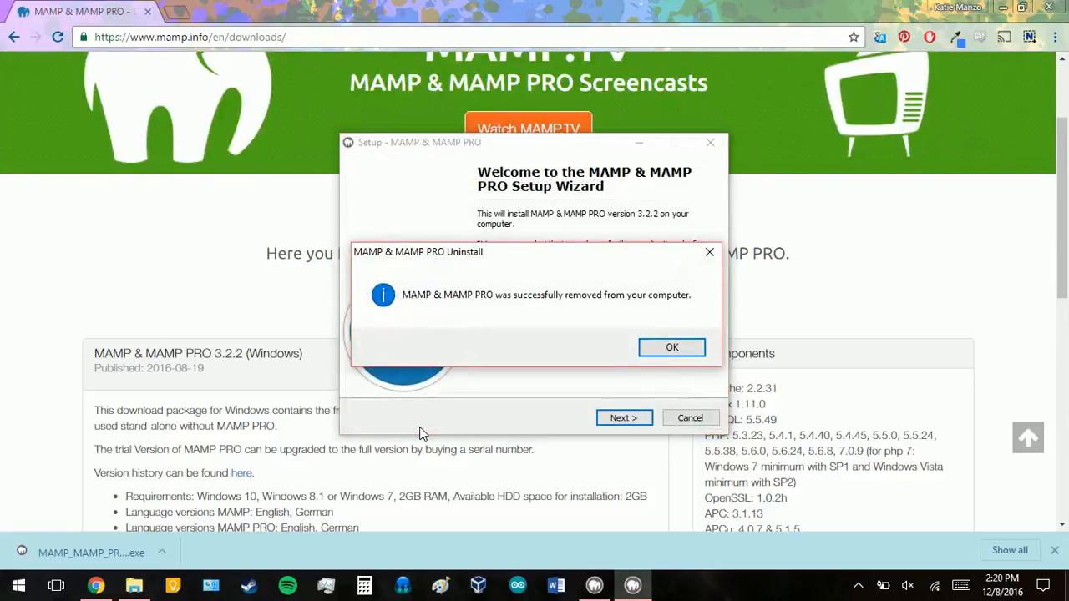
{"action": "mouse_move", "coordinate": [672, 347]}
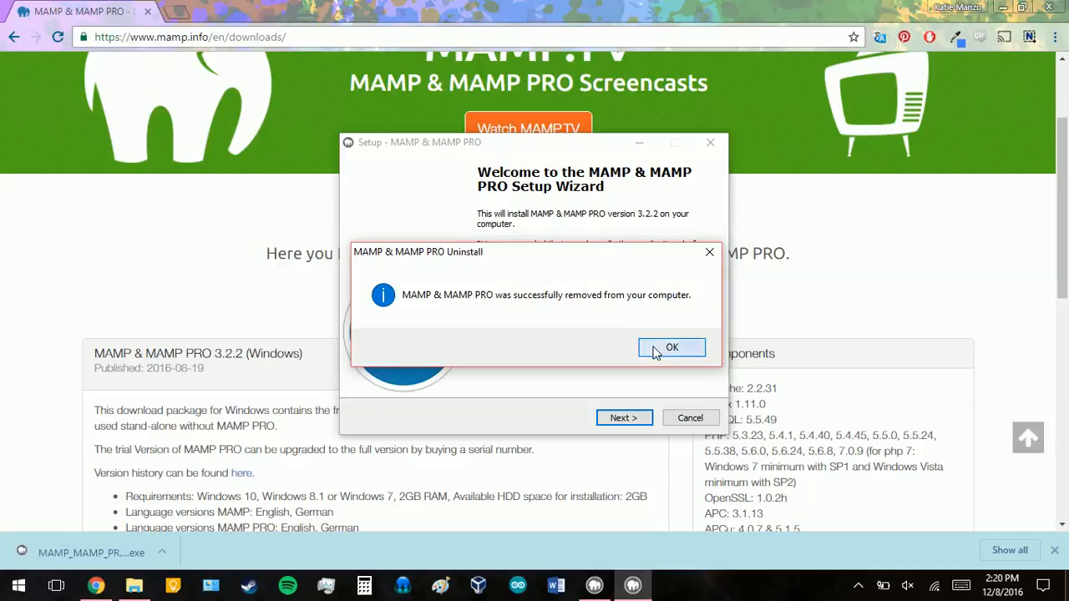
Begin the wizard, leave out MAMP PRO, and accept the license agreement
{"action": "left_click", "coordinate": [672, 348]}
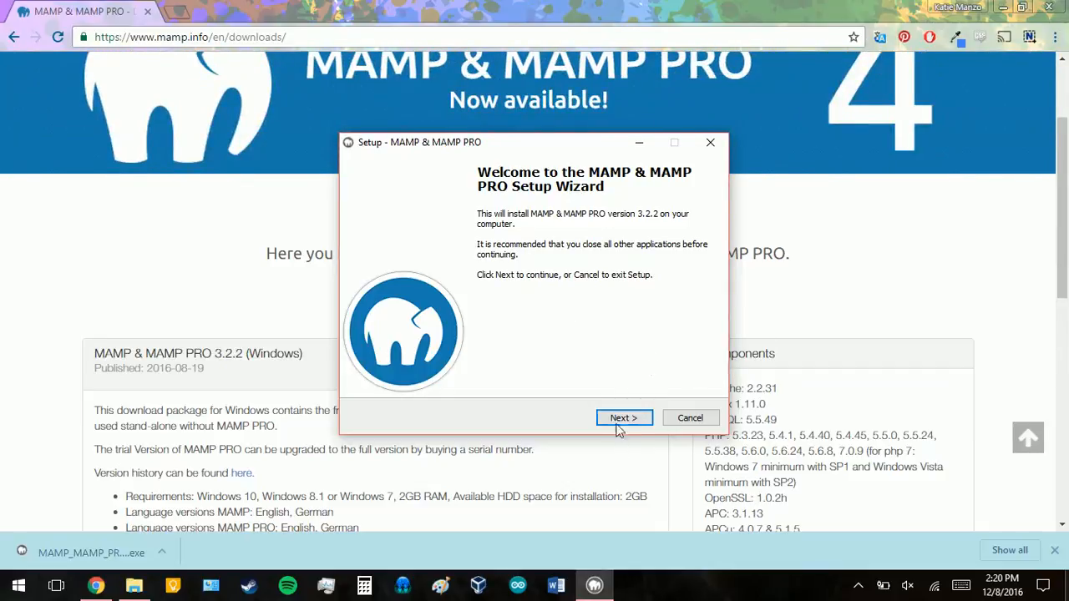
{"action": "left_click", "coordinate": [623, 418]}
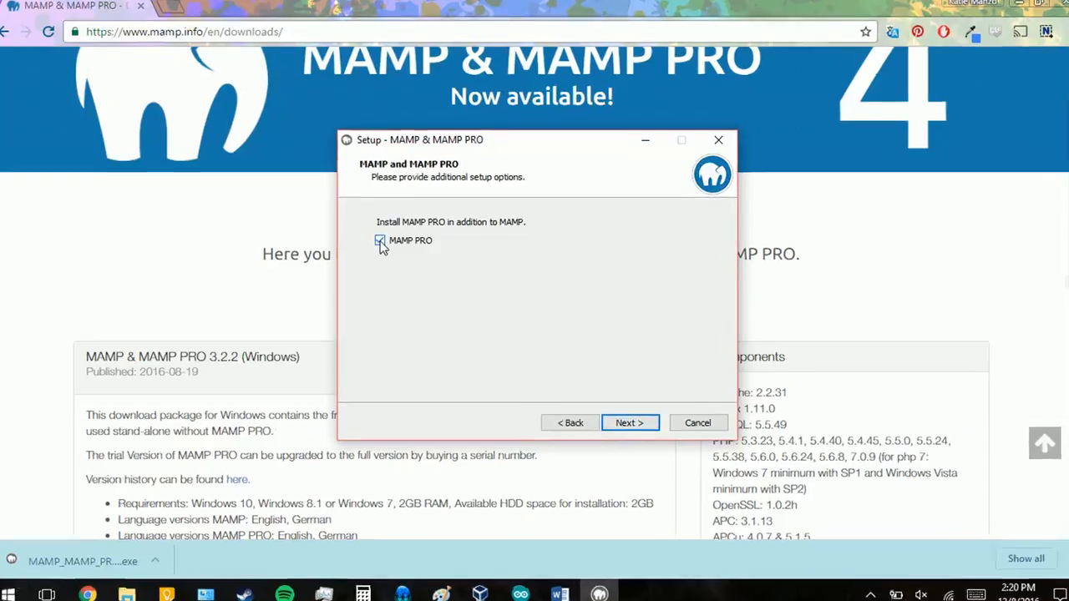
{"action": "left_click", "coordinate": [380, 240]}
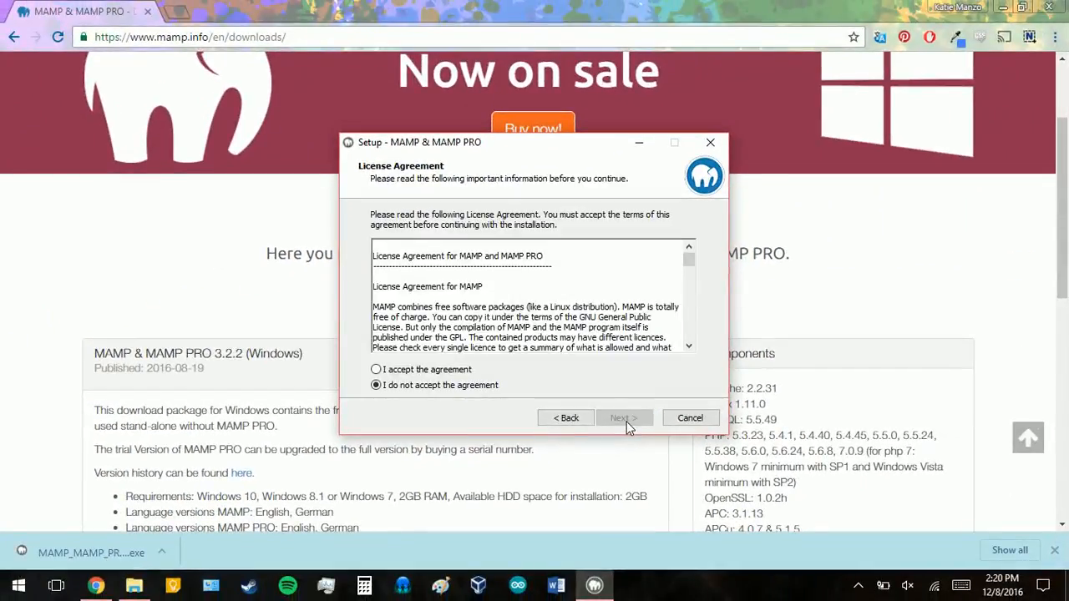
{"action": "left_click", "coordinate": [376, 369]}
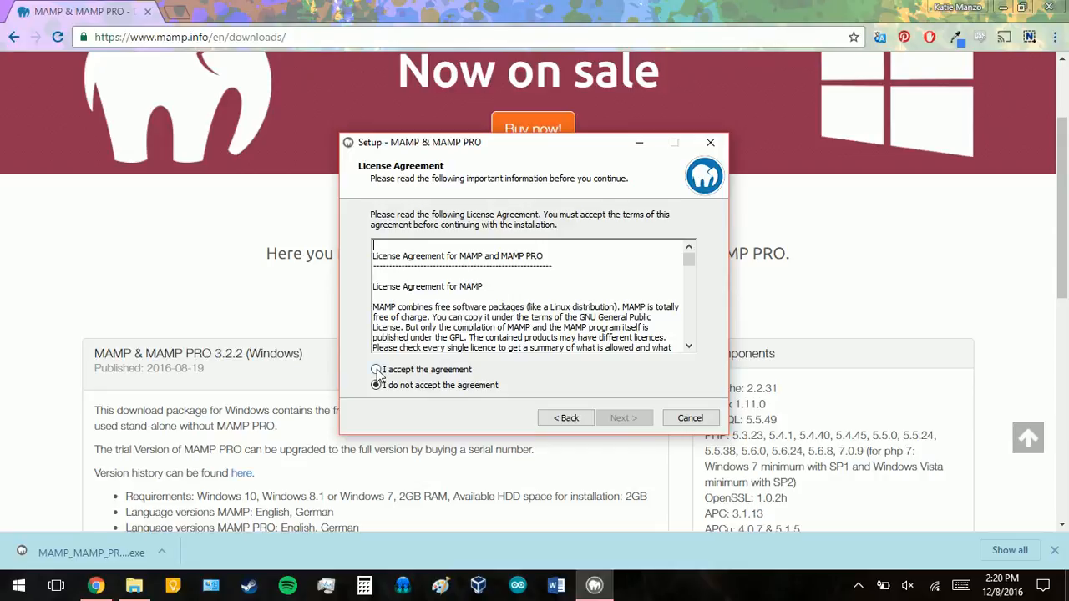
{"action": "left_click", "coordinate": [625, 418]}
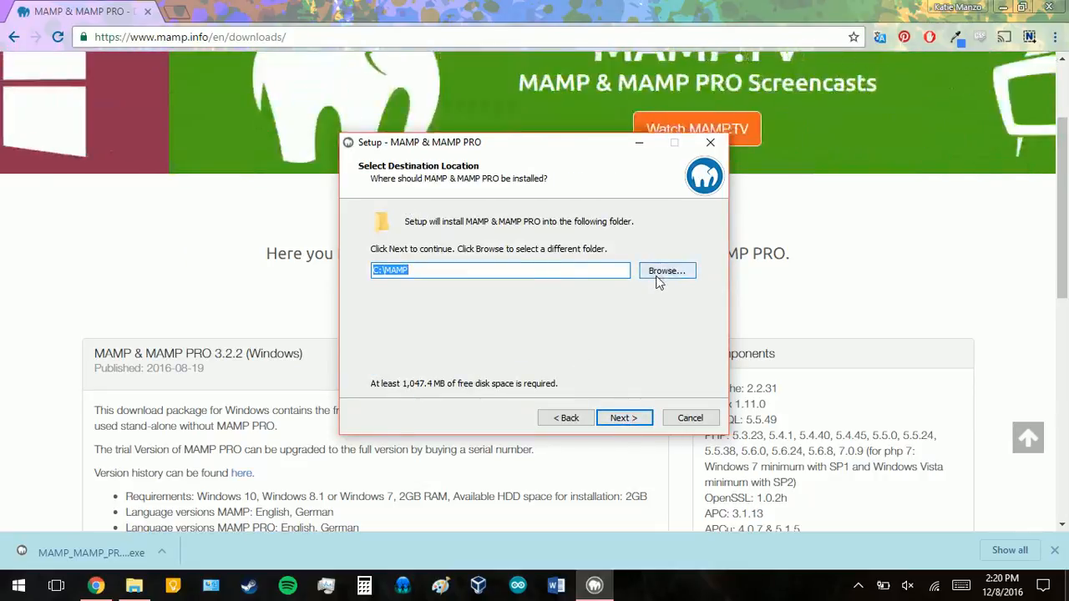
{"action": "mouse_move", "coordinate": [418, 276]}
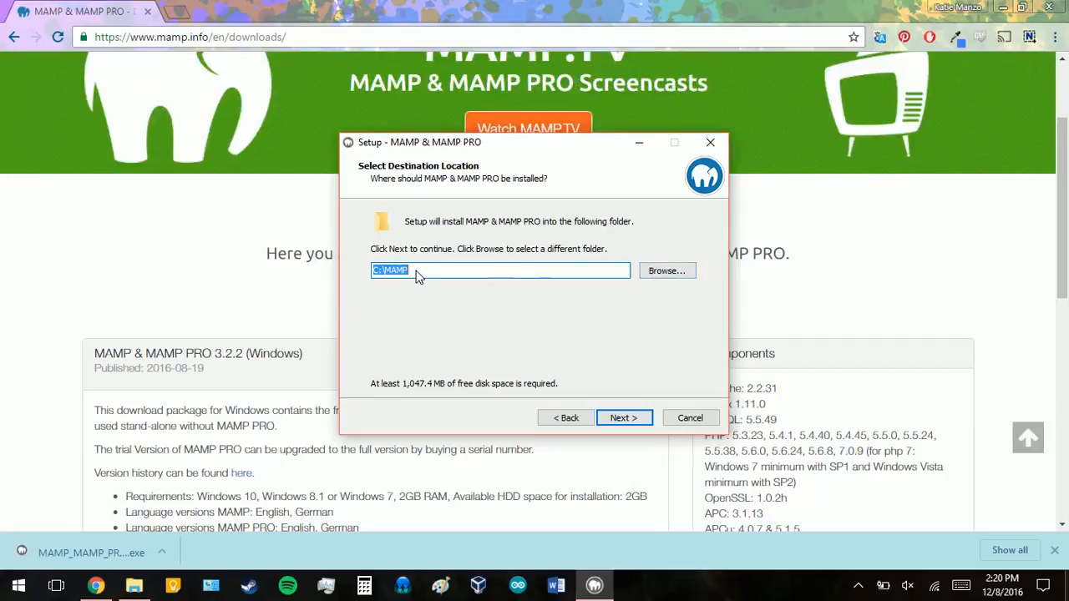
{"action": "mouse_move", "coordinate": [542, 328]}
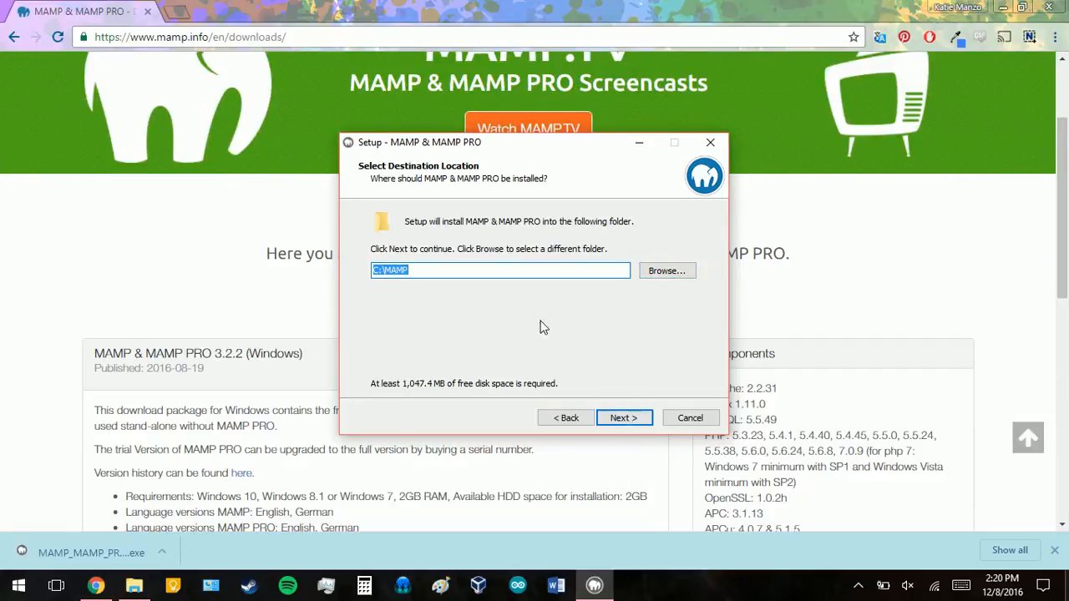
Keep C:\MAMP as the existing install folder, a MAMP Start Menu folder and a desktop icon
{"action": "left_click", "coordinate": [623, 418]}
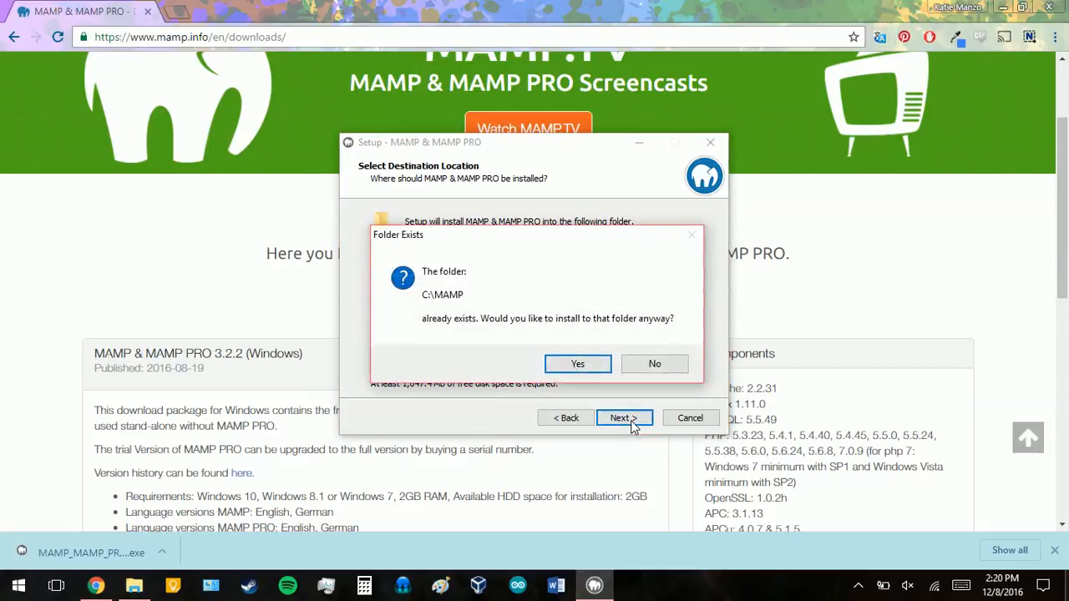
{"action": "mouse_move", "coordinate": [688, 321]}
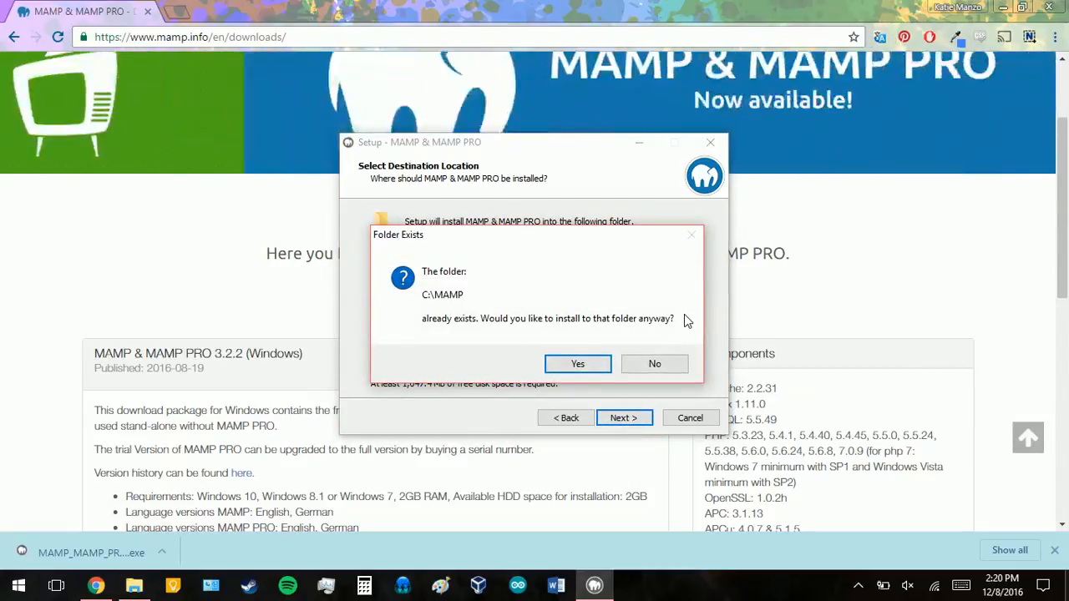
{"action": "mouse_move", "coordinate": [576, 334]}
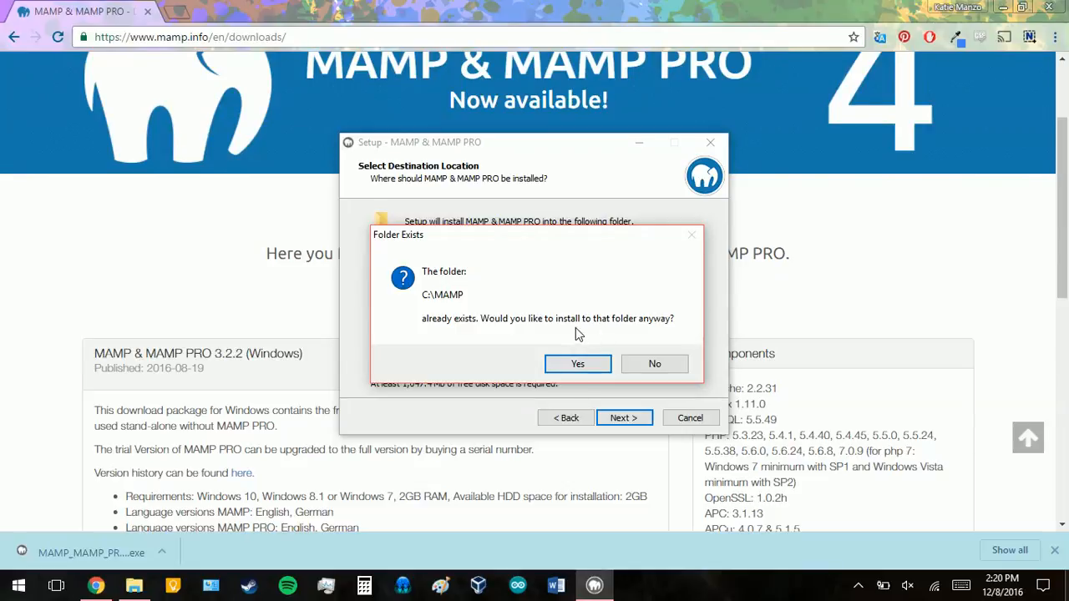
{"action": "mouse_move", "coordinate": [688, 351]}
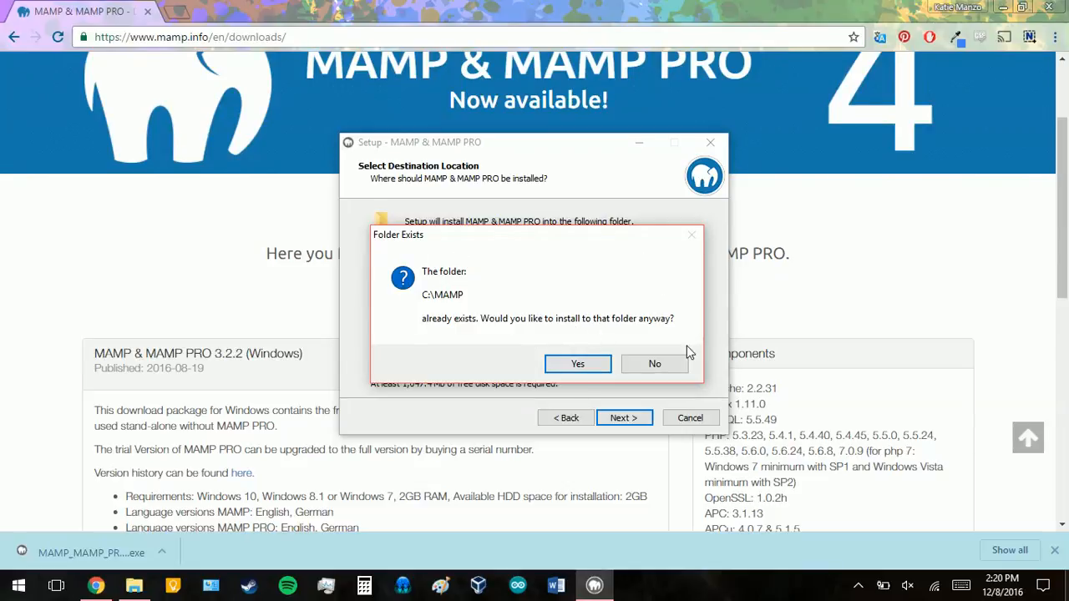
{"action": "mouse_move", "coordinate": [387, 271]}
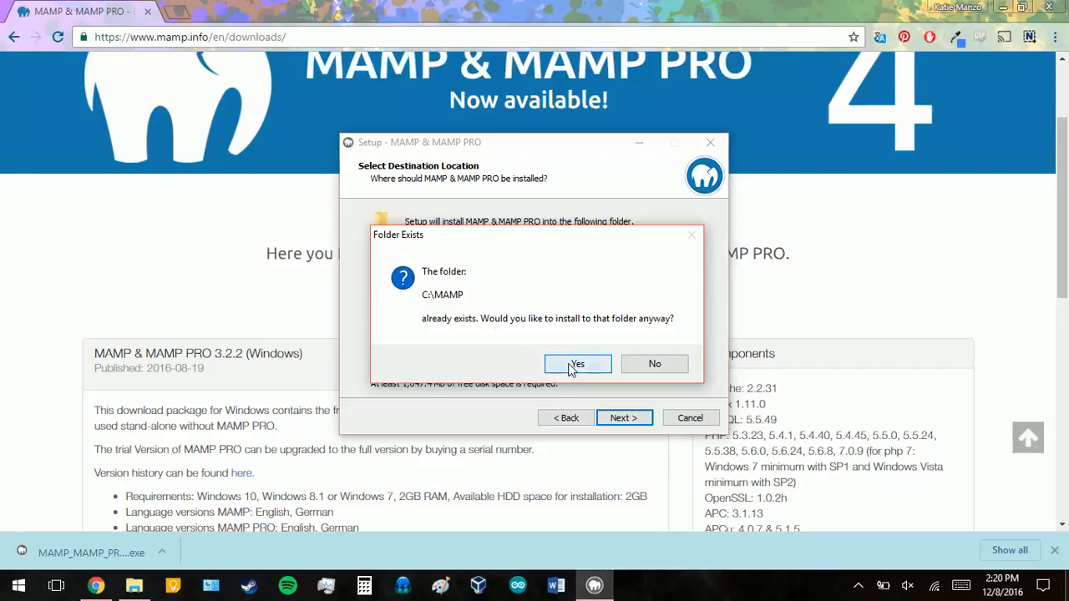
{"action": "left_click", "coordinate": [578, 364]}
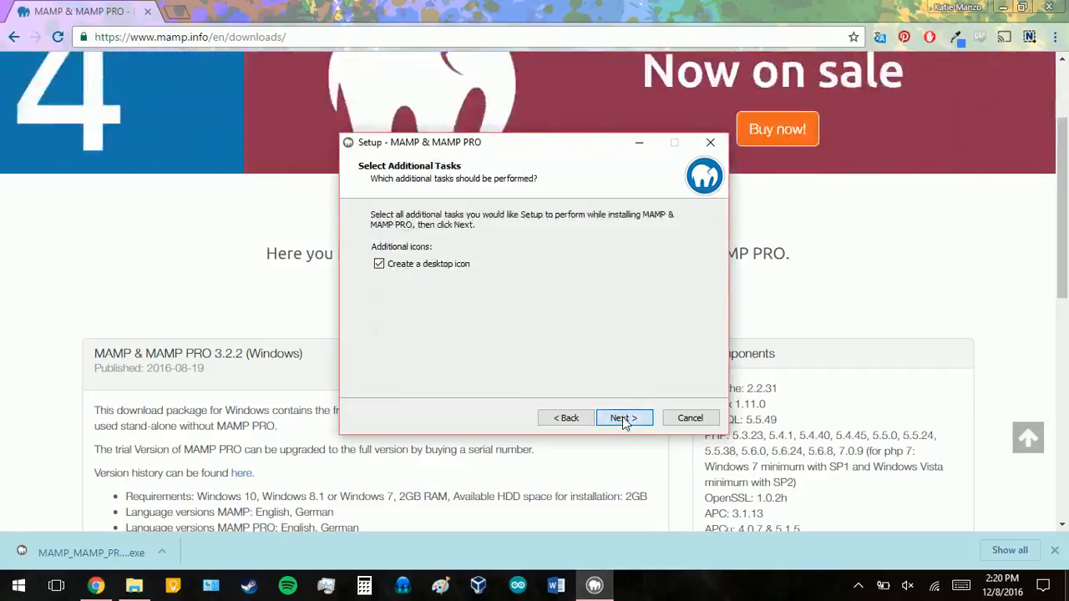
{"action": "left_click", "coordinate": [625, 418]}
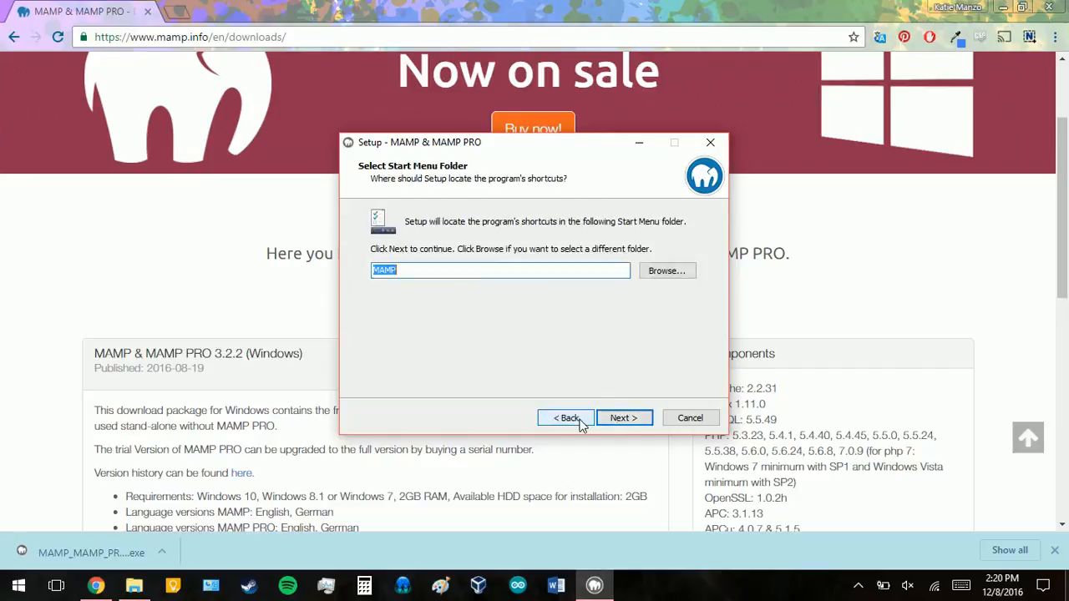
{"action": "mouse_move", "coordinate": [434, 288]}
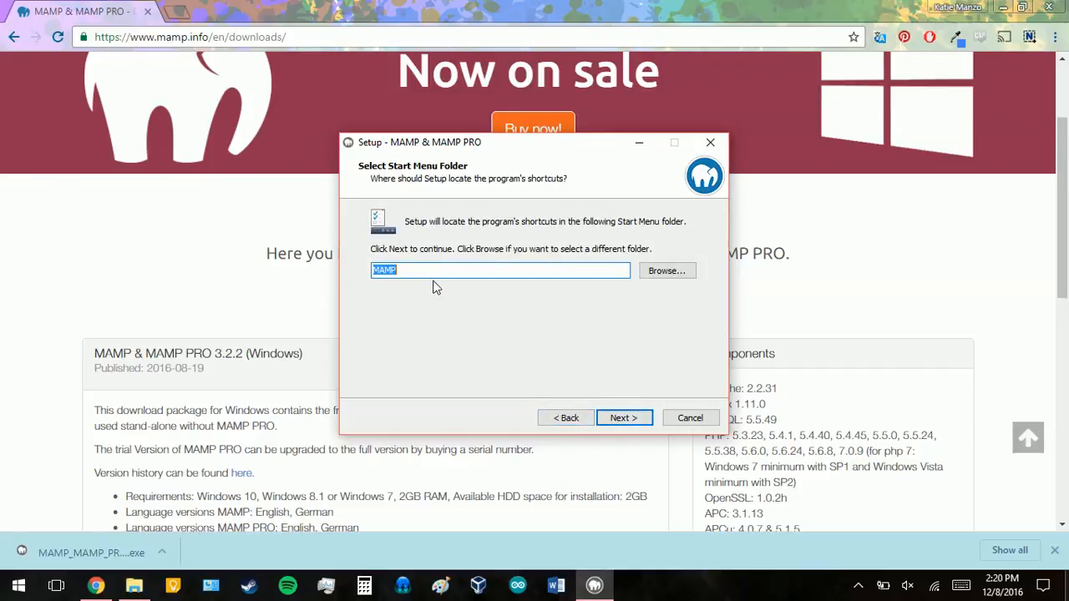
{"action": "left_click", "coordinate": [623, 417]}
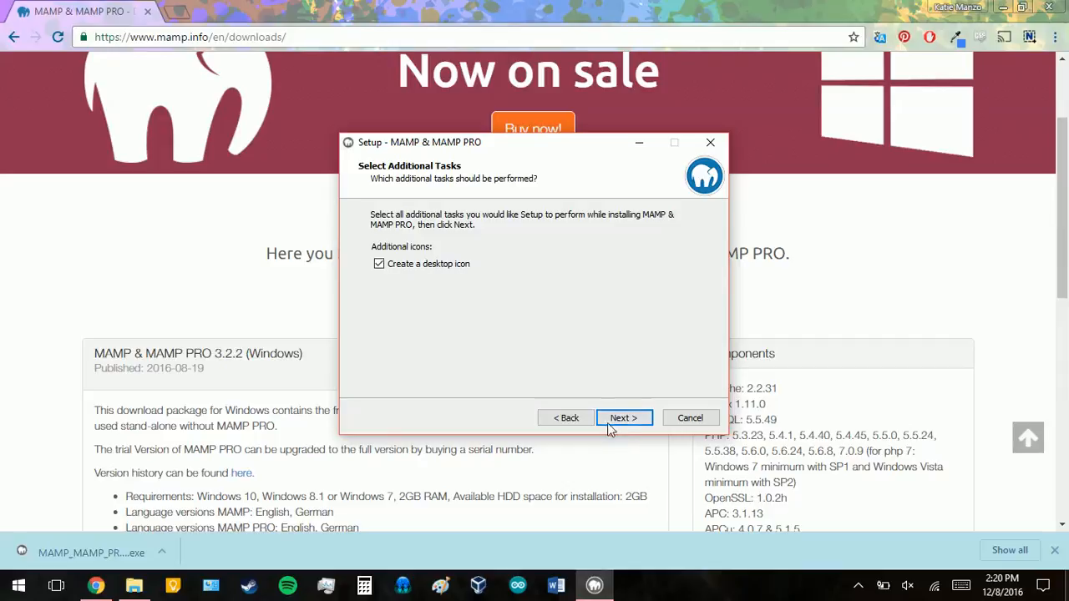
{"action": "left_click", "coordinate": [624, 417]}
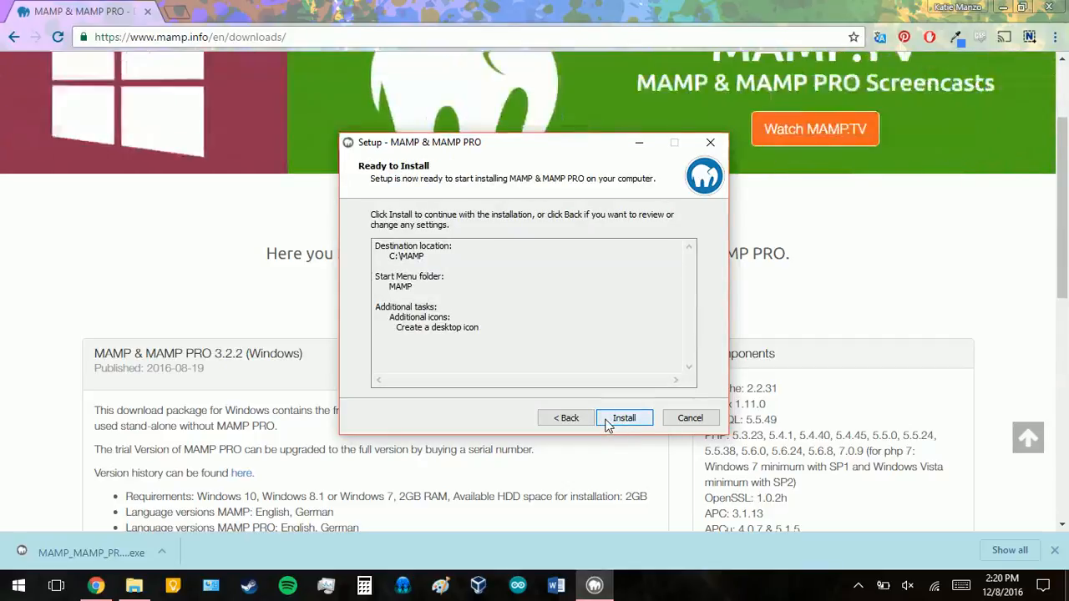
Install MAMP with the reviewed settings and finish the setup wizard
{"action": "left_click", "coordinate": [622, 418]}
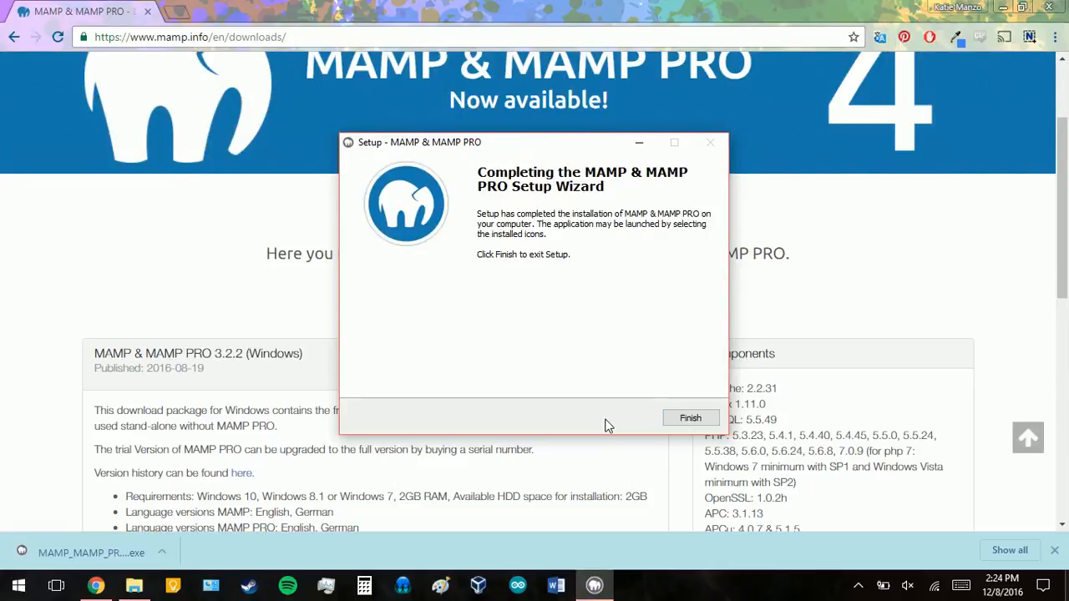
{"action": "mouse_move", "coordinate": [690, 418]}
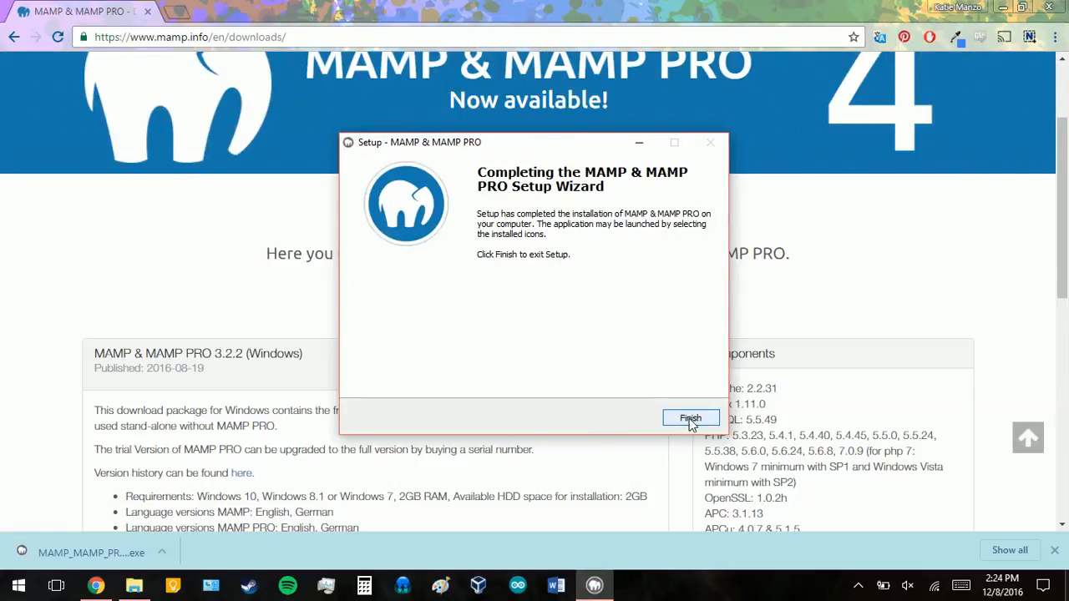
{"action": "left_click", "coordinate": [690, 418]}
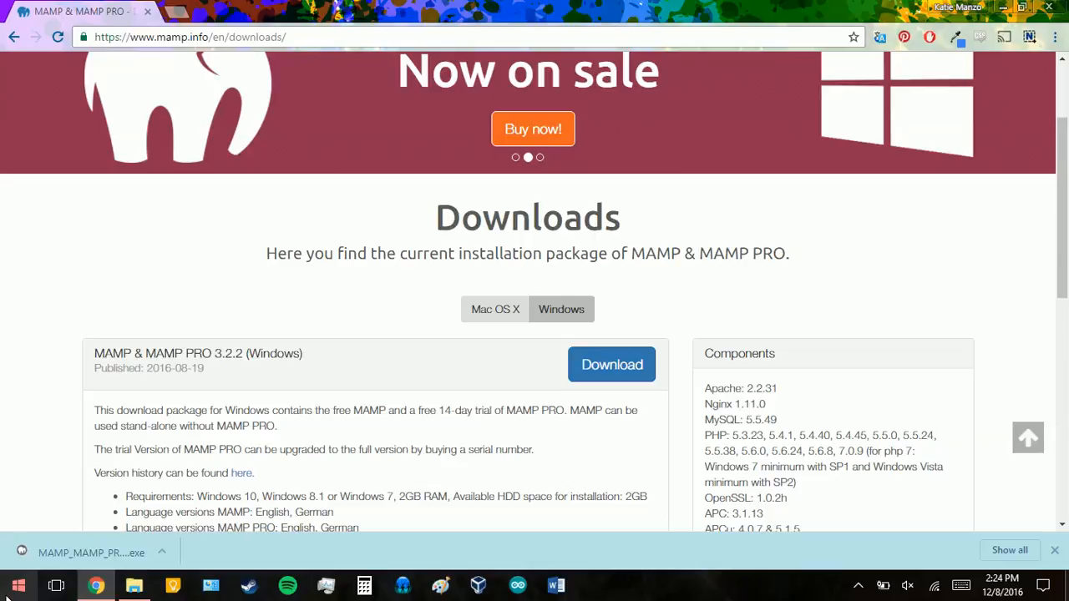
Search the Start menu for 'mamp' to find the installed MAMP app
{"action": "left_click", "coordinate": [18, 584]}
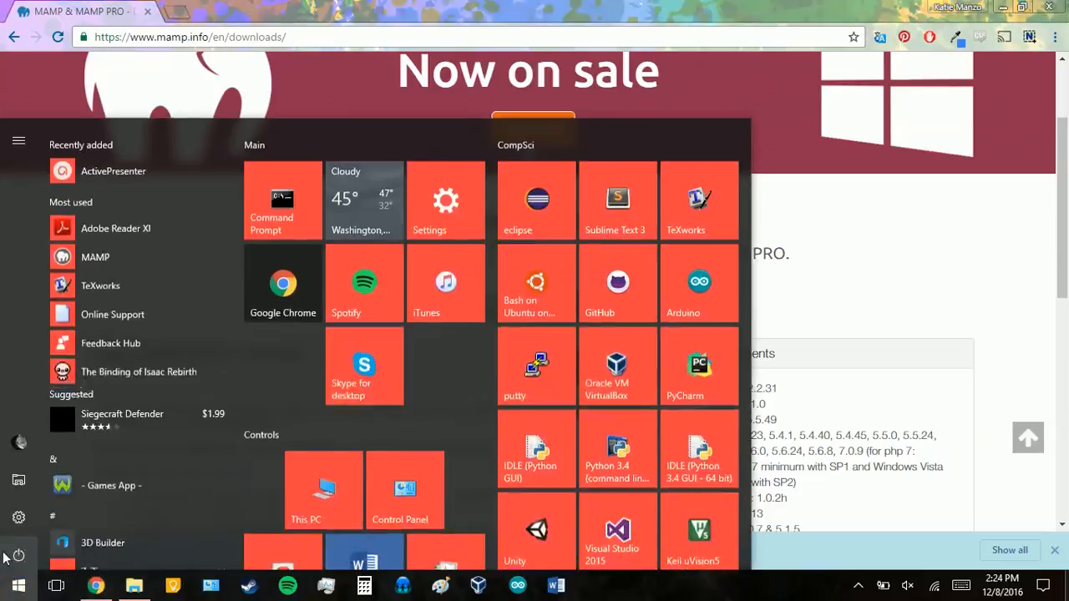
{"action": "type", "text": "mamp"}
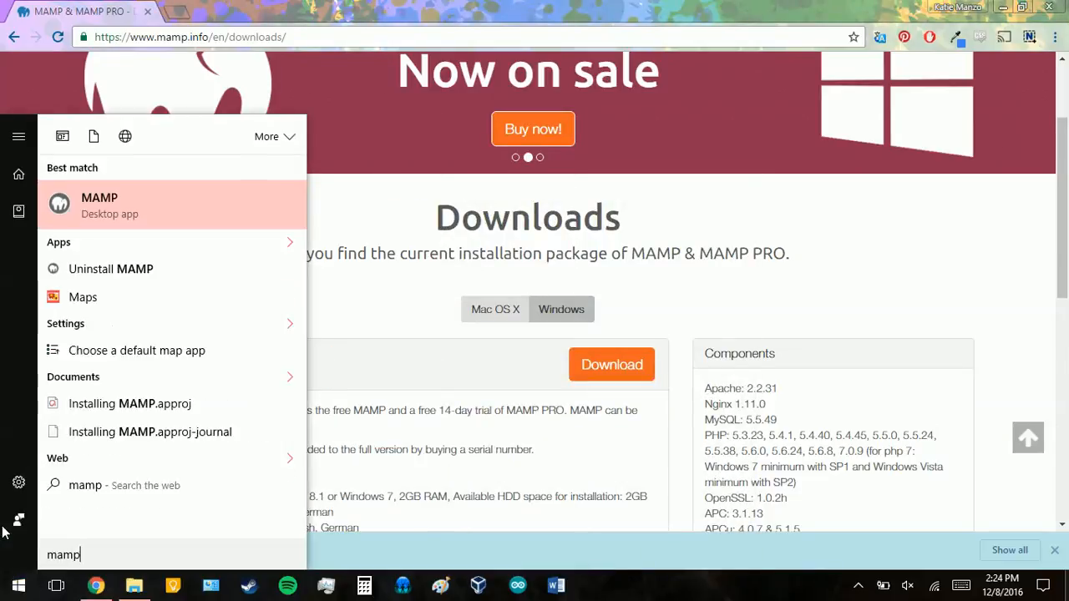
{"action": "mouse_move", "coordinate": [114, 219]}
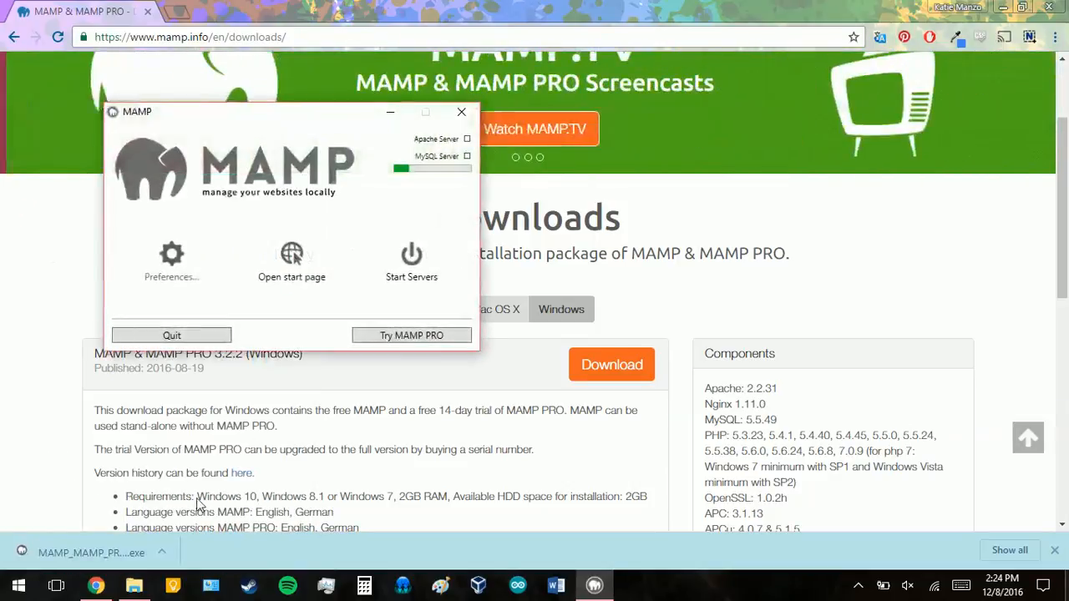
Run the MAMP application from C:\MAMP in File Explorer and minimize the folder window
{"action": "left_click", "coordinate": [134, 584]}
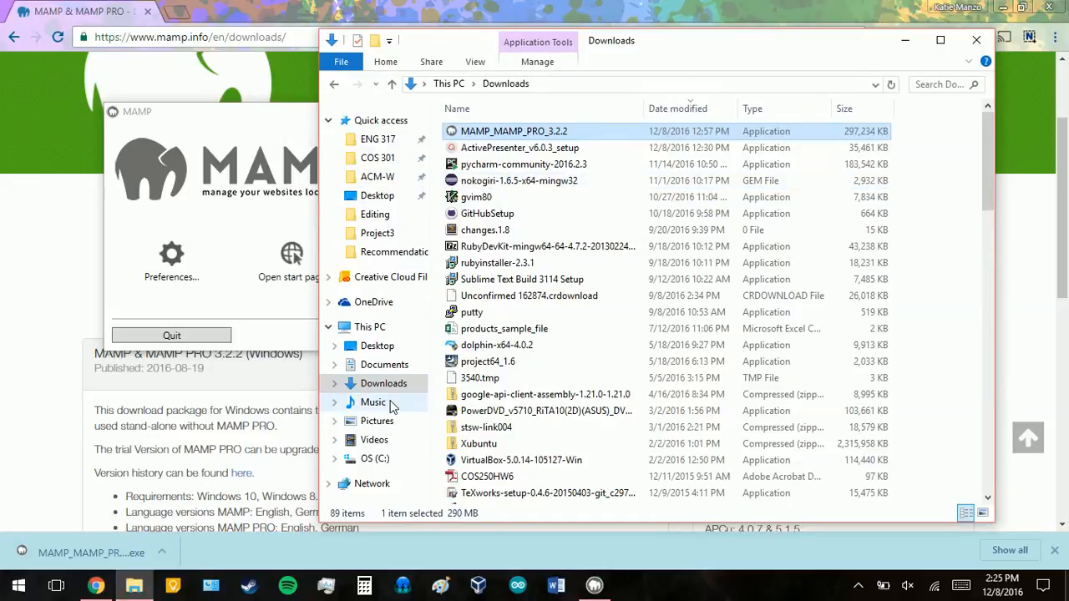
{"action": "left_click", "coordinate": [369, 326]}
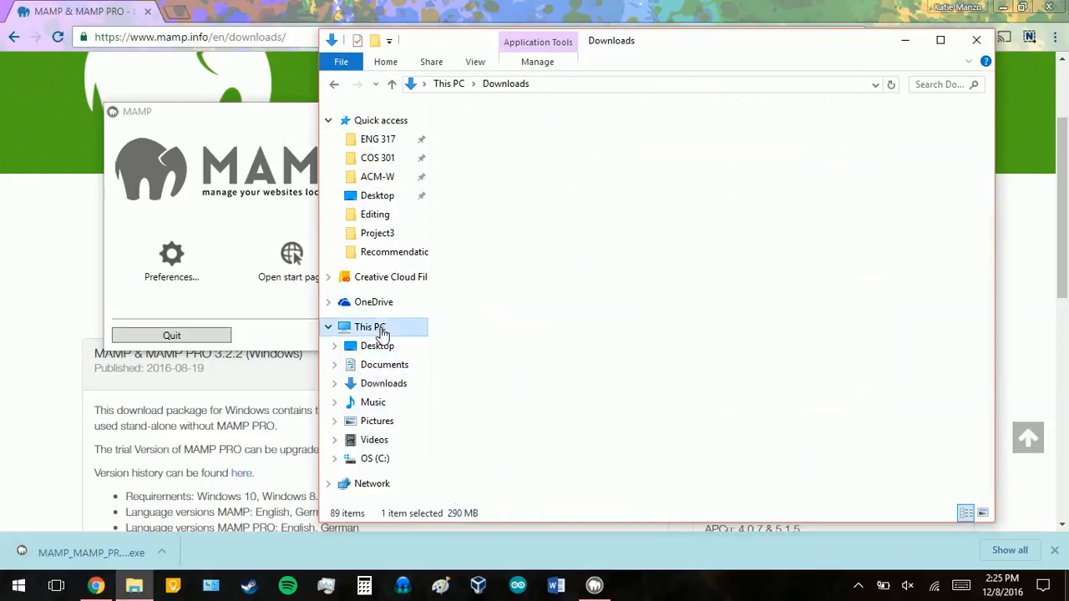
{"action": "left_click", "coordinate": [369, 326]}
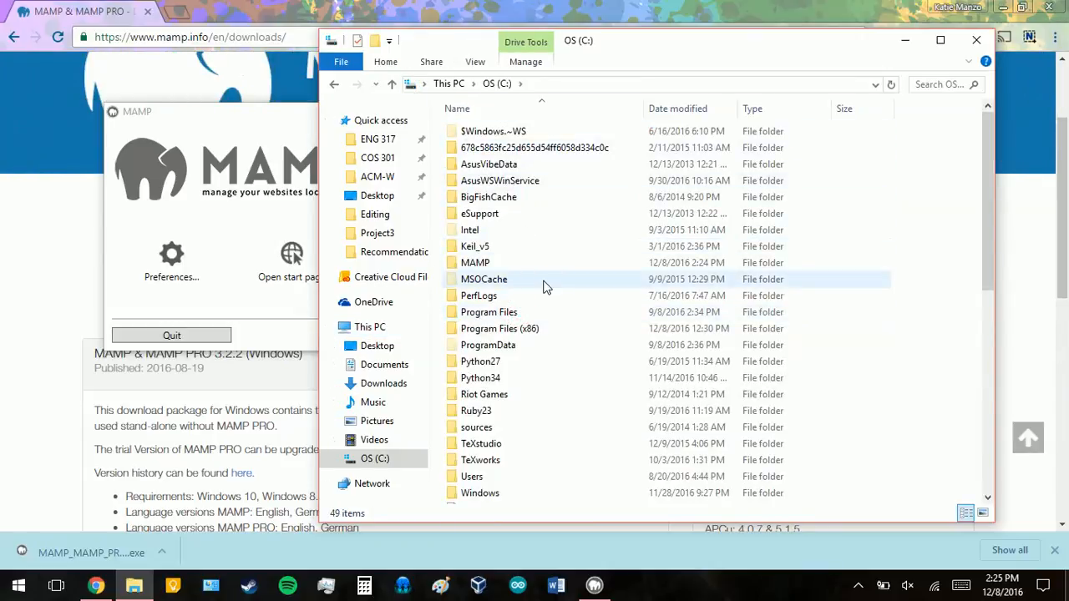
{"action": "double_click", "coordinate": [474, 262]}
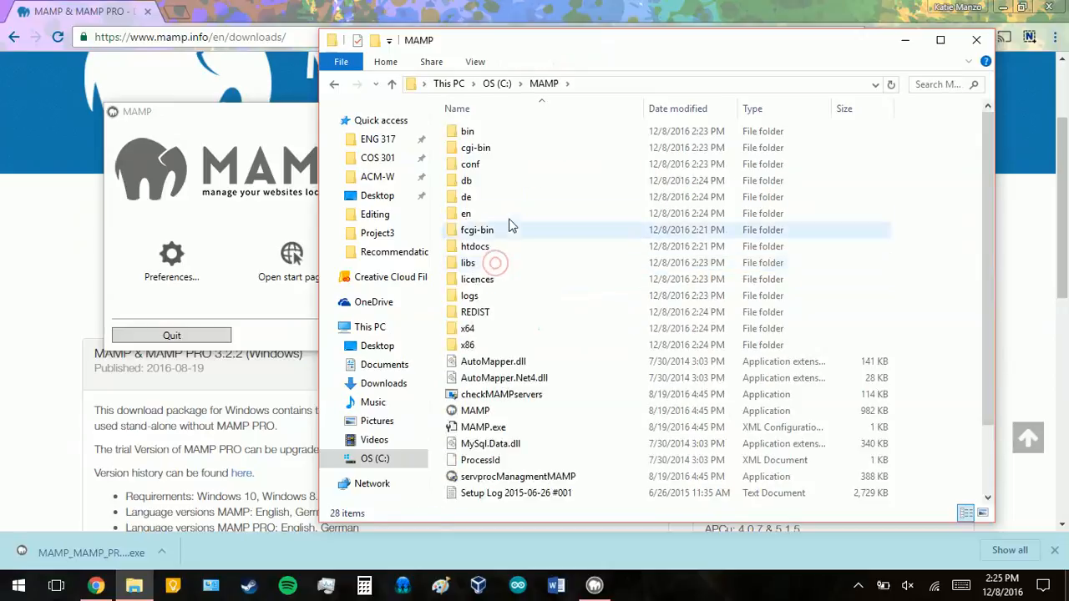
{"action": "left_click", "coordinate": [475, 411]}
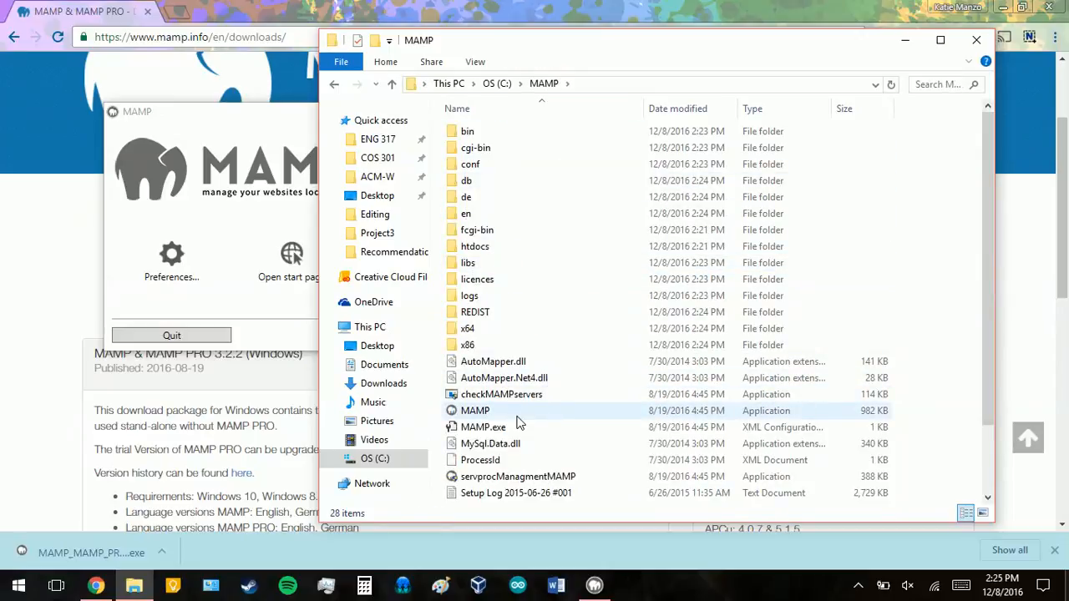
{"action": "left_click", "coordinate": [474, 411]}
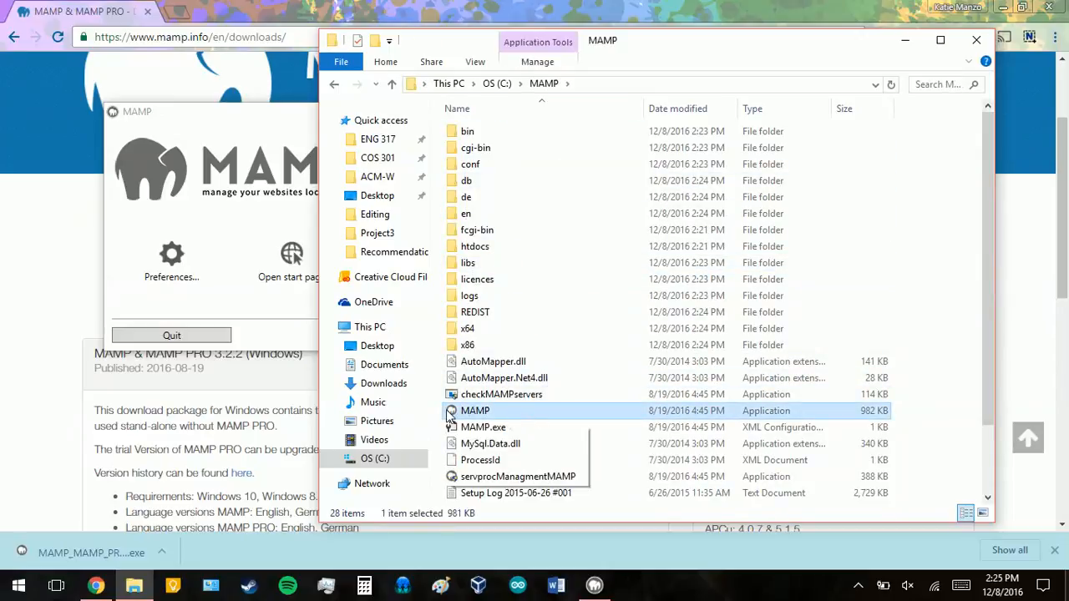
{"action": "mouse_move", "coordinate": [905, 41]}
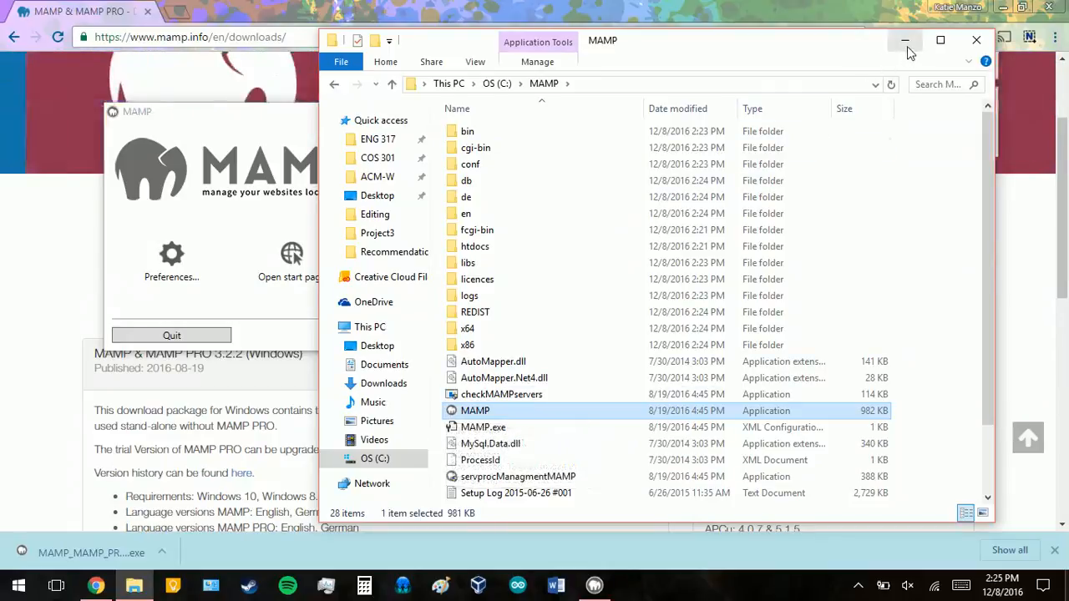
{"action": "left_click", "coordinate": [905, 40]}
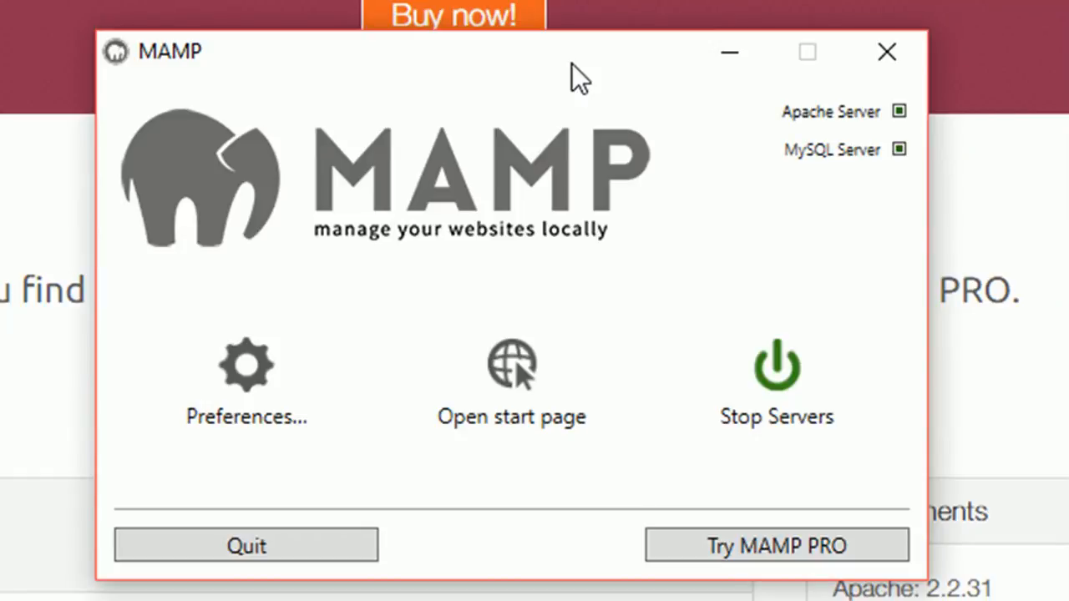
{"action": "mouse_move", "coordinate": [706, 490]}
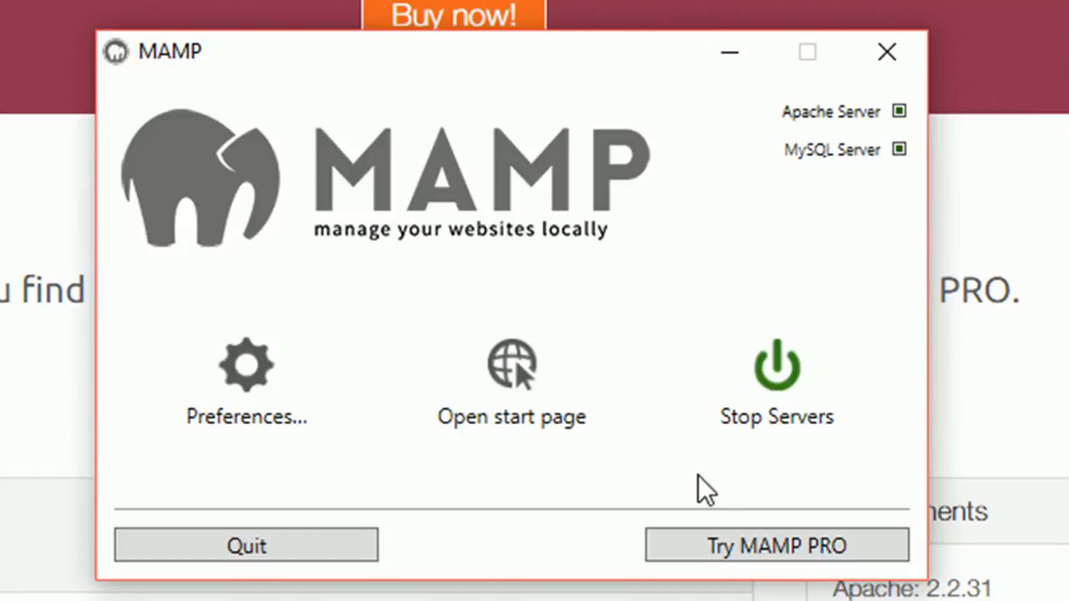
{"action": "mouse_move", "coordinate": [765, 354]}
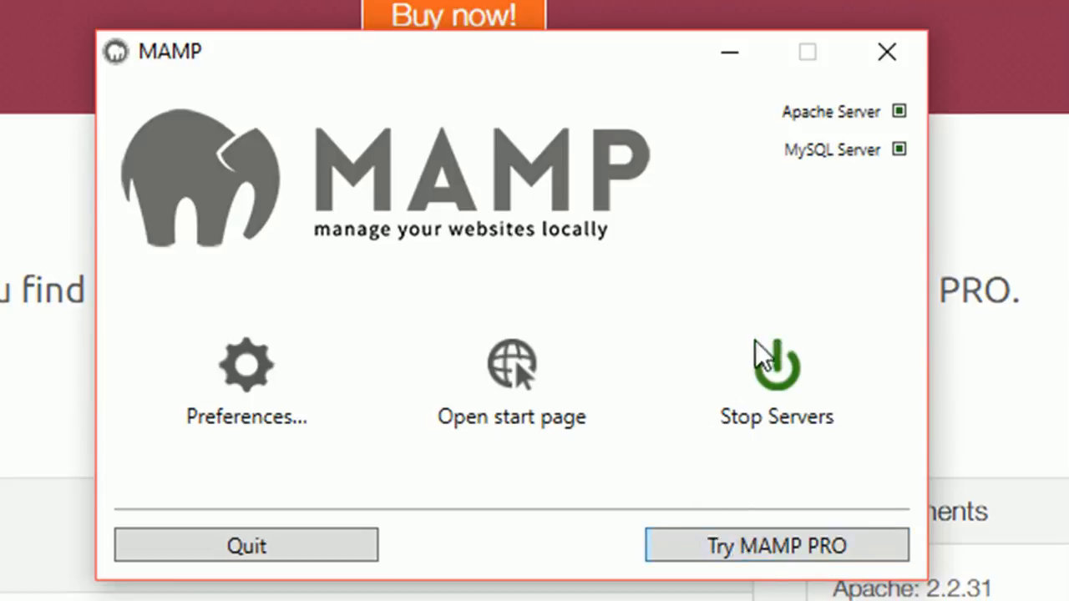
{"action": "mouse_move", "coordinate": [715, 451]}
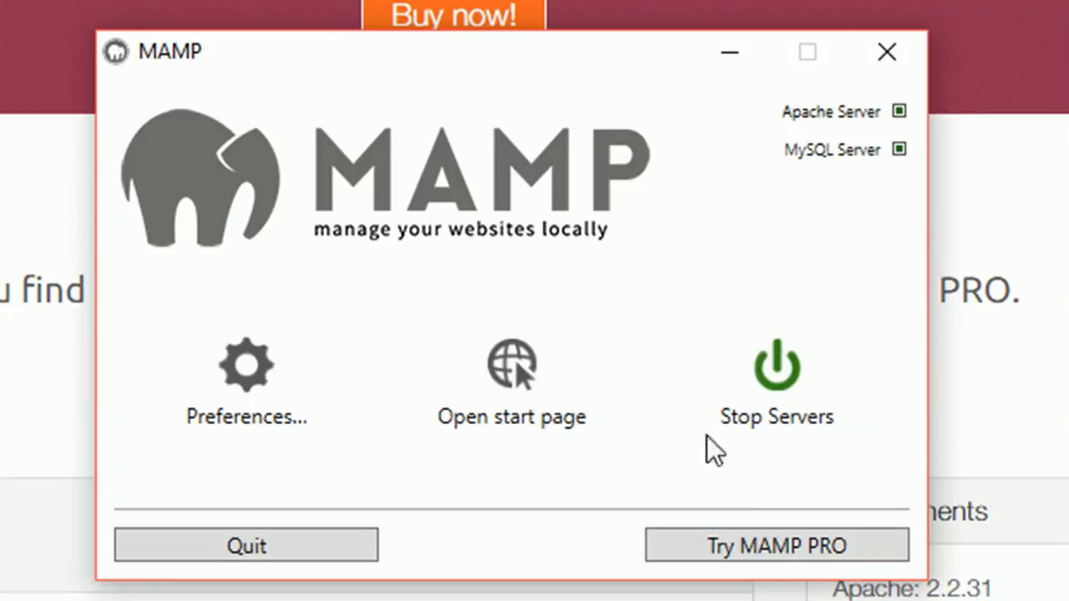
{"action": "mouse_move", "coordinate": [760, 354]}
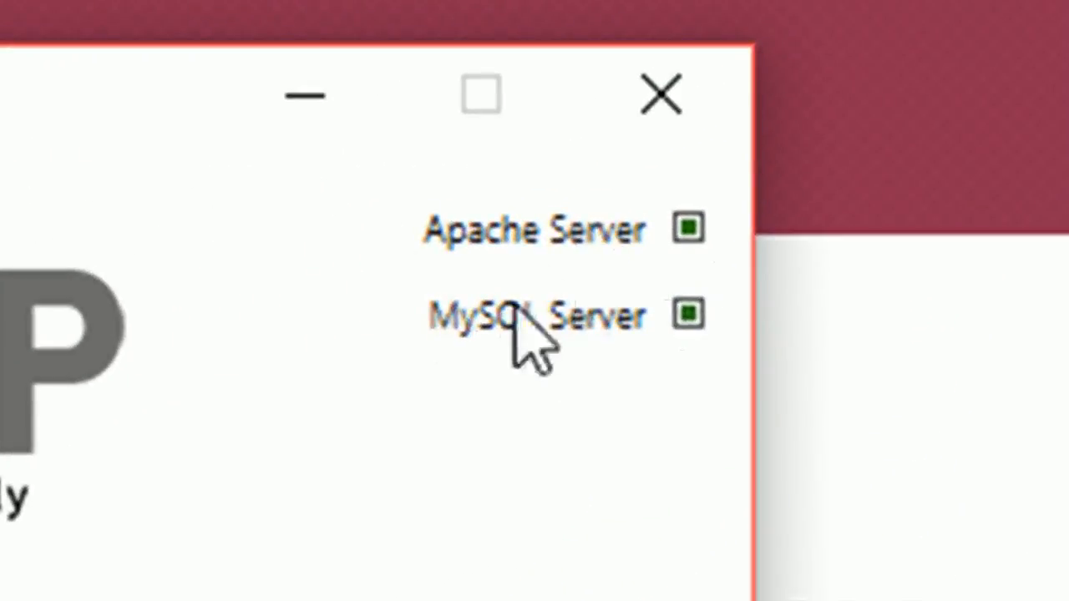
{"action": "mouse_move", "coordinate": [735, 297]}
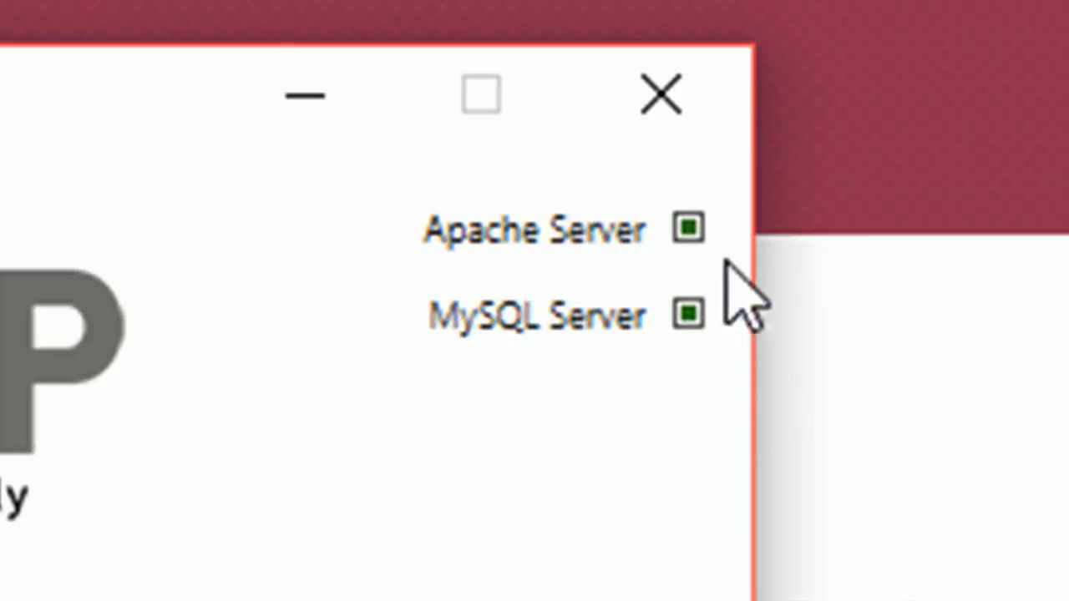
{"action": "mouse_move", "coordinate": [715, 284]}
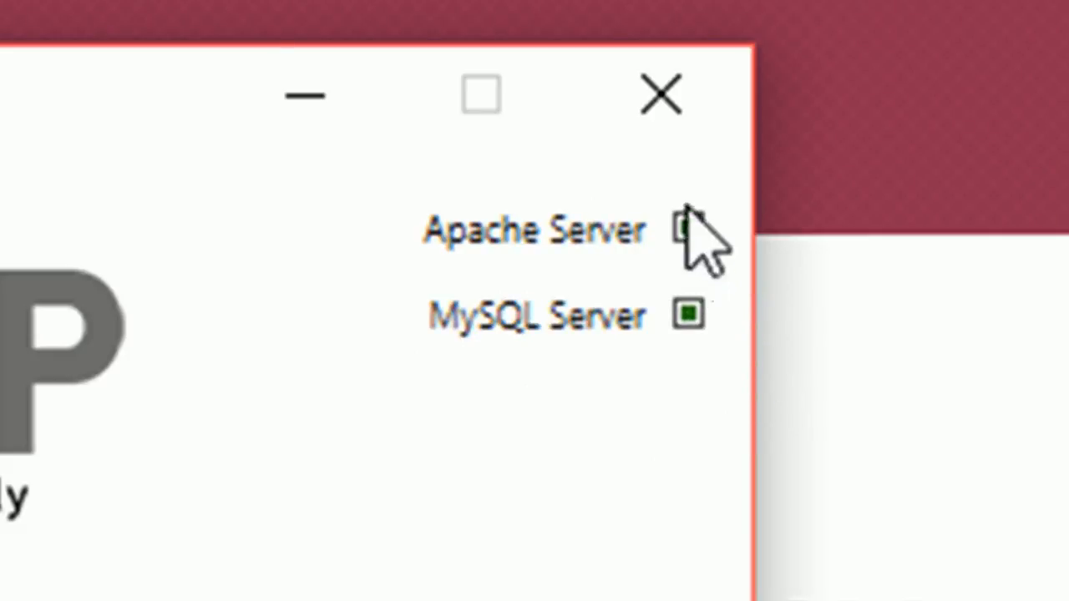
{"action": "left_click", "coordinate": [688, 230]}
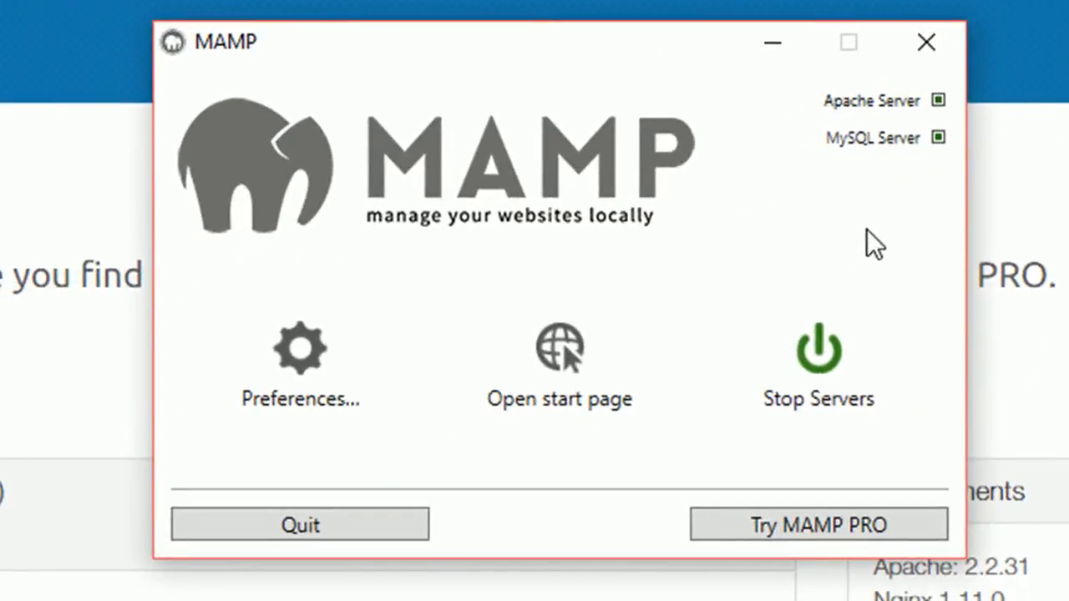
{"action": "mouse_move", "coordinate": [835, 426]}
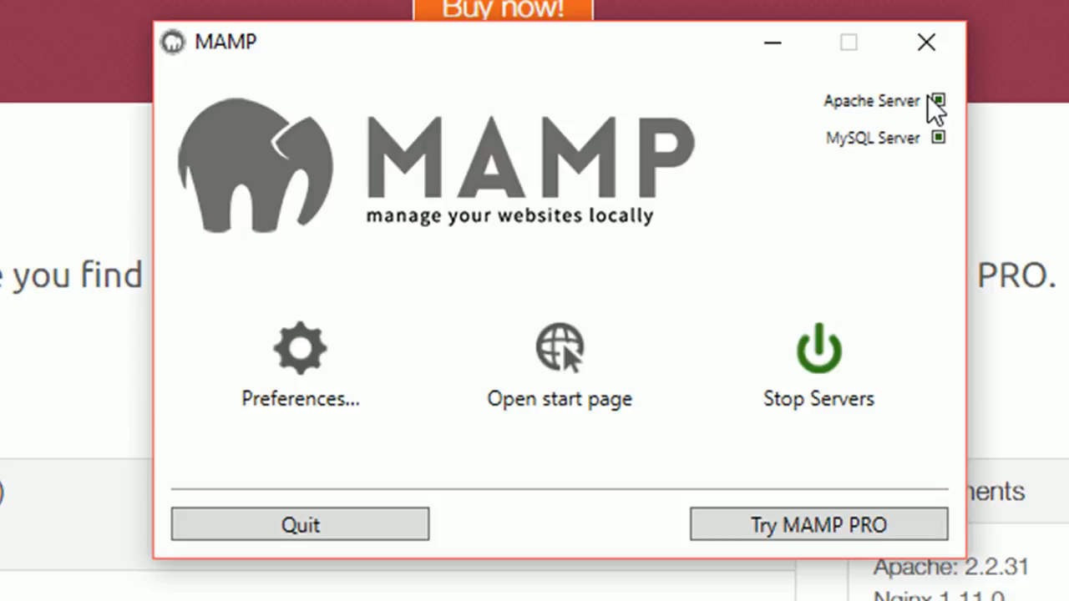
{"action": "mouse_move", "coordinate": [301, 393]}
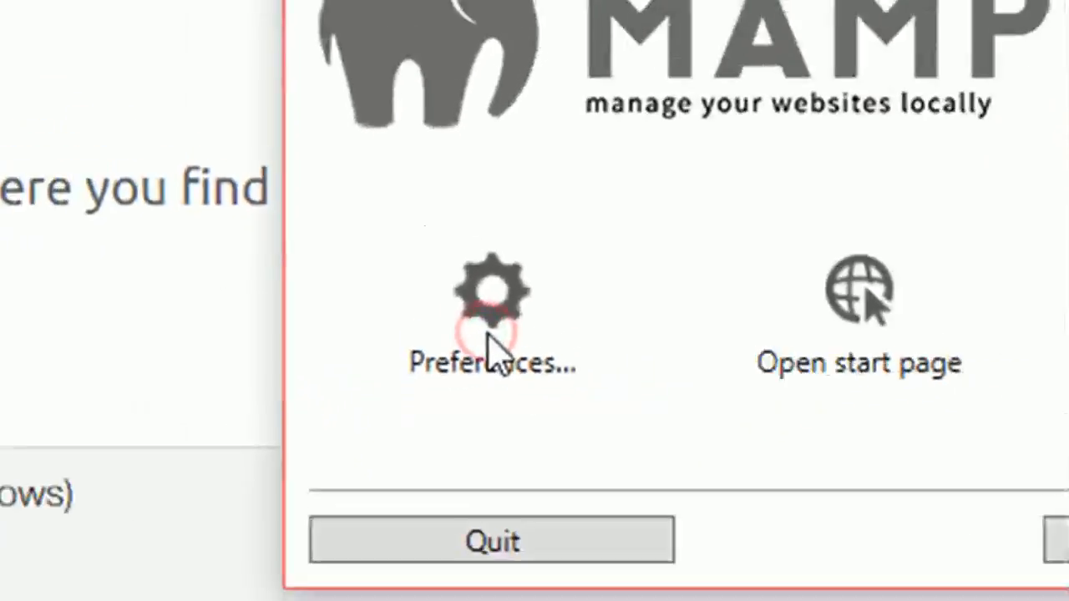
Set Apache port 100 and MySQL port 101 in MAMP Preferences and apply
{"action": "left_click", "coordinate": [491, 300]}
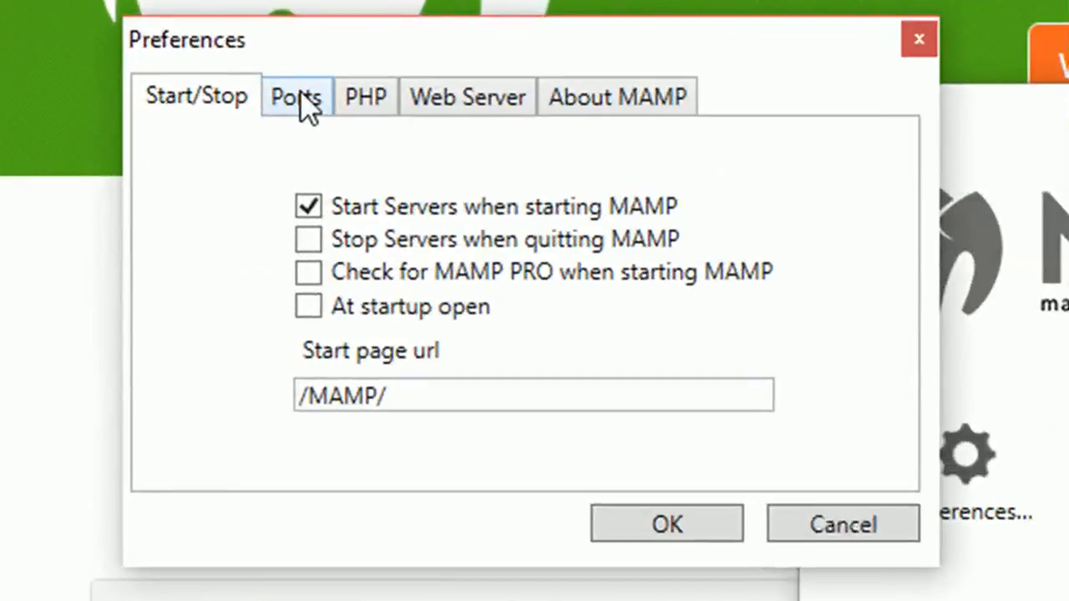
{"action": "left_click", "coordinate": [295, 96]}
{"action": "type", "text": "1"}
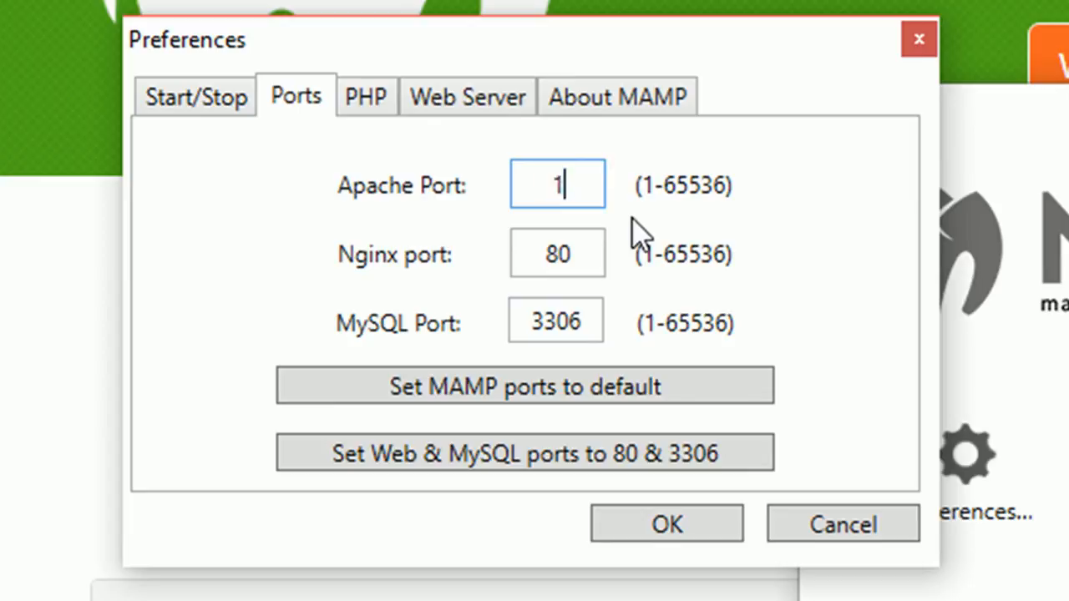
{"action": "type", "text": "00"}
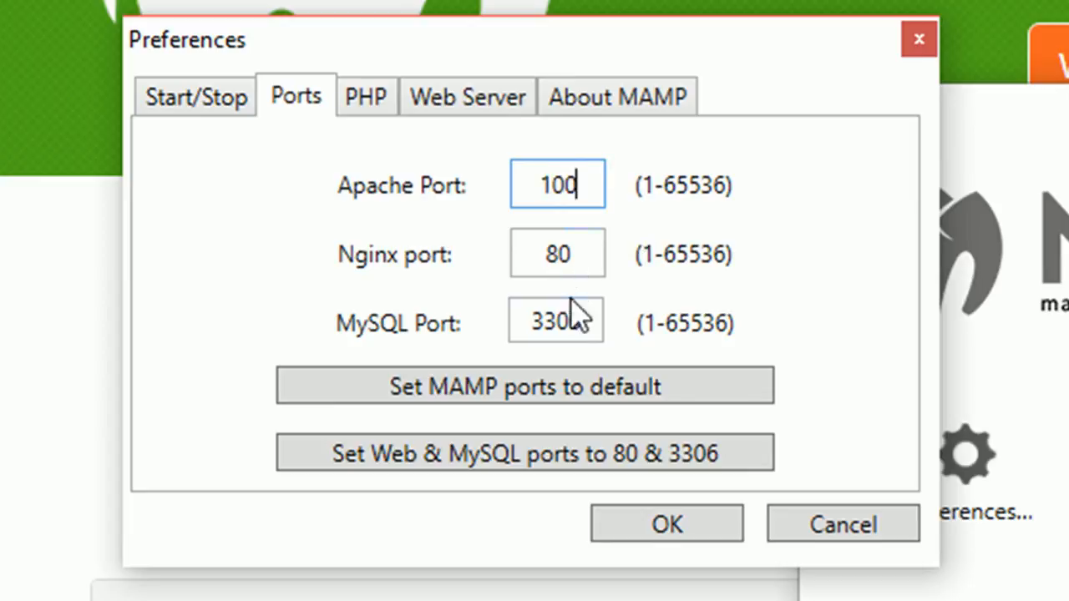
{"action": "double_click", "coordinate": [556, 323]}
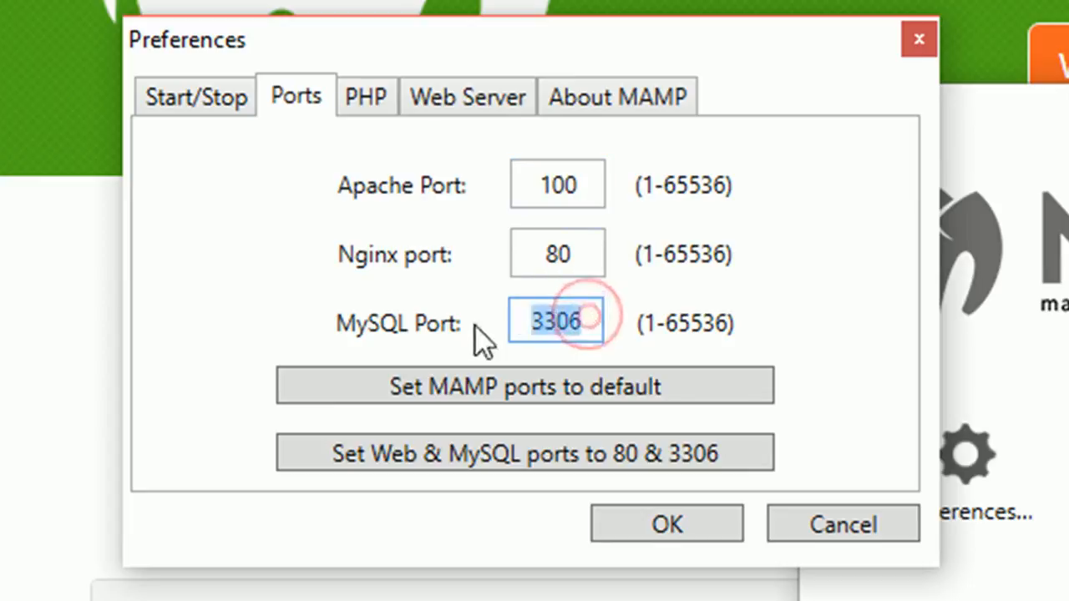
{"action": "type", "text": "100"}
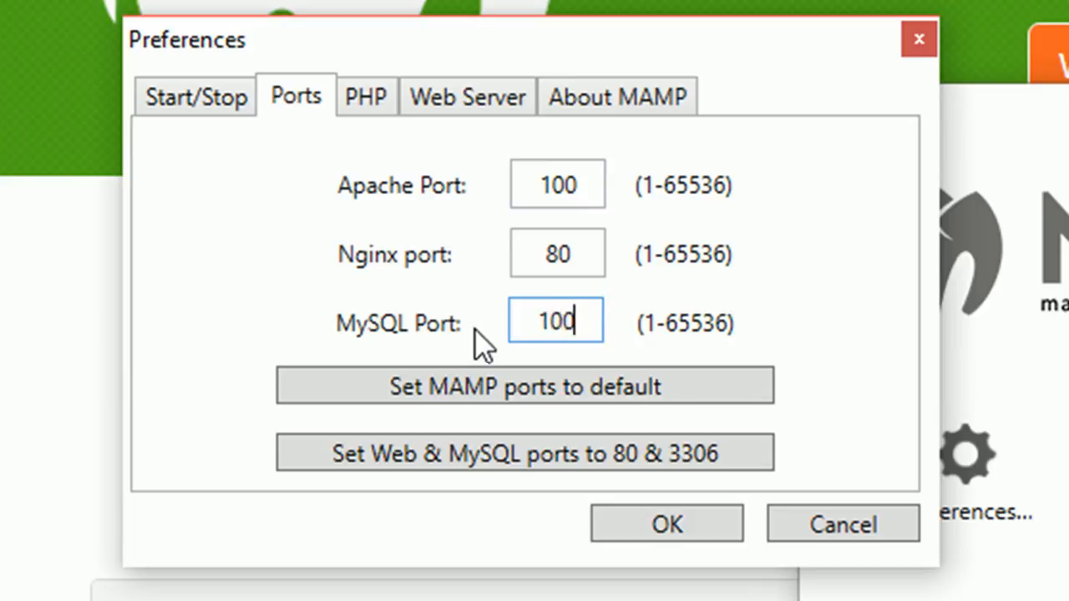
{"action": "type", "text": "1"}
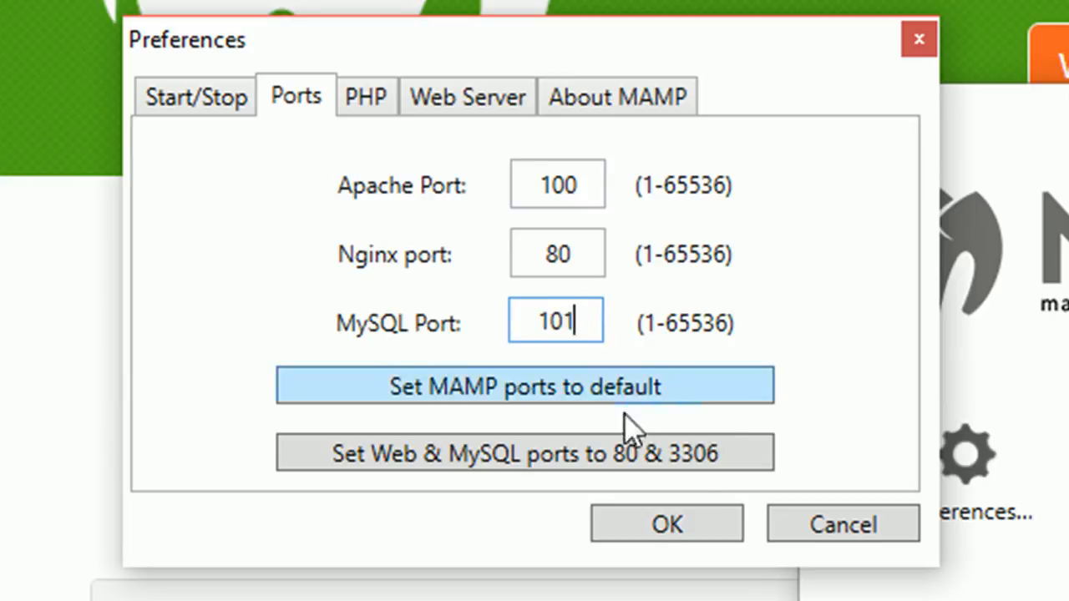
{"action": "left_click", "coordinate": [666, 525]}
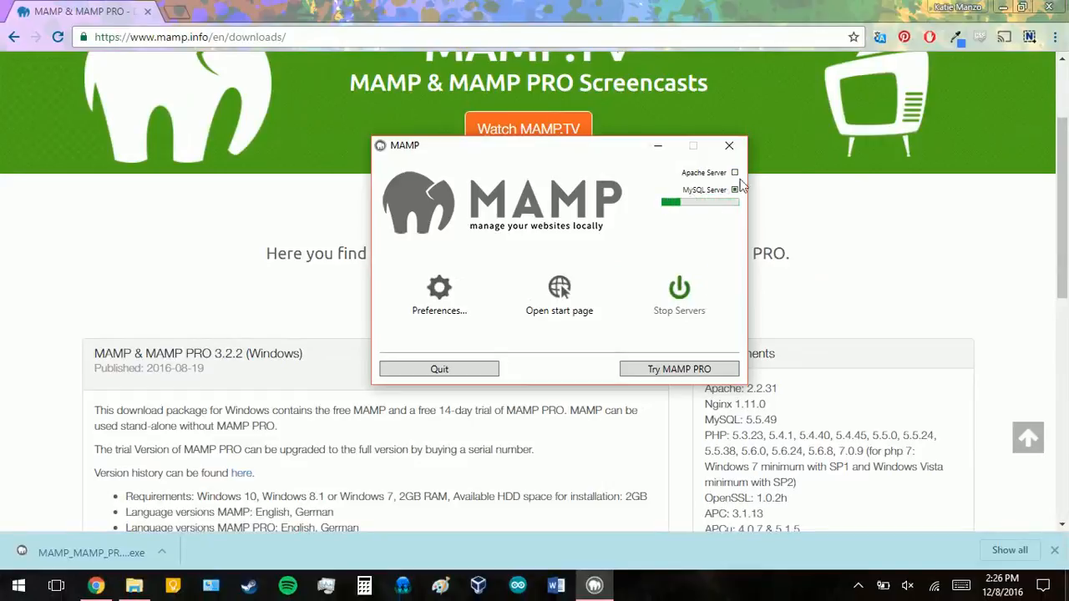
Start the servers so Apache and MySQL run on the new ports
{"action": "left_click", "coordinate": [678, 297]}
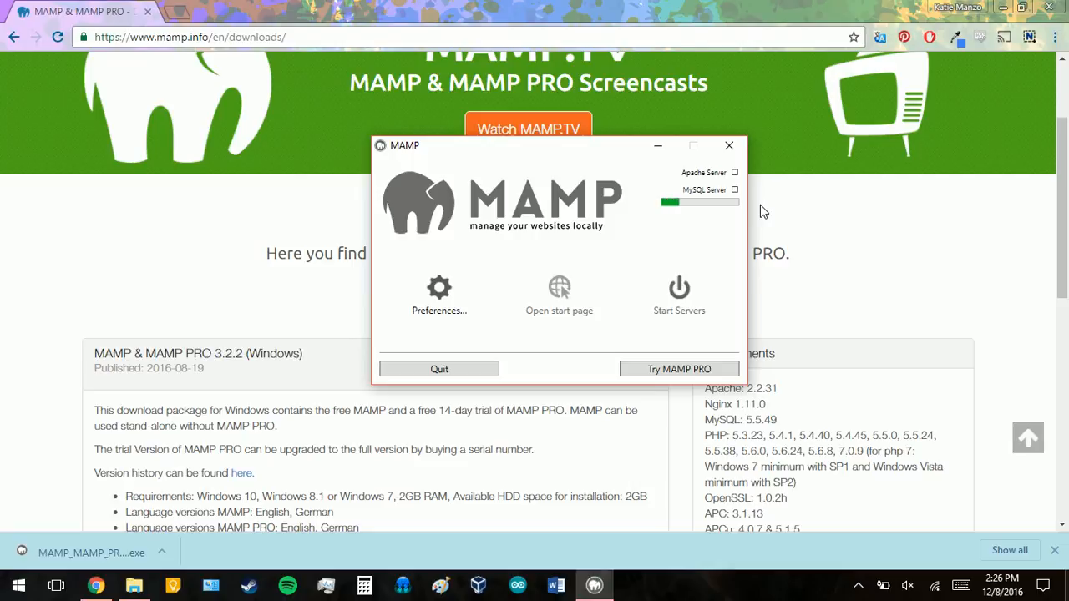
{"action": "mouse_move", "coordinate": [651, 232]}
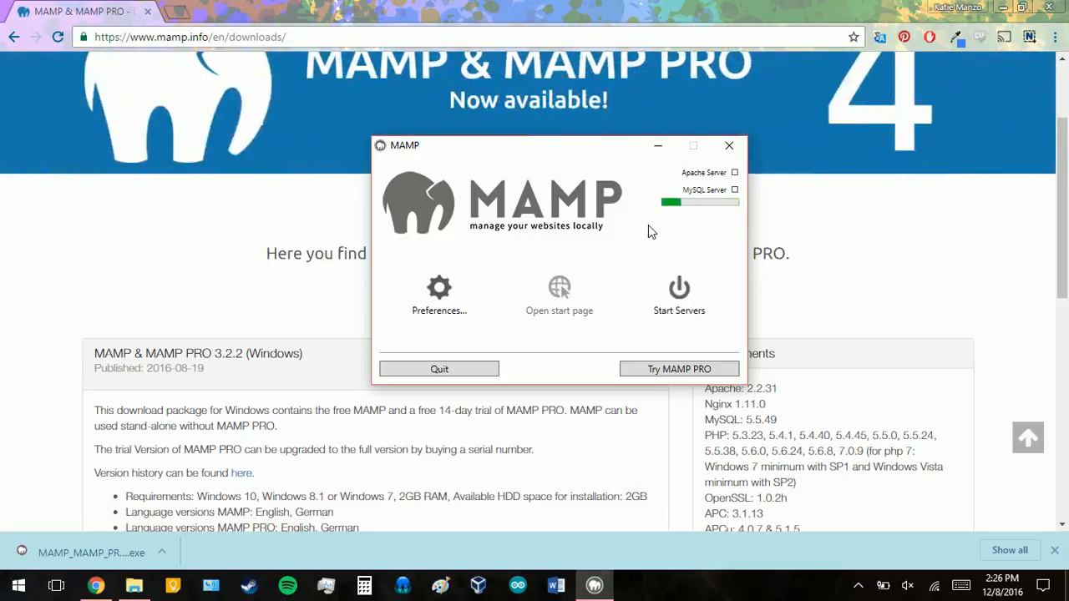
{"action": "left_click", "coordinate": [678, 297]}
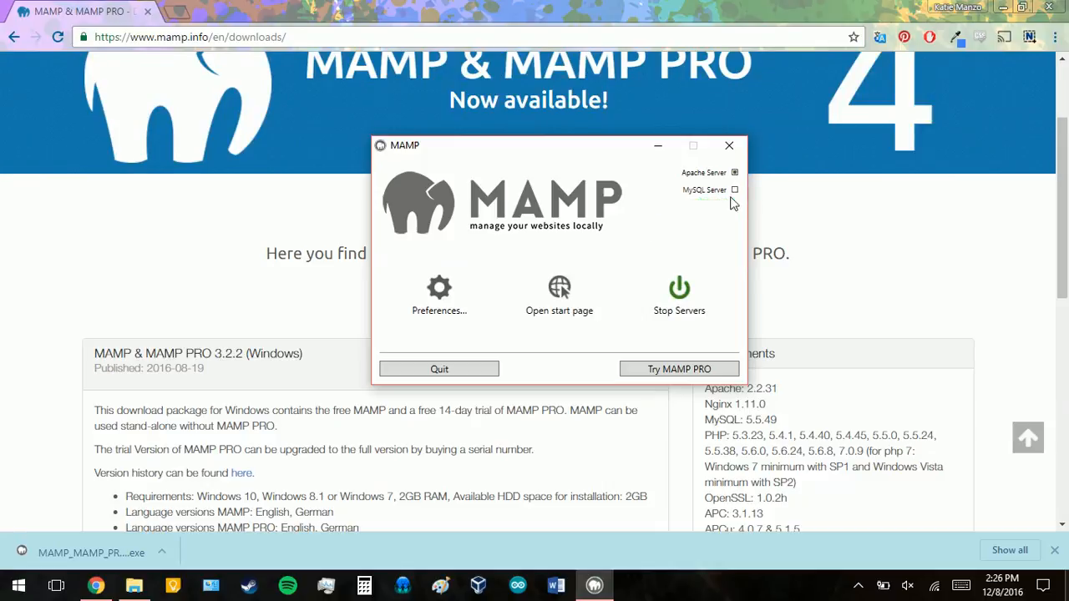
{"action": "mouse_move", "coordinate": [743, 191]}
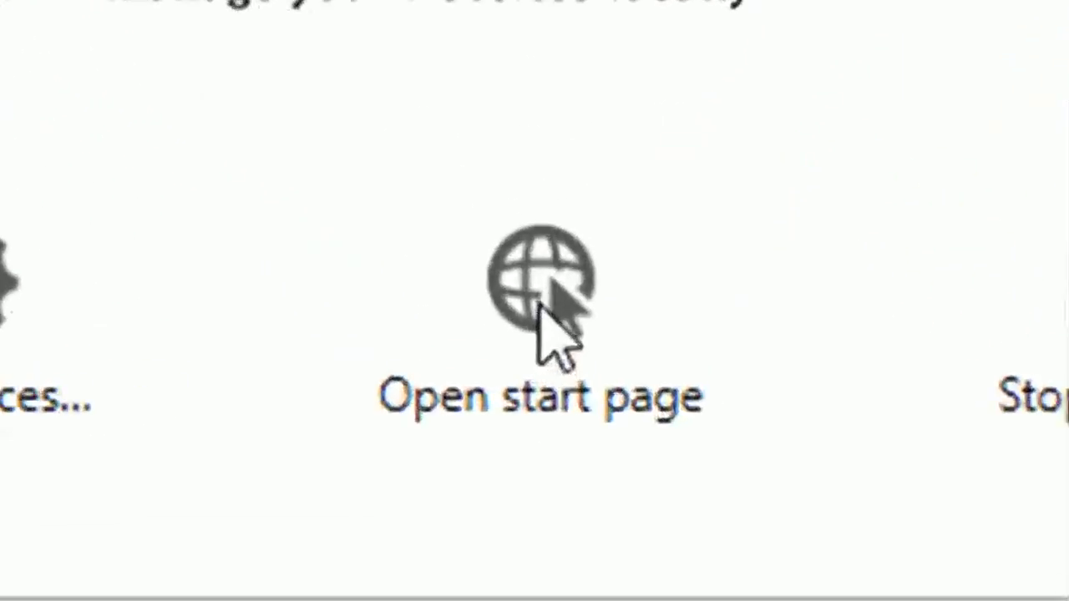
Load the start page at localhost:100 and review the MySQL connection parameters showing port 101
{"action": "left_click", "coordinate": [541, 281]}
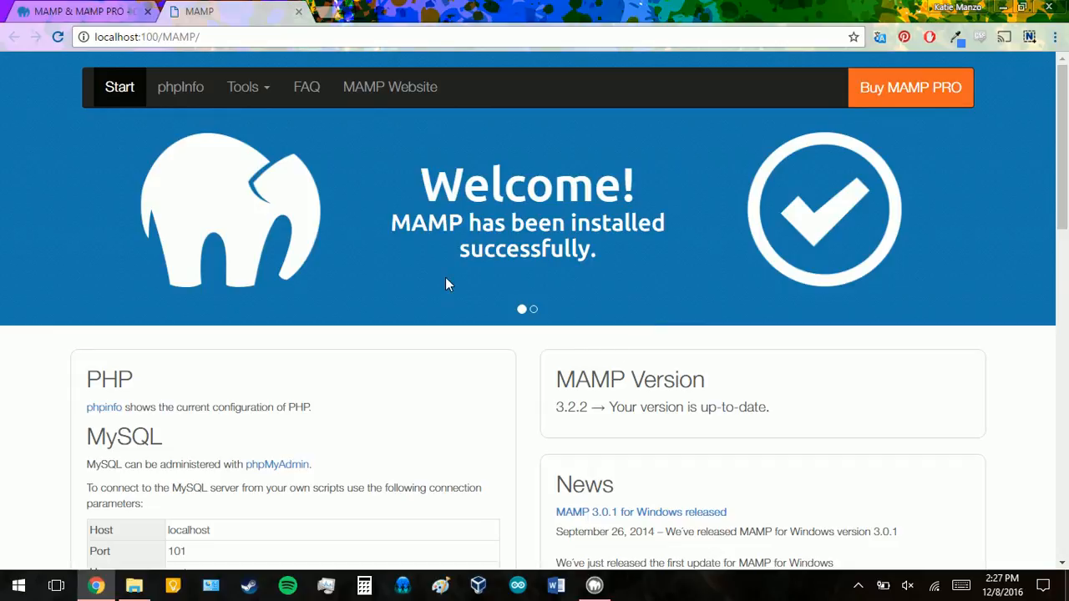
{"action": "mouse_move", "coordinate": [101, 57]}
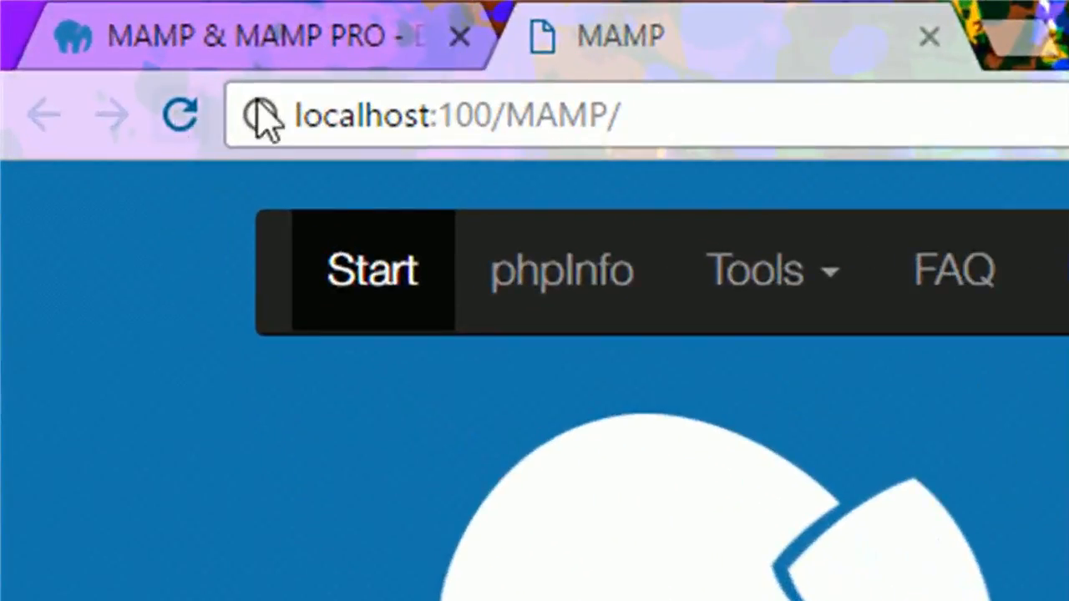
{"action": "mouse_move", "coordinate": [264, 115]}
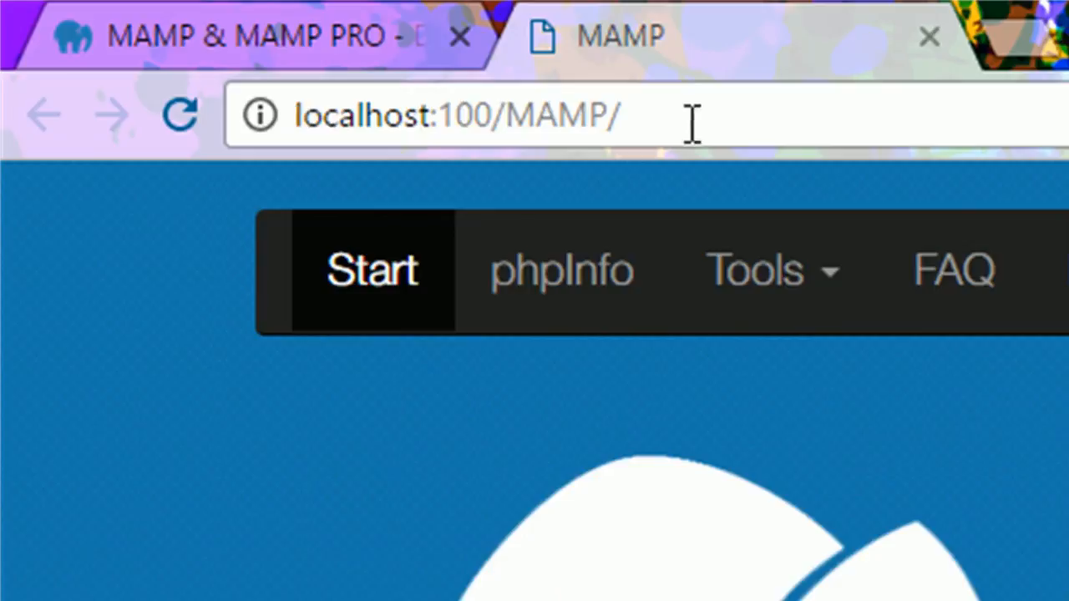
{"action": "mouse_move", "coordinate": [618, 117]}
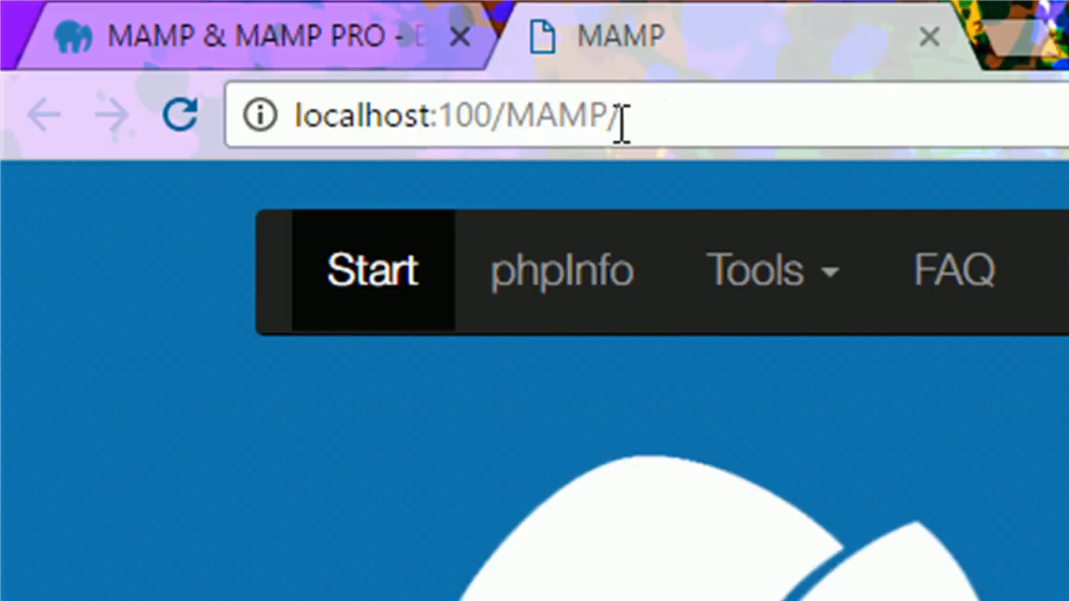
{"action": "mouse_move", "coordinate": [434, 115]}
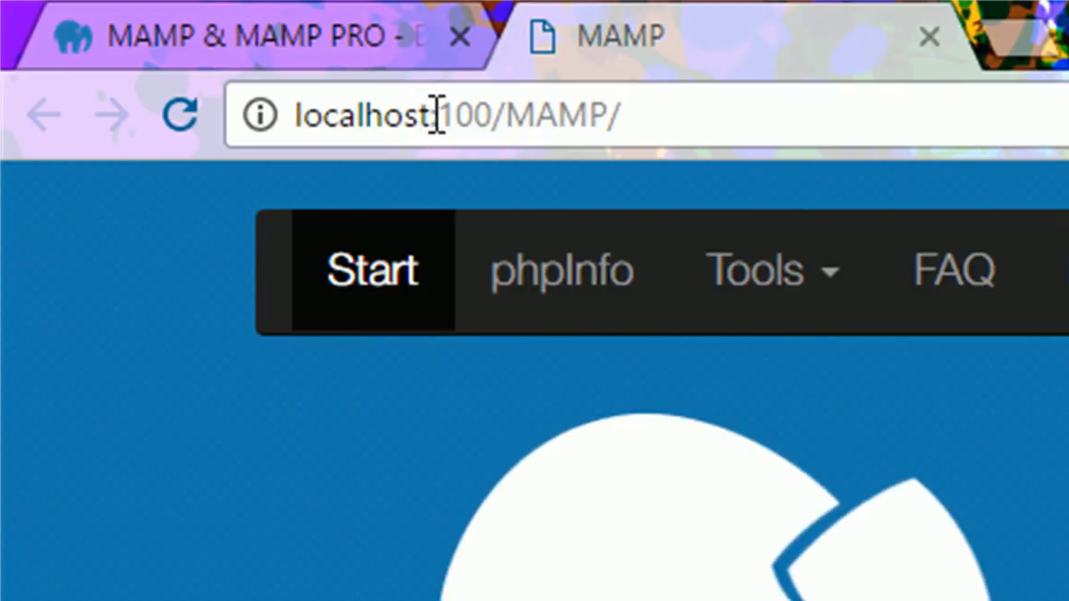
{"action": "double_click", "coordinate": [561, 115]}
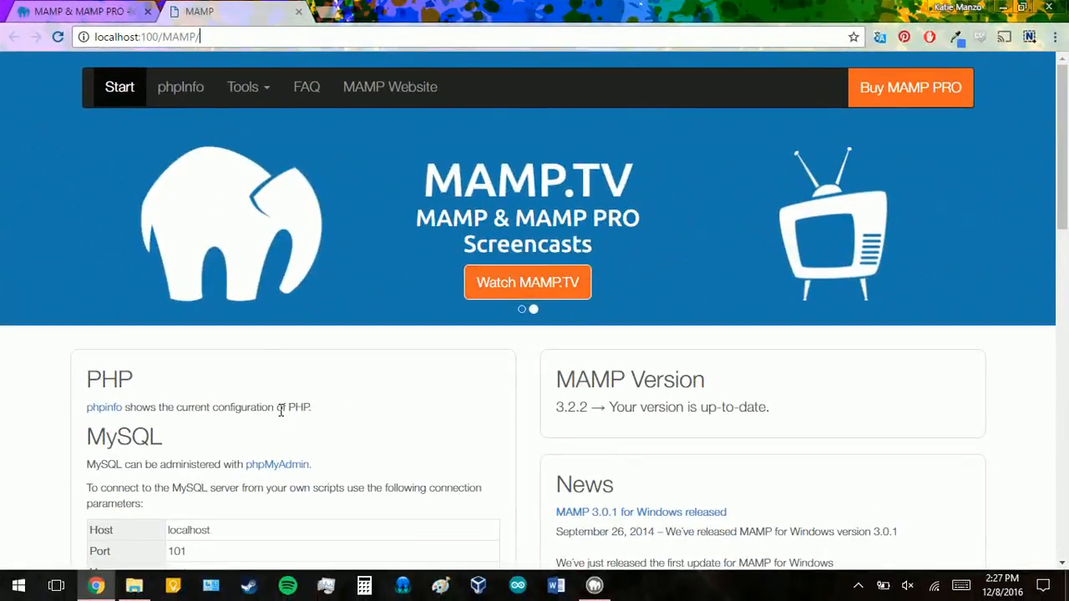
{"action": "scroll", "scroll_direction": "down", "scroll_amount": 3}
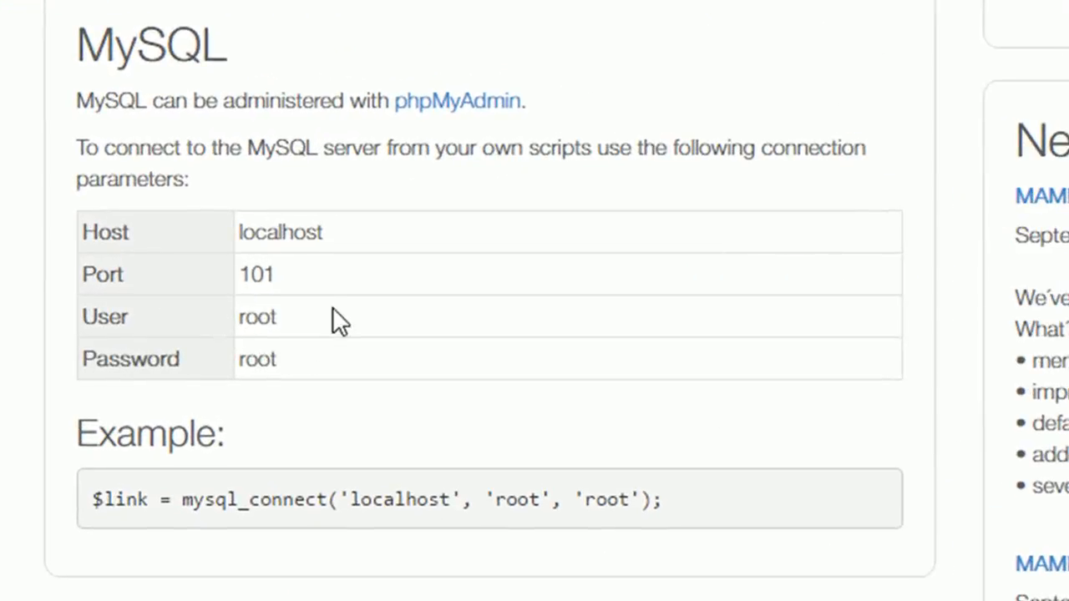
{"action": "left_click_drag", "start_coordinate": [92, 230], "coordinate": [281, 321]}
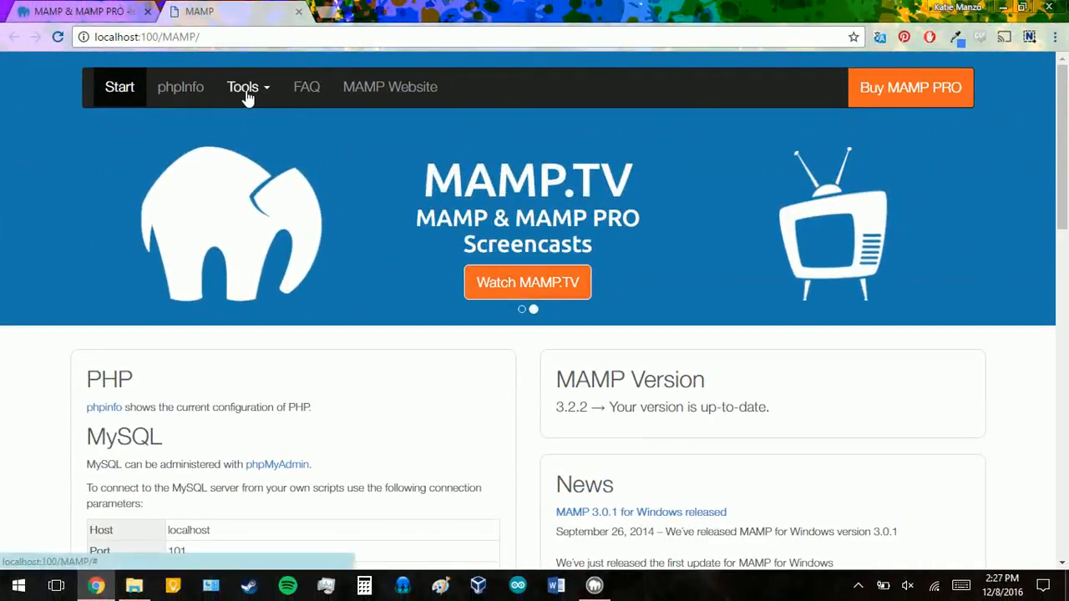
Launch phpMyAdmin from the Tools menu and view the Users account overview
{"action": "left_click", "coordinate": [242, 87]}
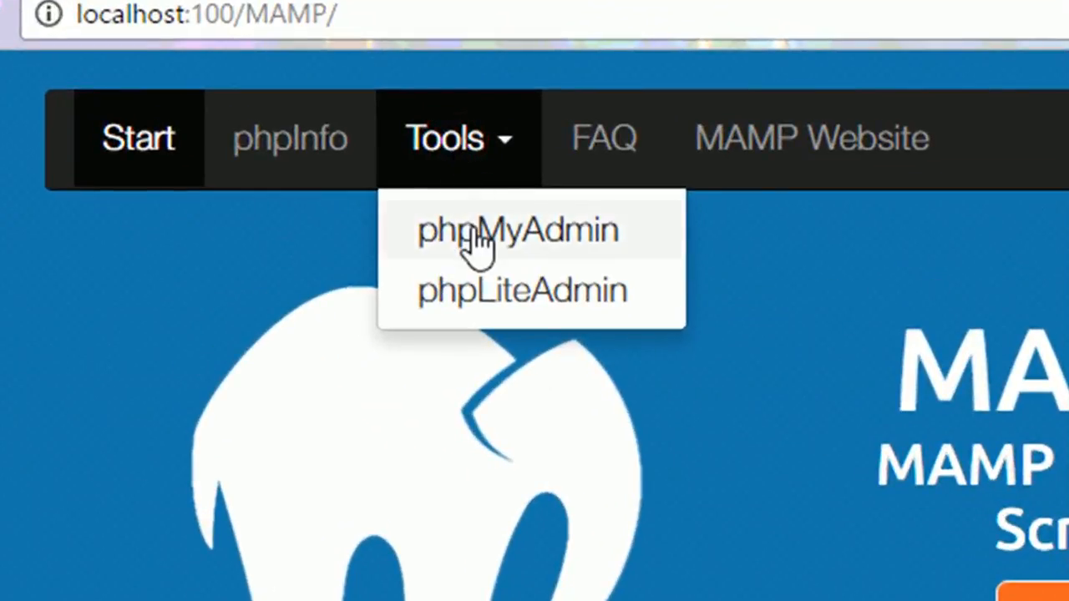
{"action": "left_click", "coordinate": [517, 231]}
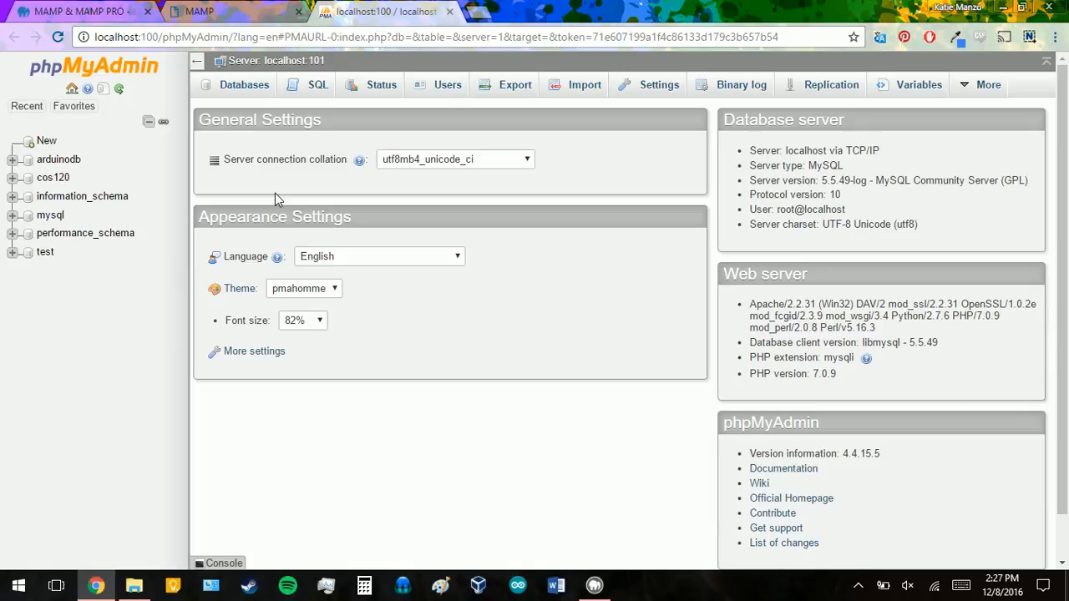
{"action": "mouse_move", "coordinate": [265, 164]}
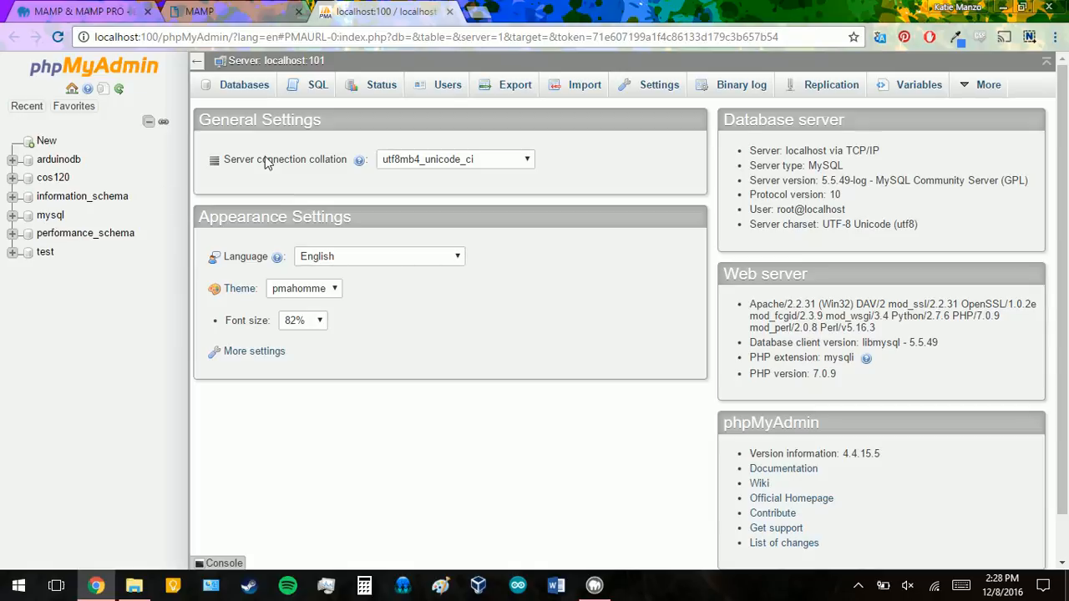
{"action": "mouse_move", "coordinate": [453, 103]}
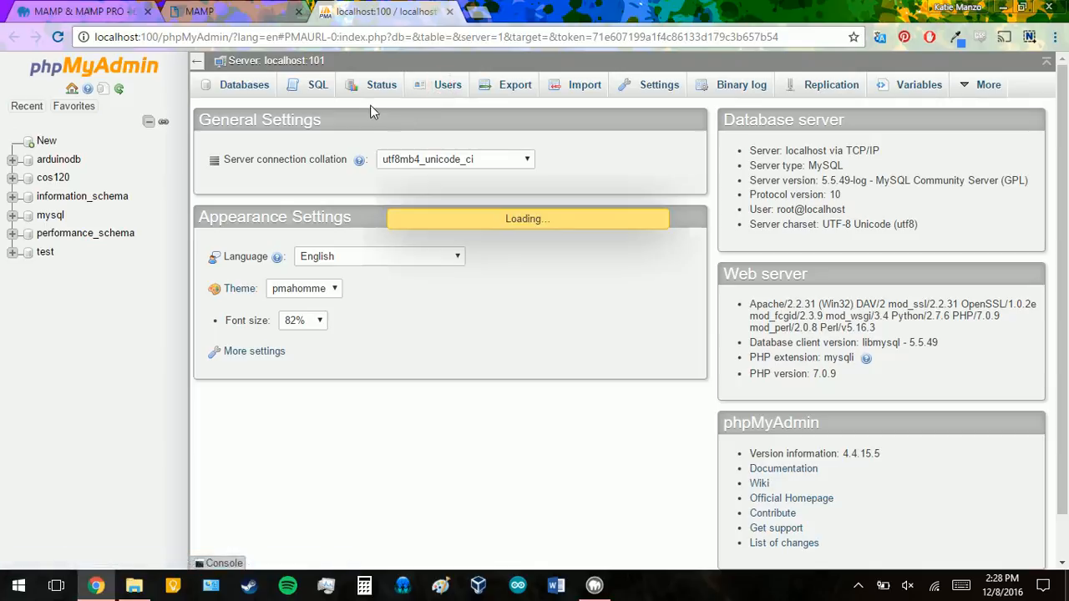
{"action": "left_click", "coordinate": [448, 83]}
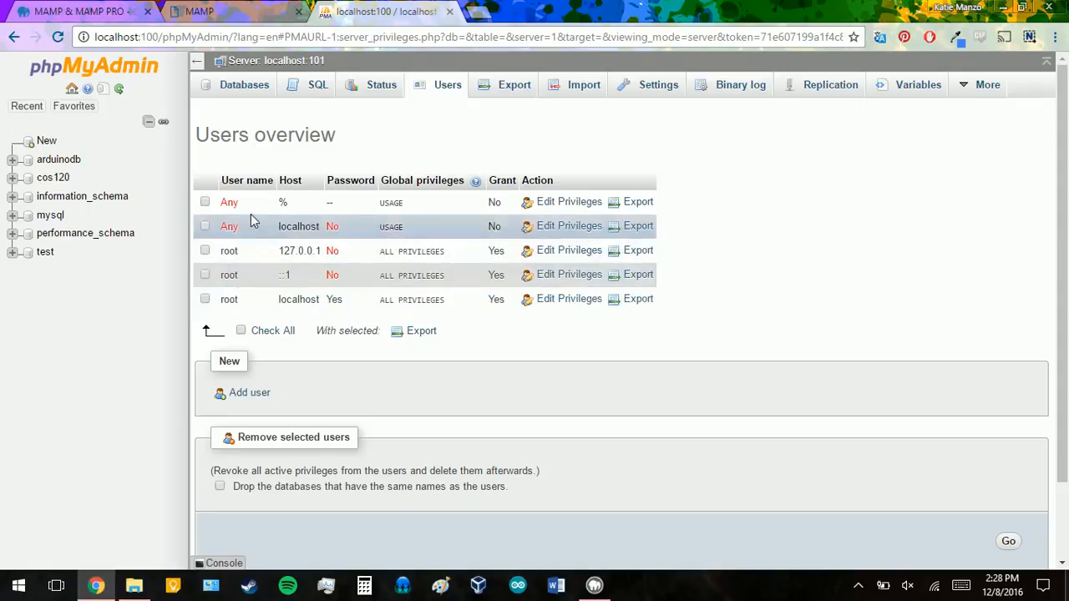
Create a new database named COS120 from the Databases overview
{"action": "left_click", "coordinate": [244, 83]}
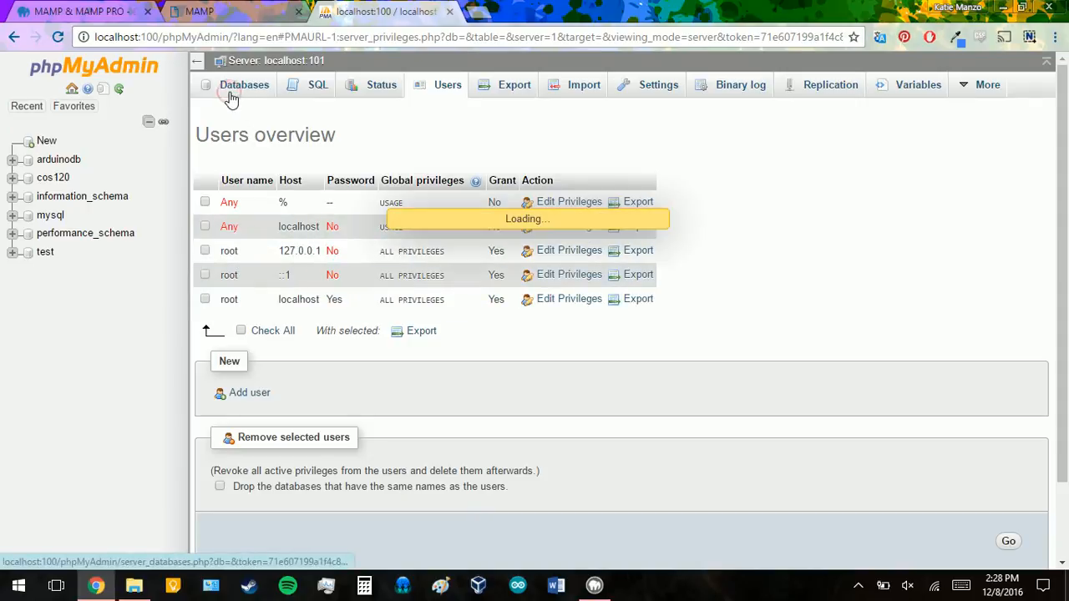
{"action": "left_click", "coordinate": [244, 83]}
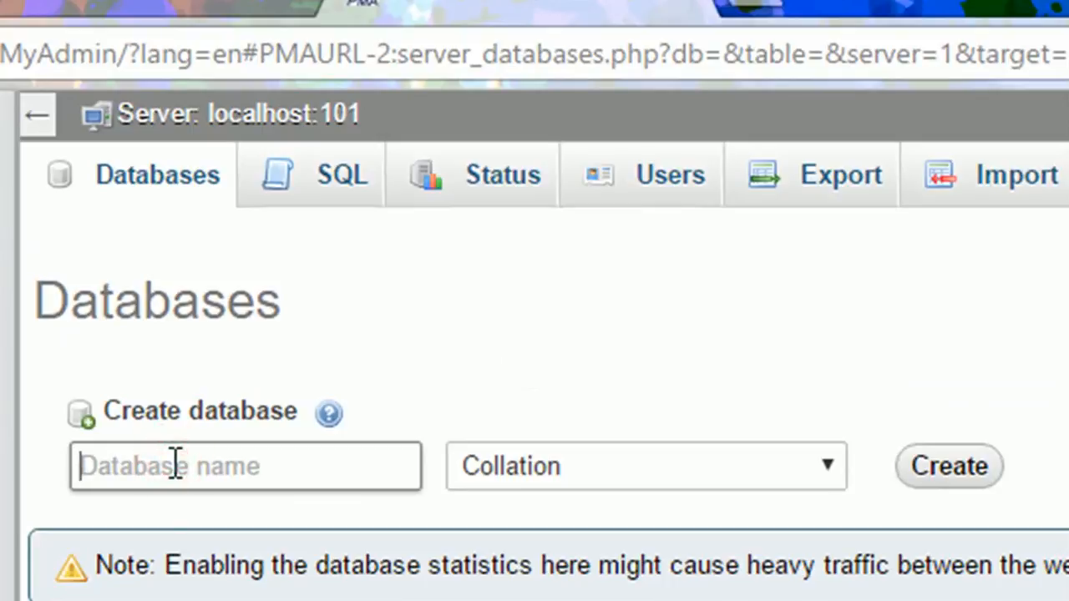
{"action": "type", "text": "COS"}
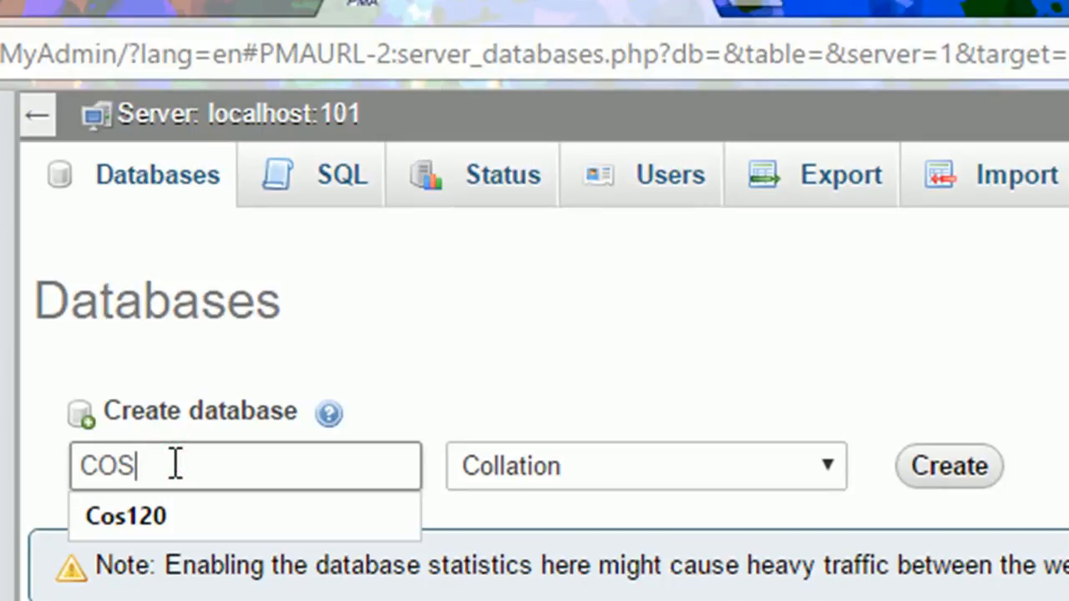
{"action": "type", "text": "120"}
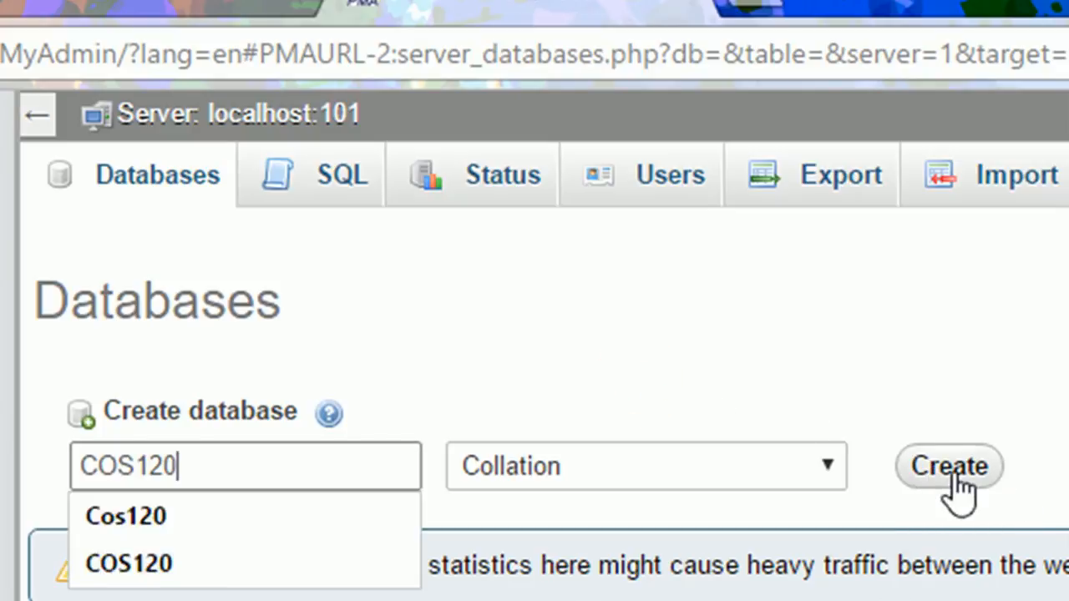
{"action": "left_click", "coordinate": [949, 466]}
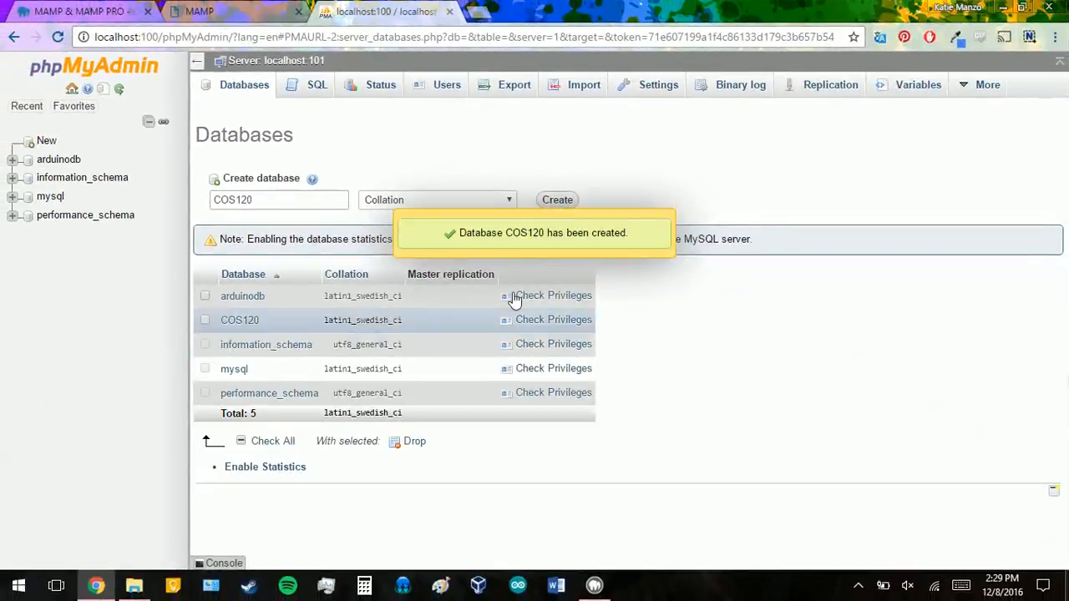
{"action": "left_click", "coordinate": [241, 320]}
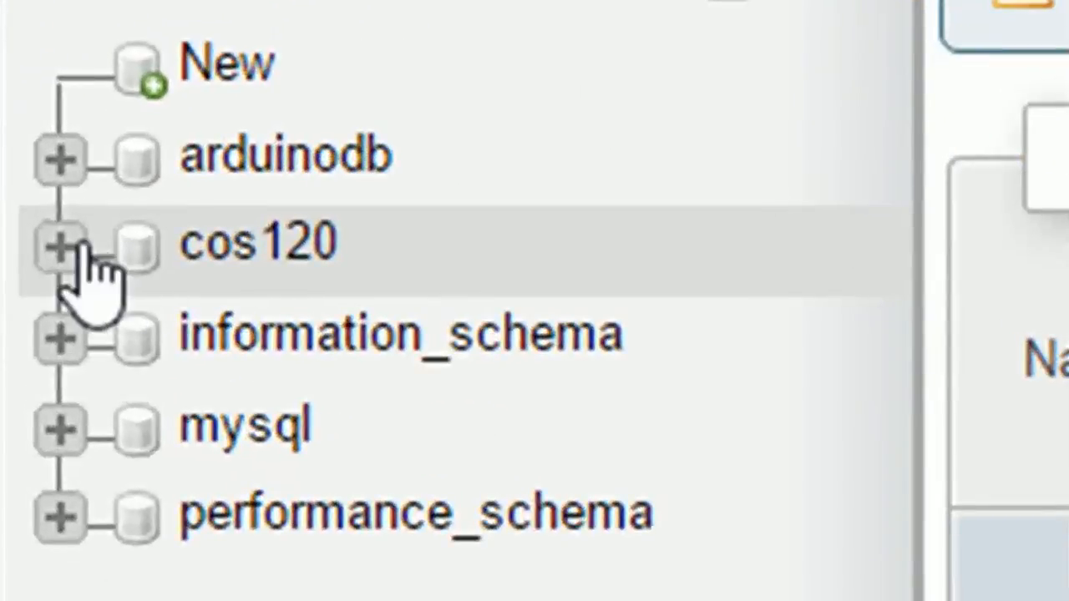
Expand and open cos120 in the navigation tree, showing its empty Structure page
{"action": "left_click", "coordinate": [60, 244]}
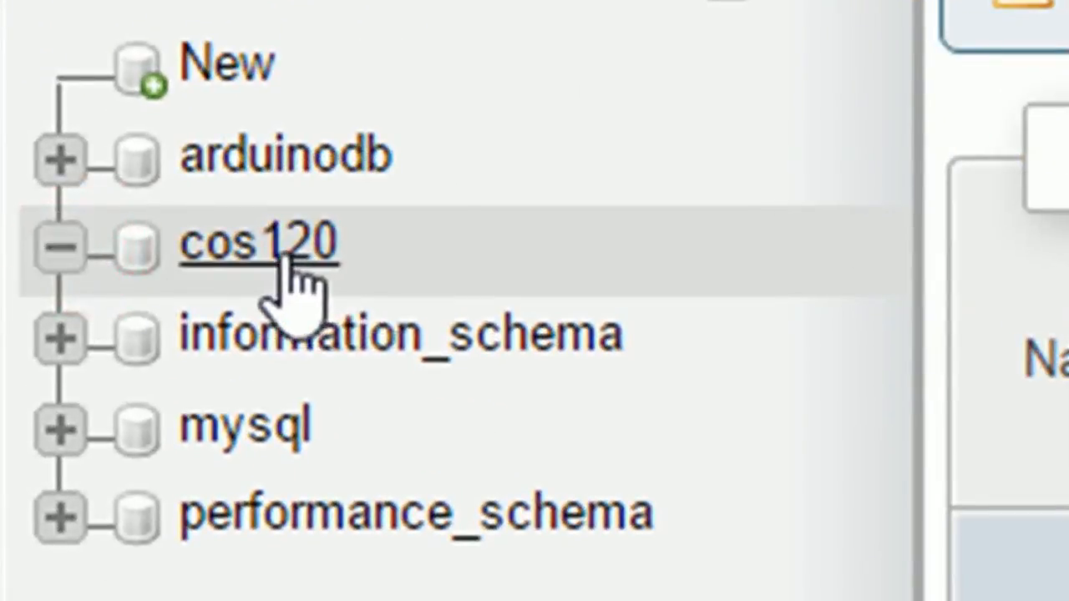
{"action": "left_click", "coordinate": [259, 242]}
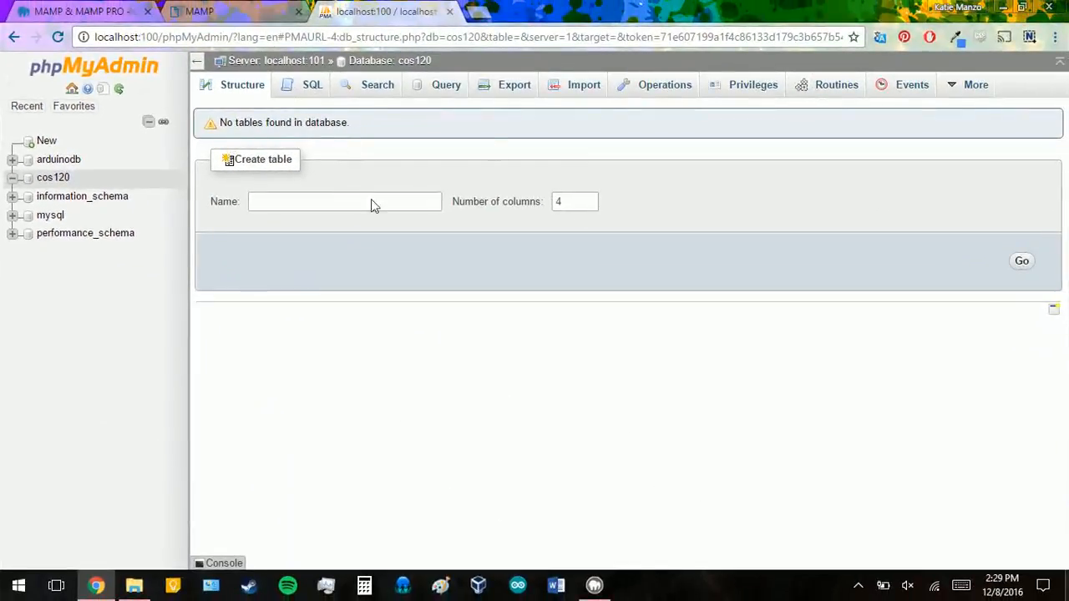
{"action": "mouse_move", "coordinate": [409, 188]}
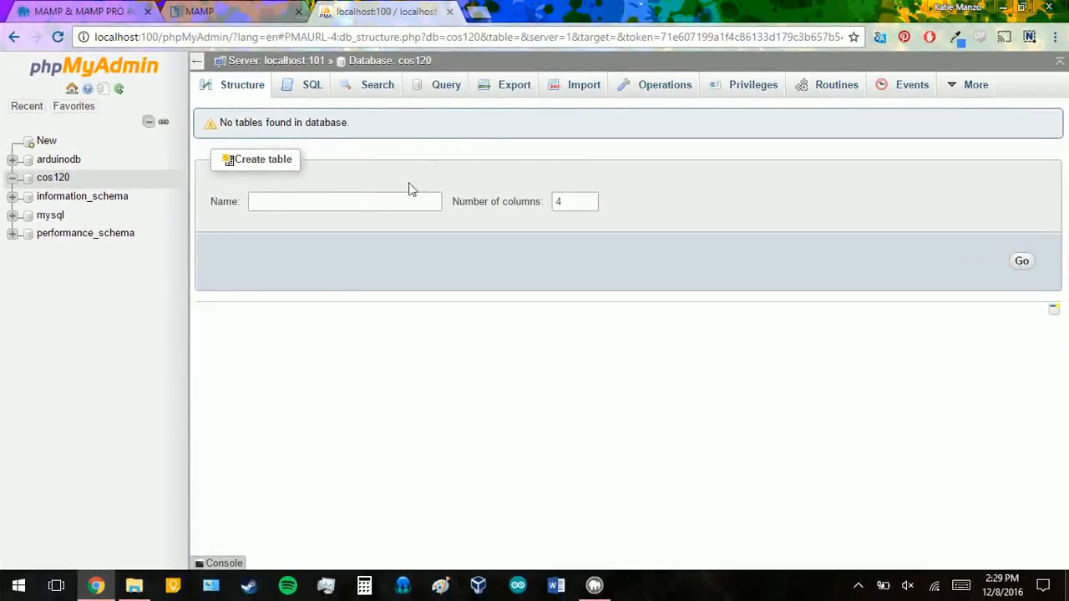
{"action": "mouse_move", "coordinate": [332, 406]}
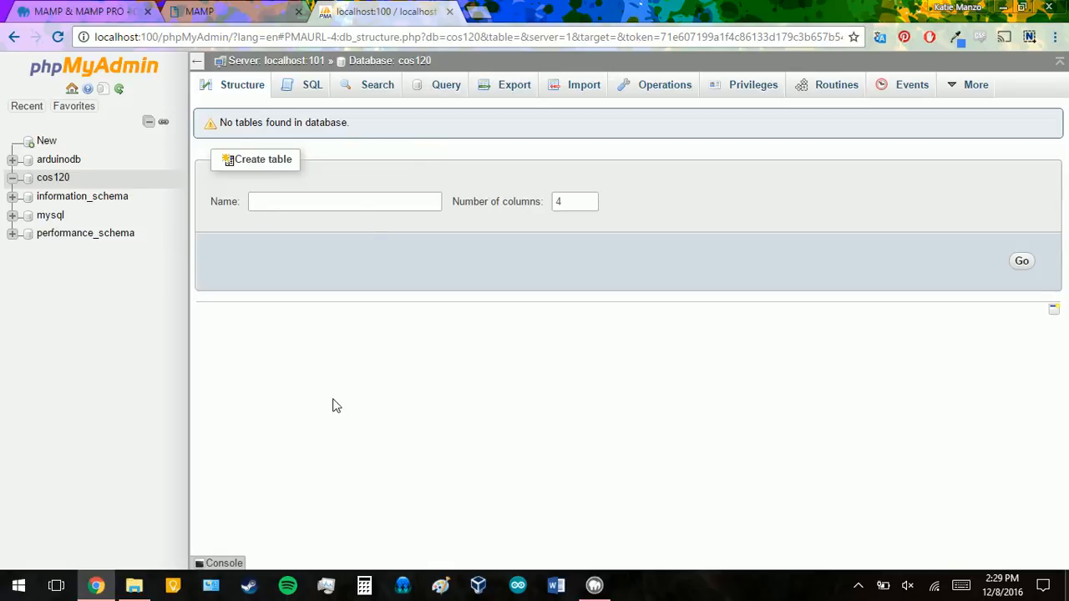
{"action": "mouse_move", "coordinate": [581, 571]}
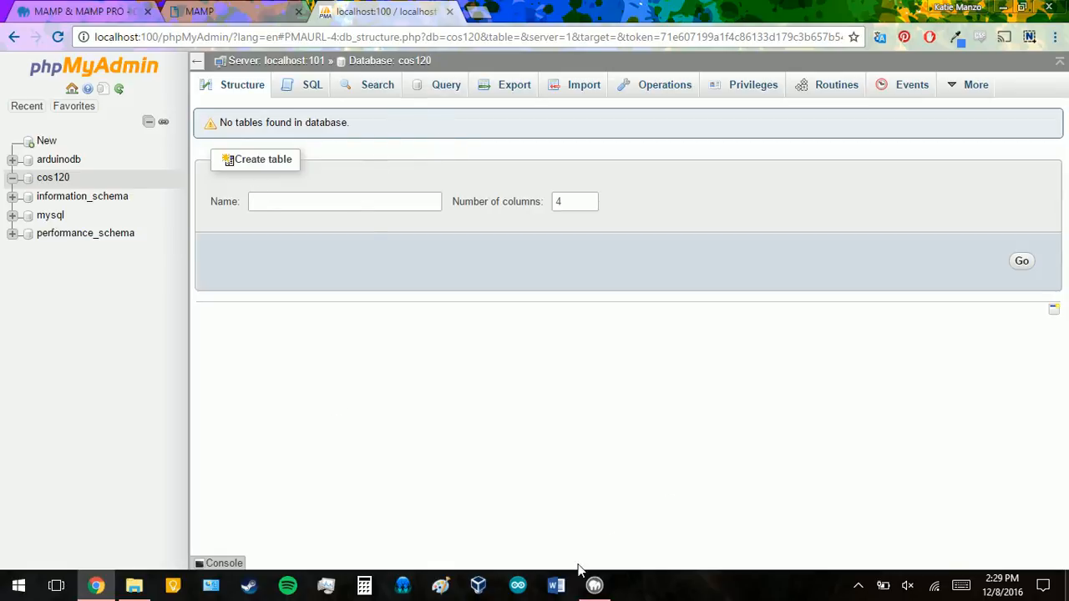